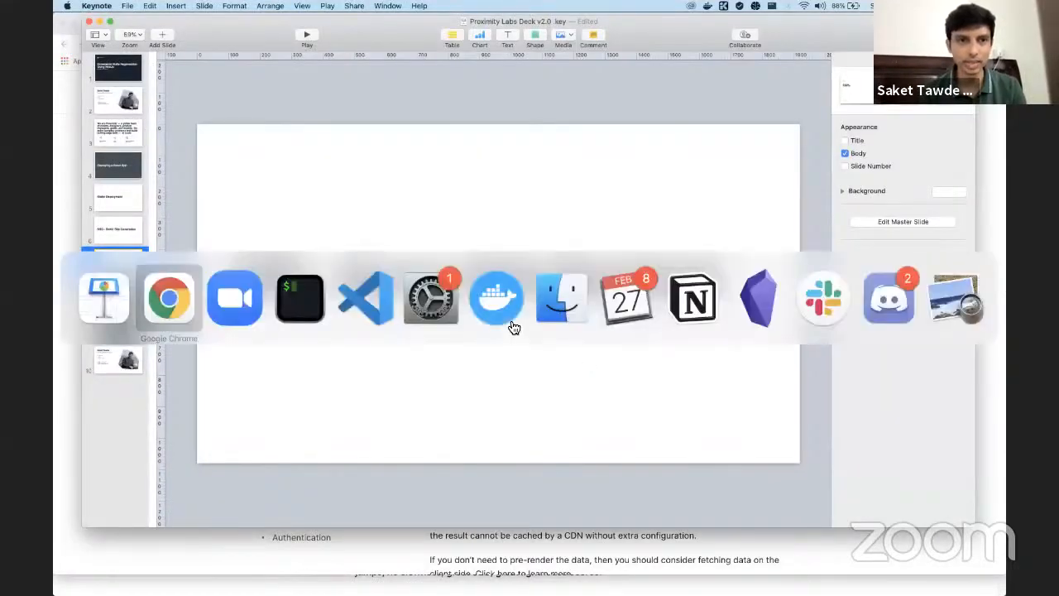
Switch from the Keynote slides to Chrome showing the Next.js getServerSideProps example
left_click(169, 298)
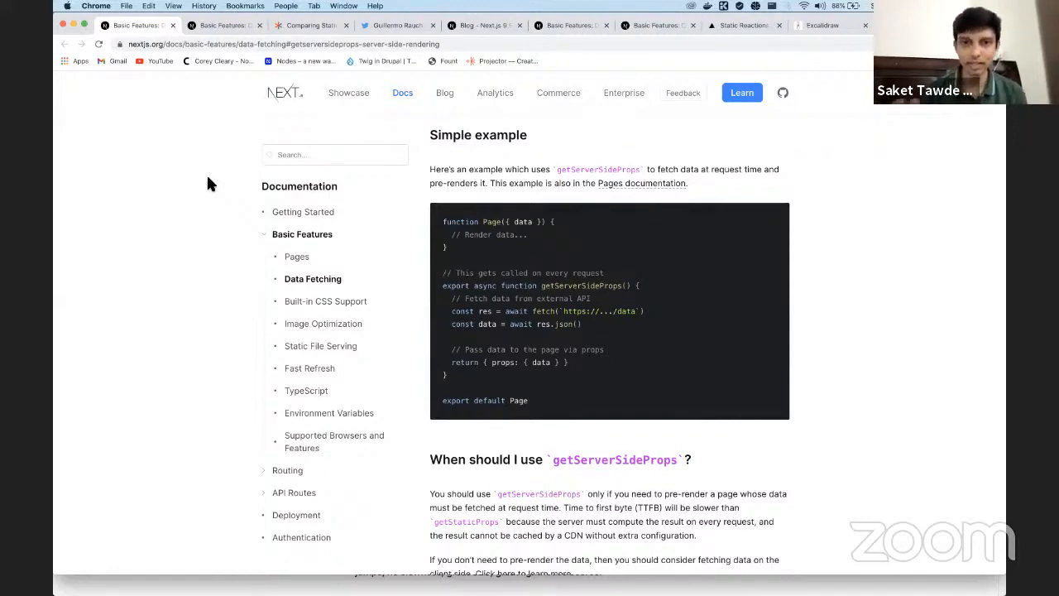
mouse_move(483, 258)
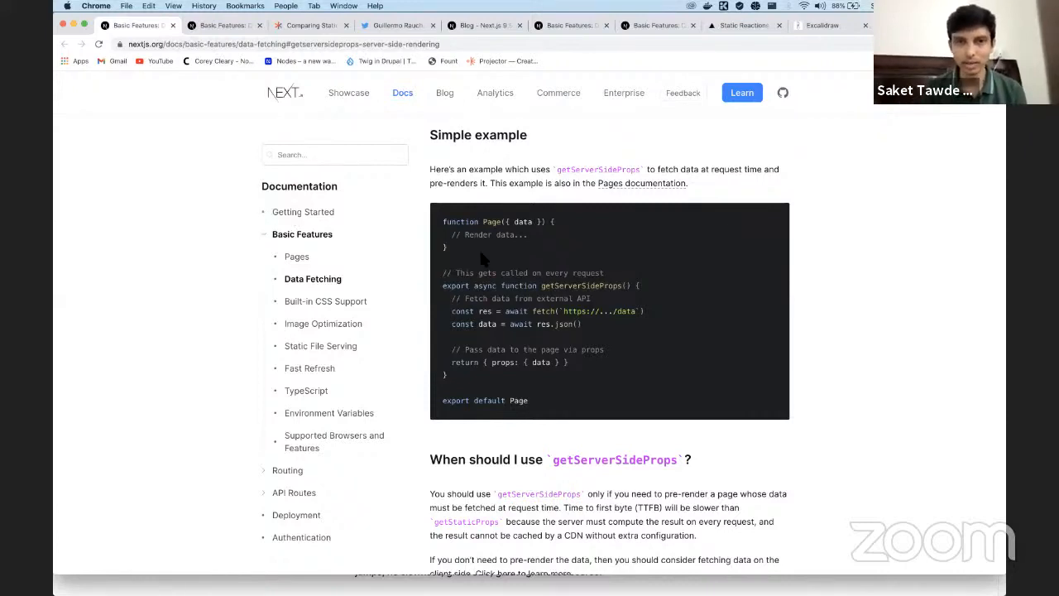
mouse_move(521, 175)
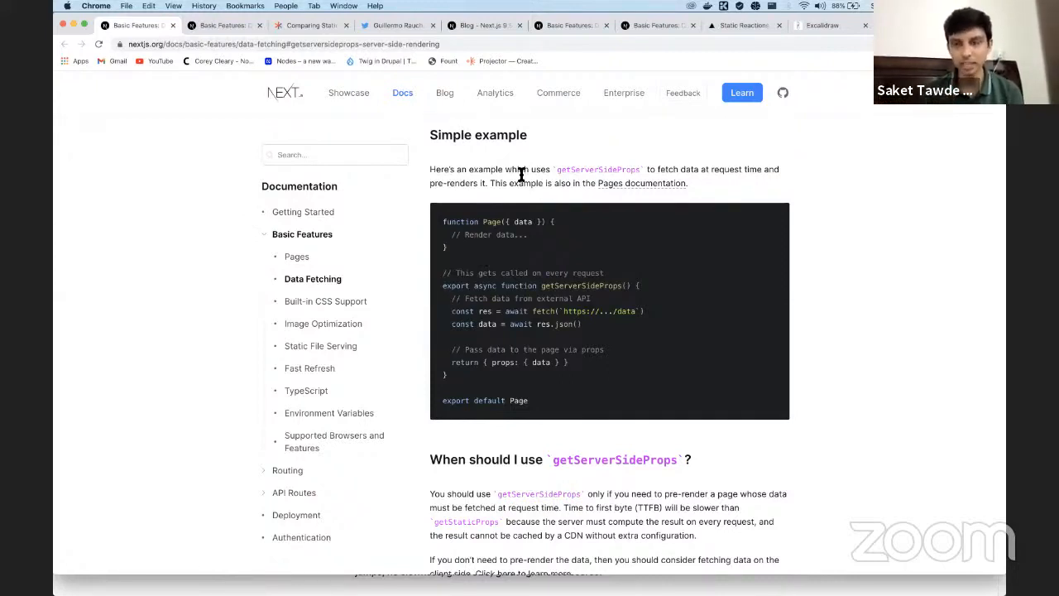
mouse_move(794, 244)
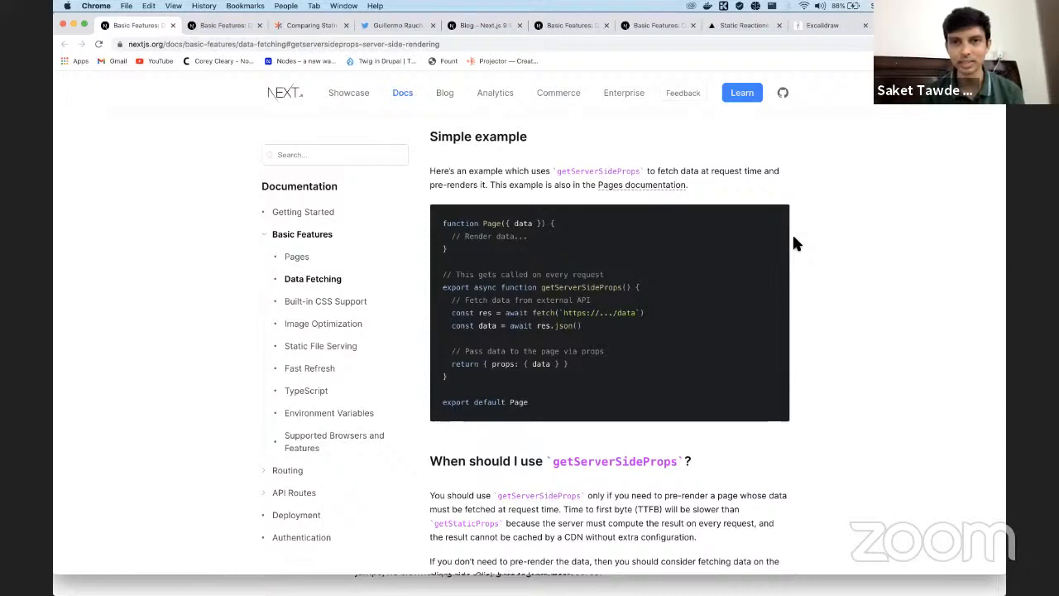
Jump within the Data Fetching docs toward the getStaticProps simple example
double_click(582, 287)
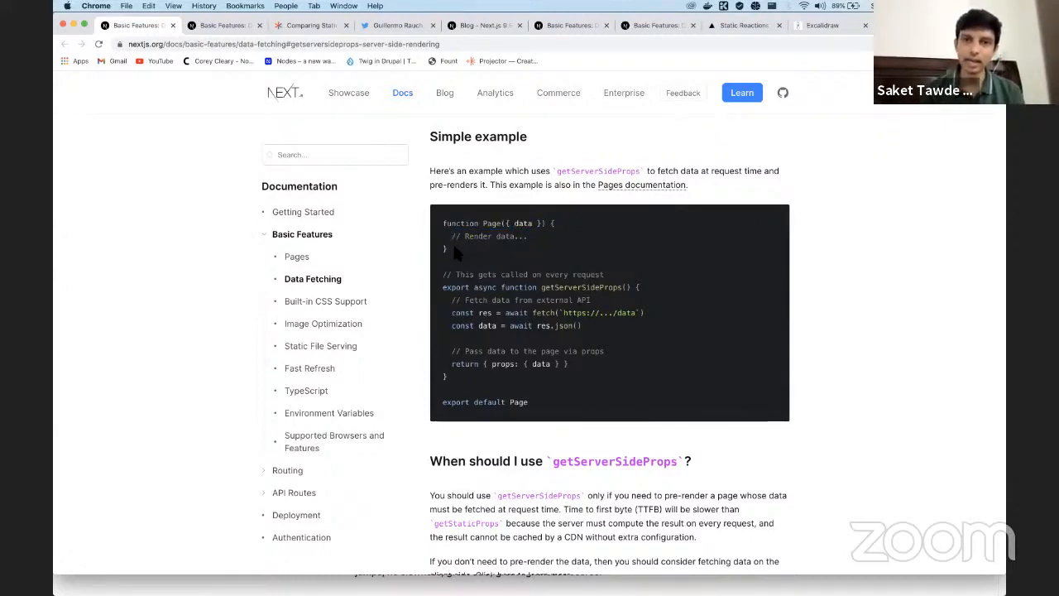
mouse_move(589, 350)
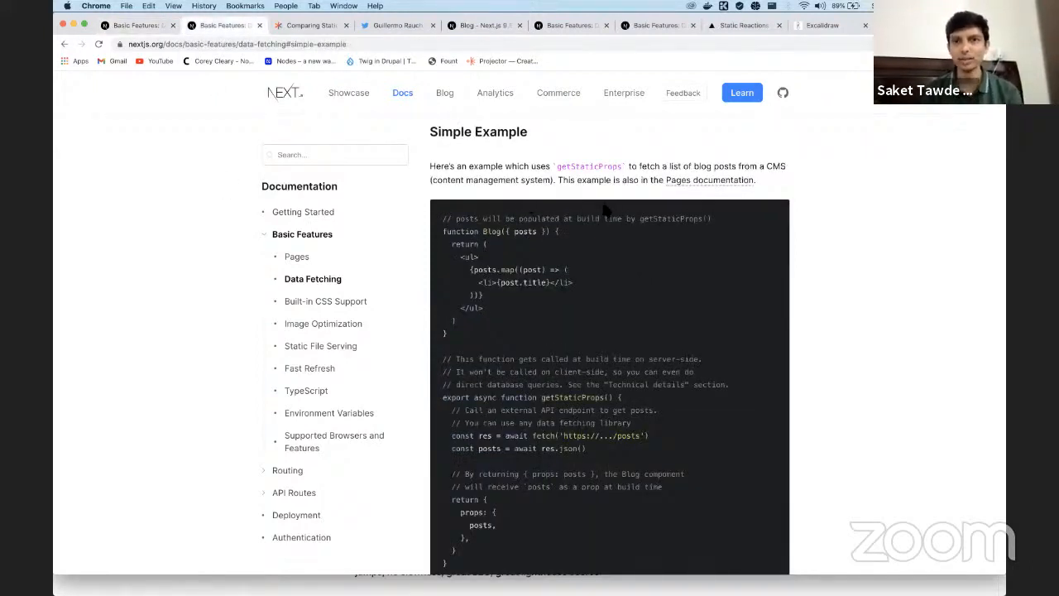
double_click(589, 166)
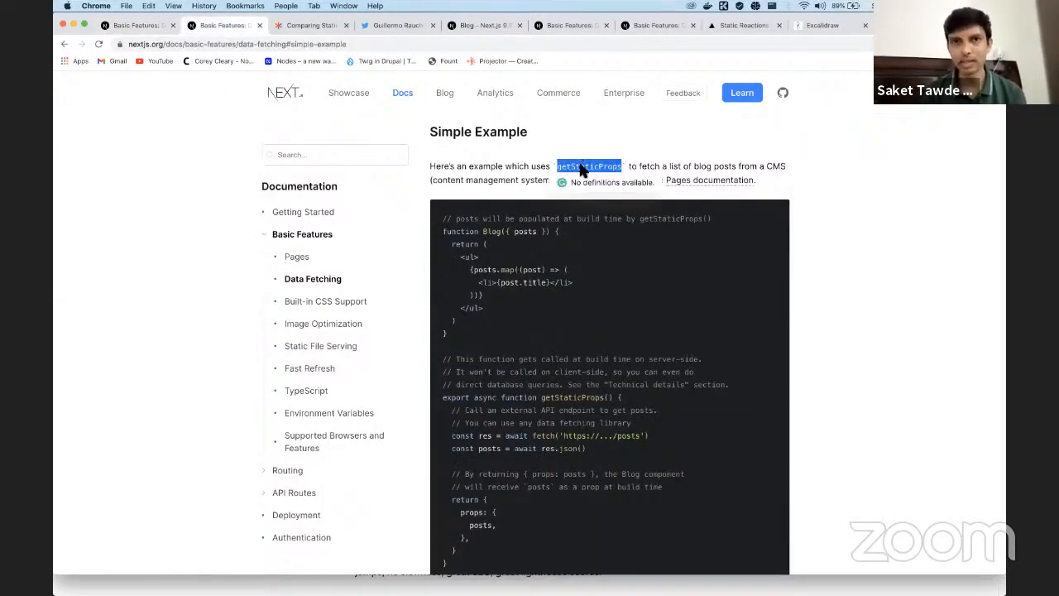
mouse_move(235, 171)
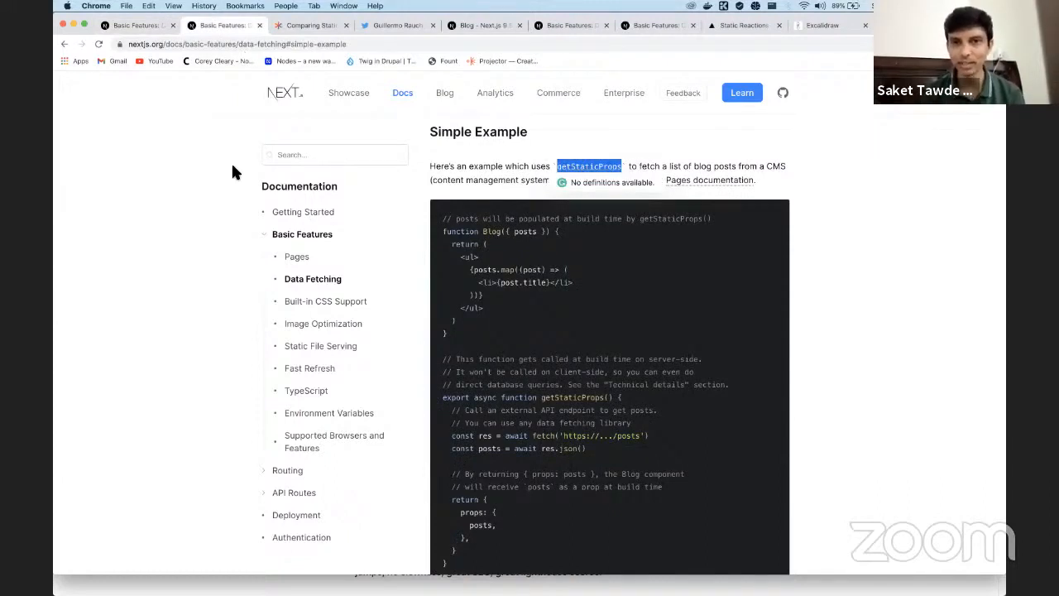
mouse_move(808, 241)
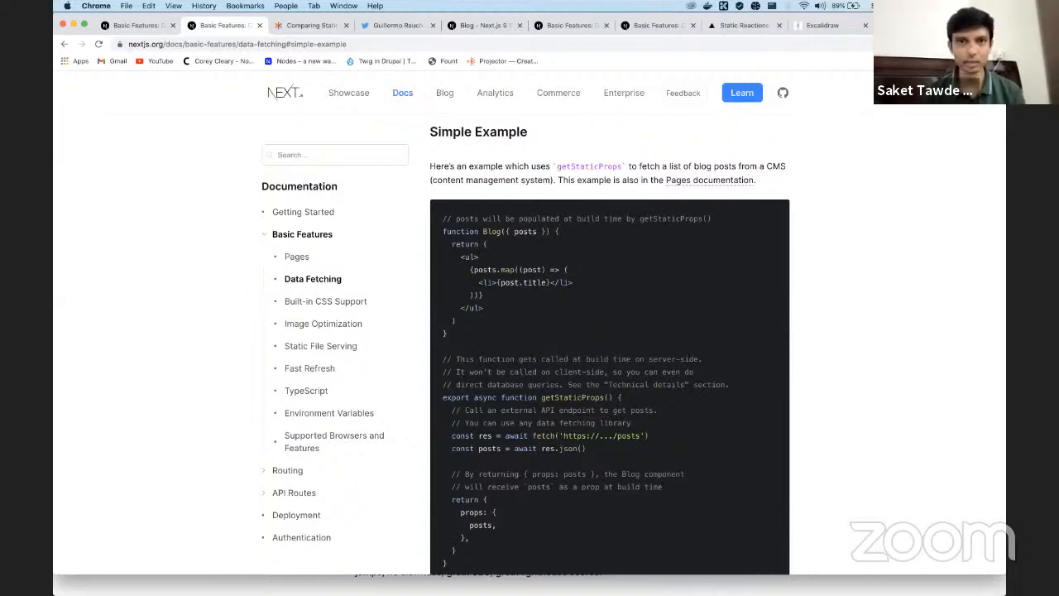
left_click(868, 25)
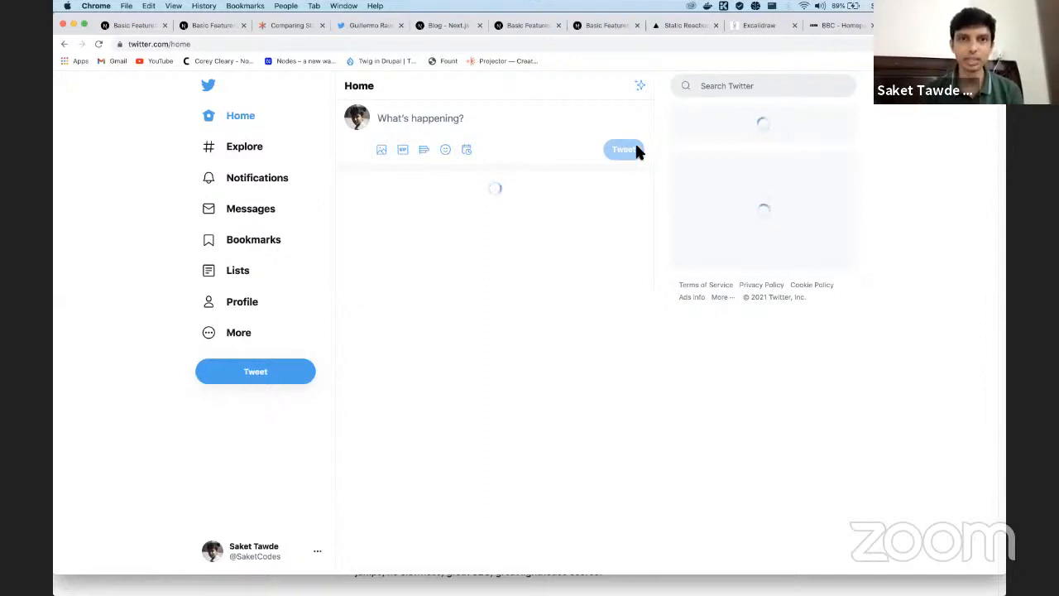
mouse_move(382, 230)
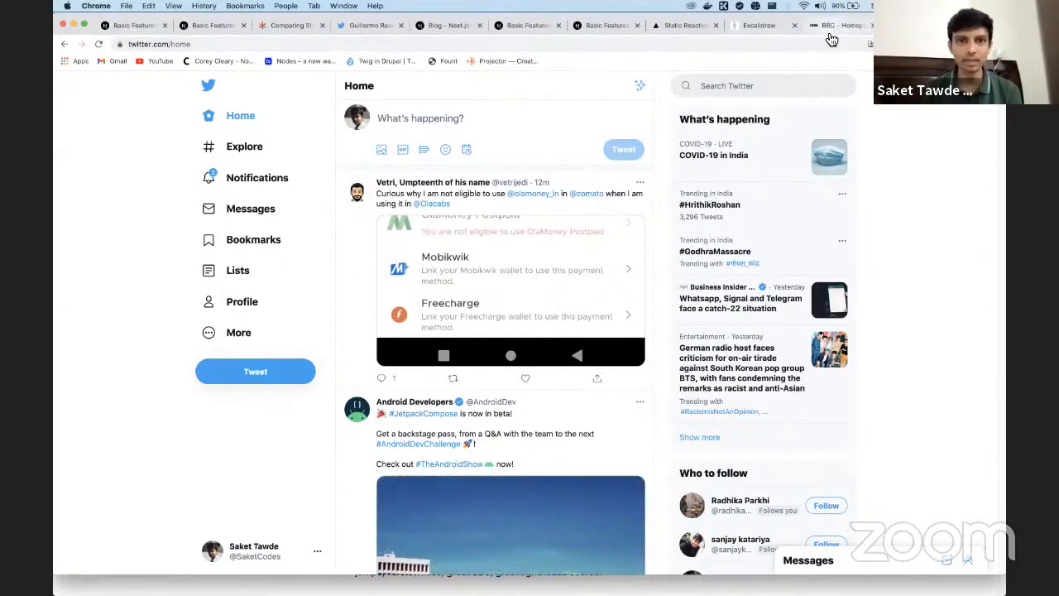
Switch from the loaded Twitter feed to the BBC.com homepage tab
left_click(830, 24)
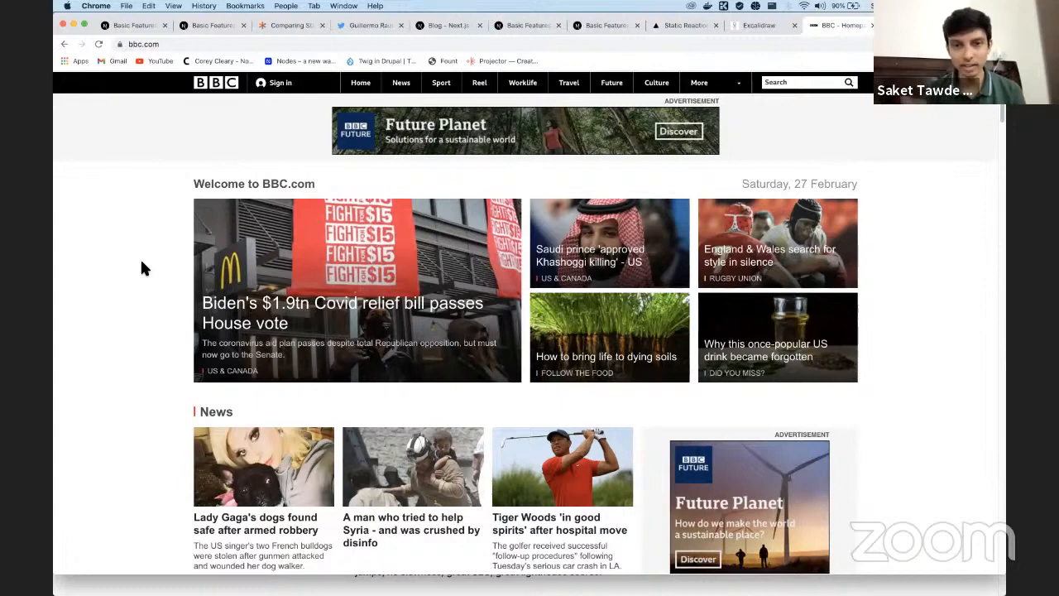
mouse_move(244, 306)
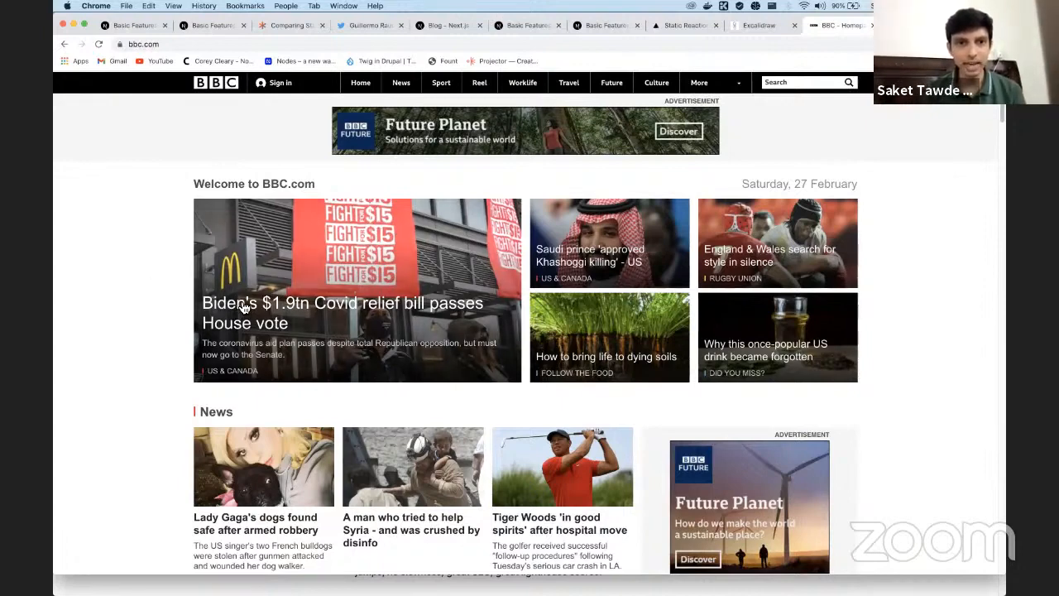
mouse_move(248, 311)
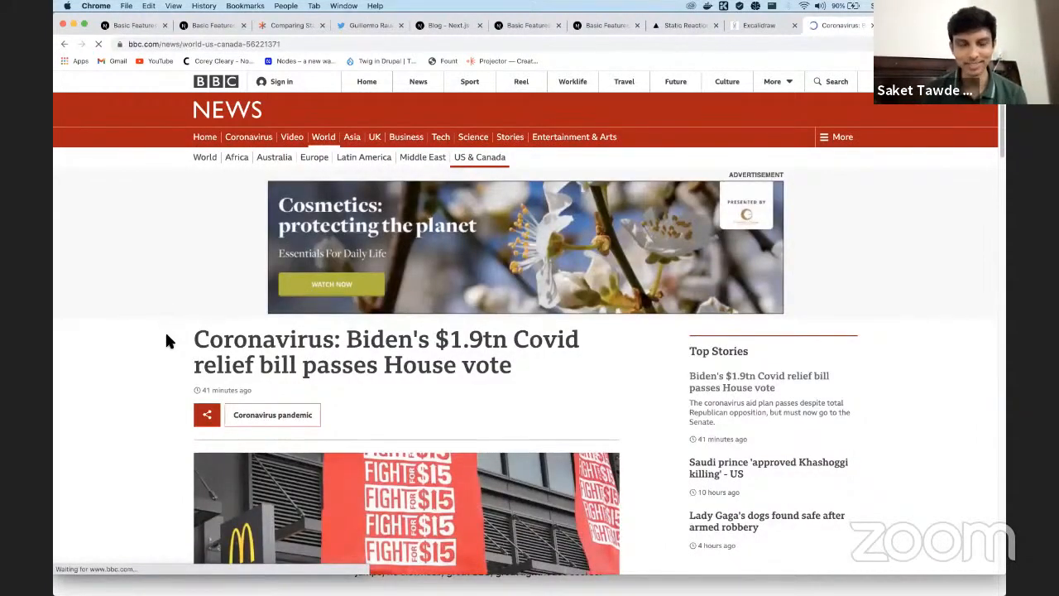
mouse_move(169, 361)
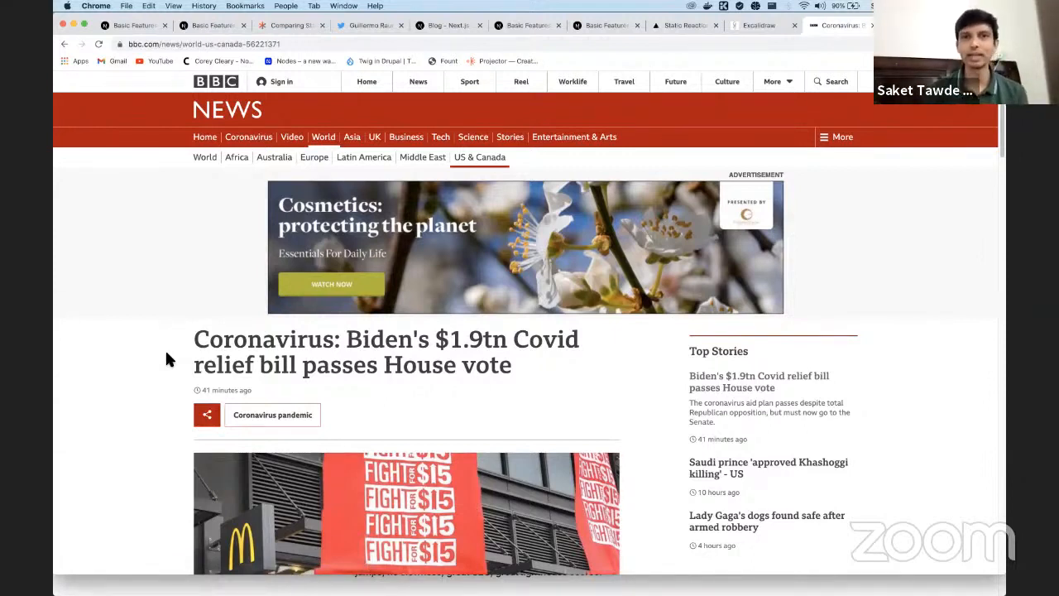
mouse_move(174, 228)
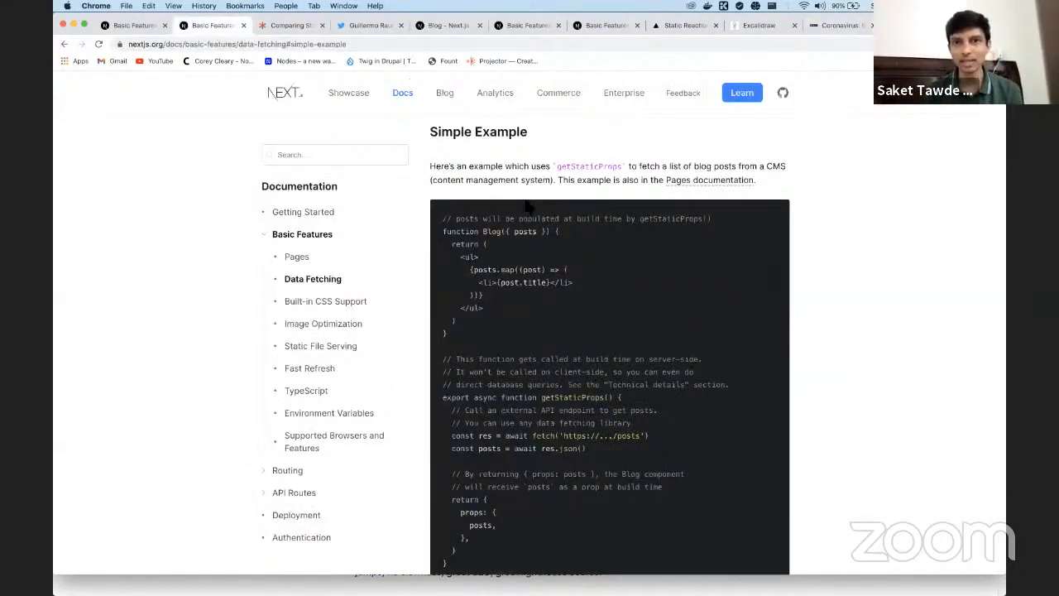
Scroll the getStaticProps example, then switch to the CSS-Tricks build-times article tab
double_click(589, 165)
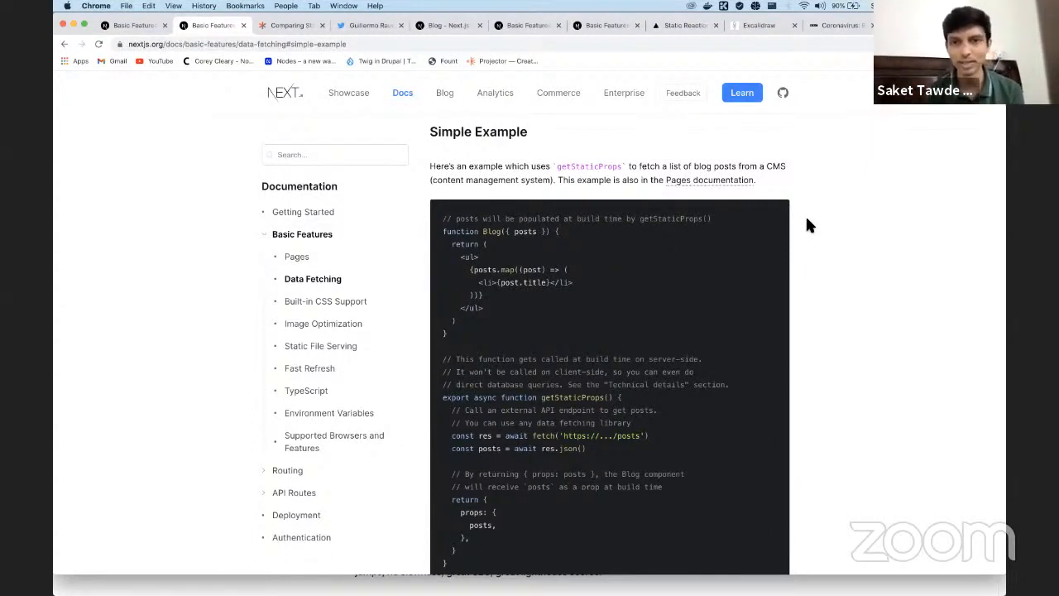
mouse_move(811, 238)
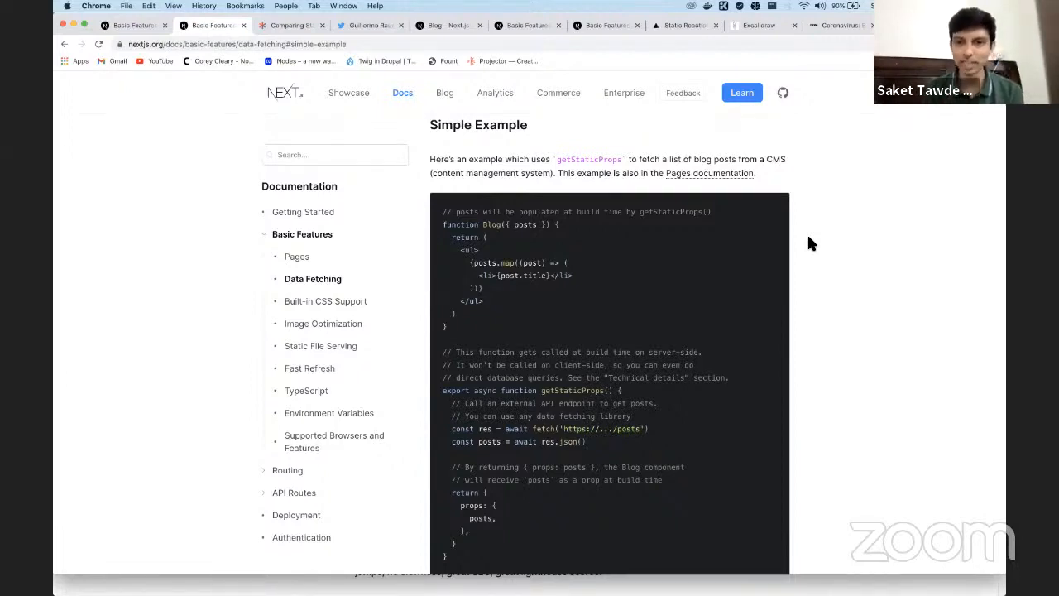
scroll("down", 3)
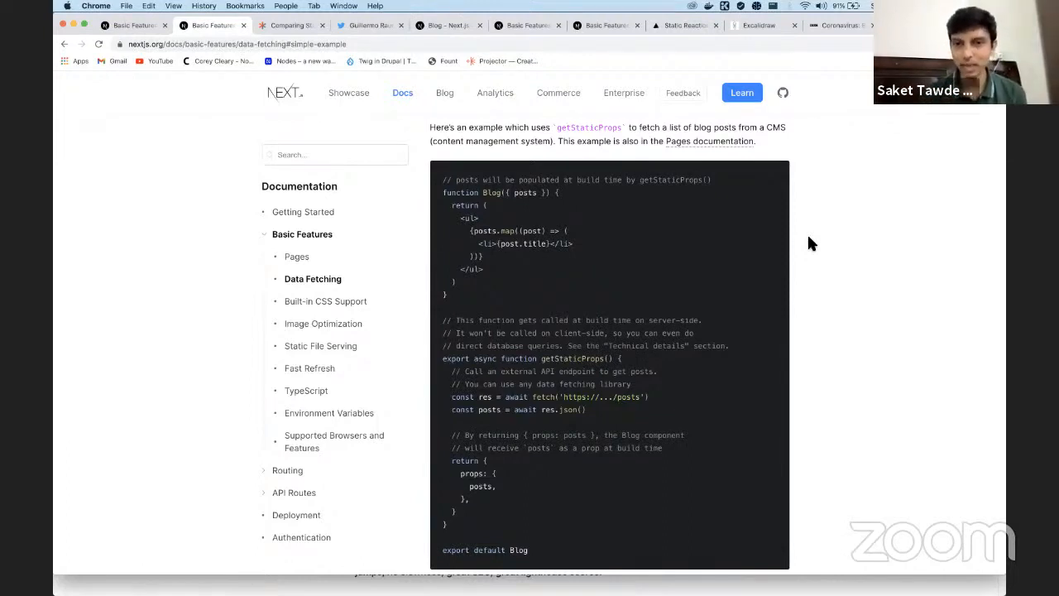
mouse_move(718, 255)
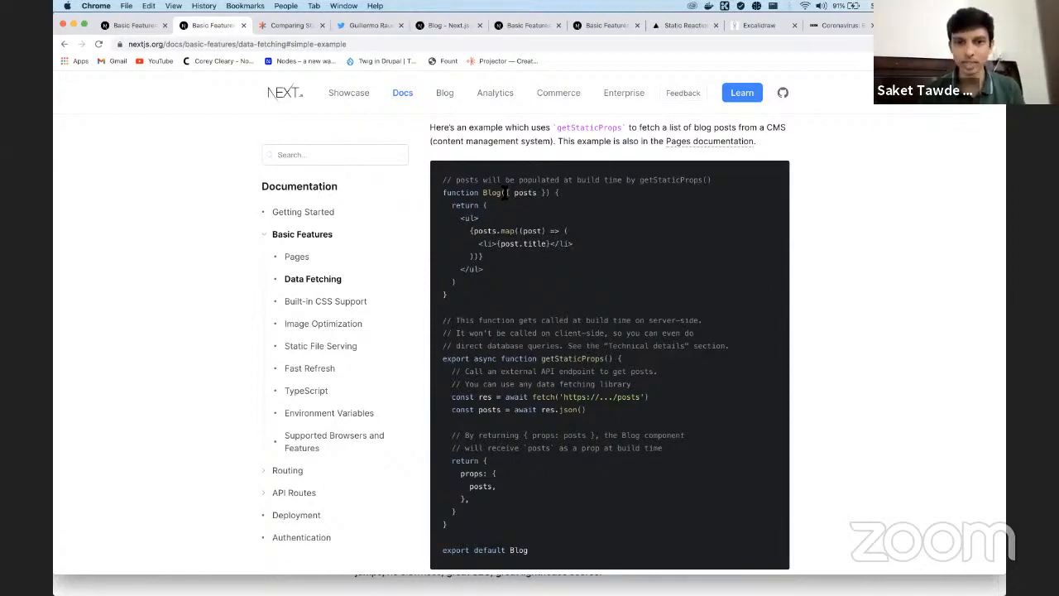
mouse_move(294, 25)
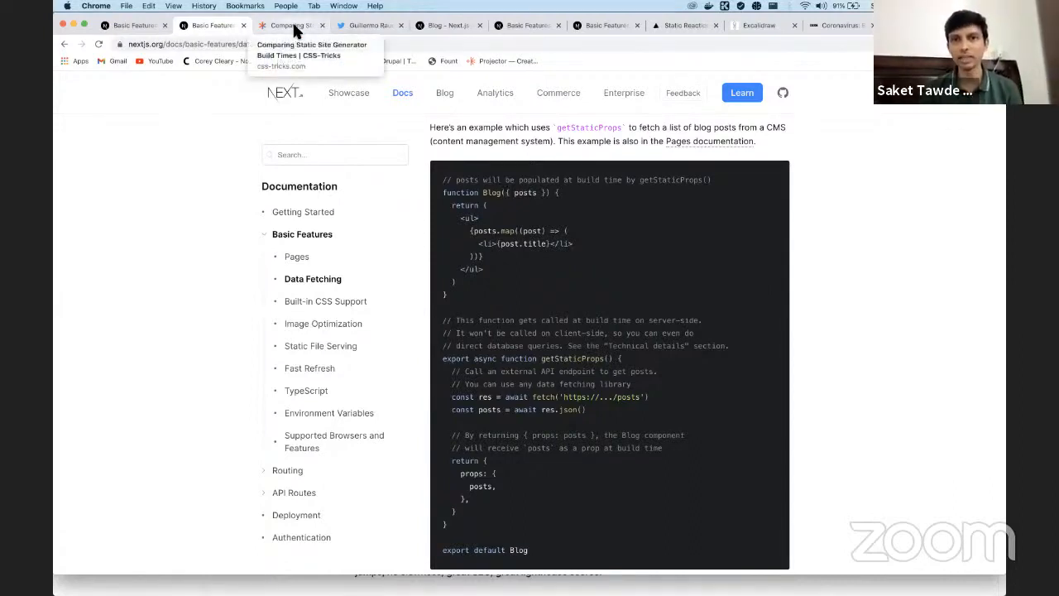
left_click(289, 25)
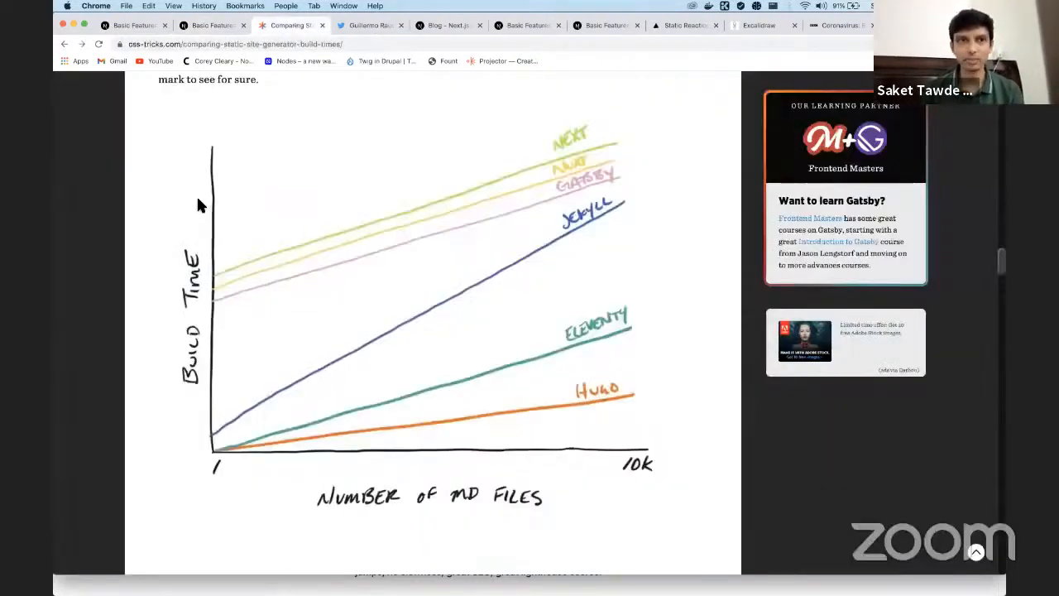
mouse_move(152, 222)
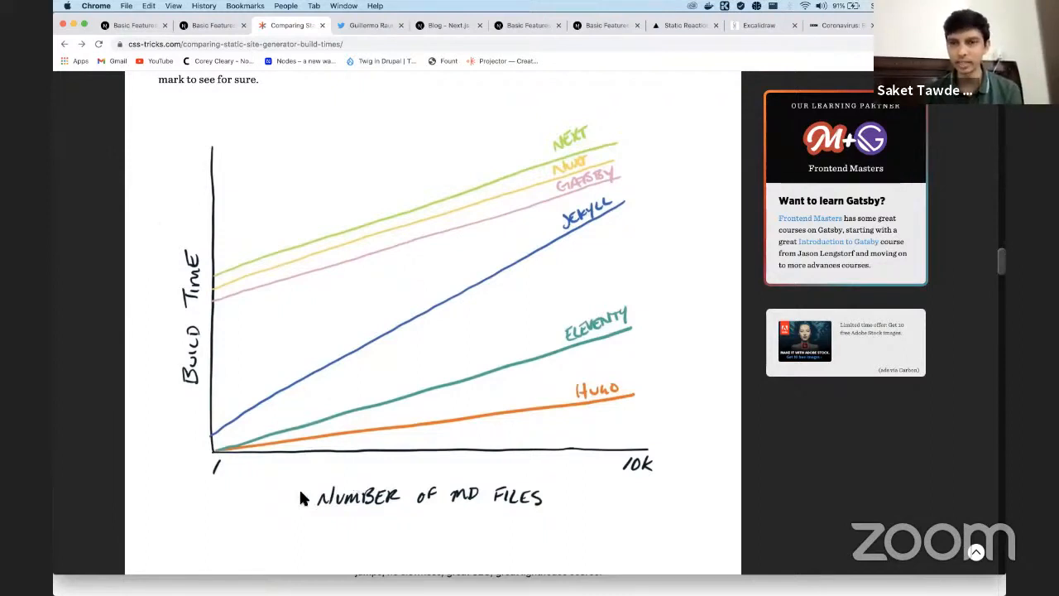
mouse_move(195, 410)
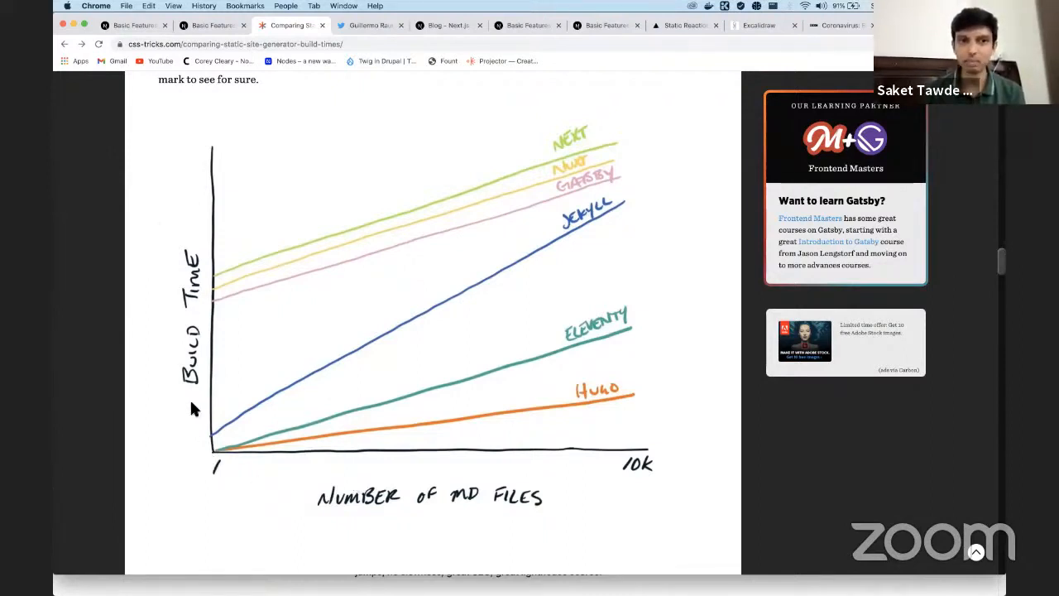
mouse_move(175, 228)
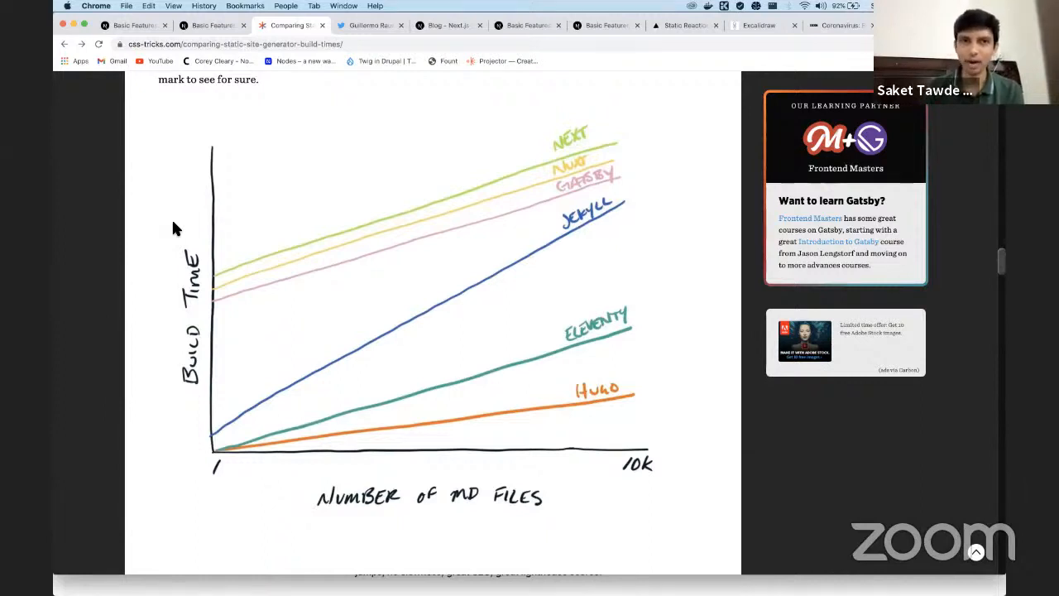
mouse_move(212, 273)
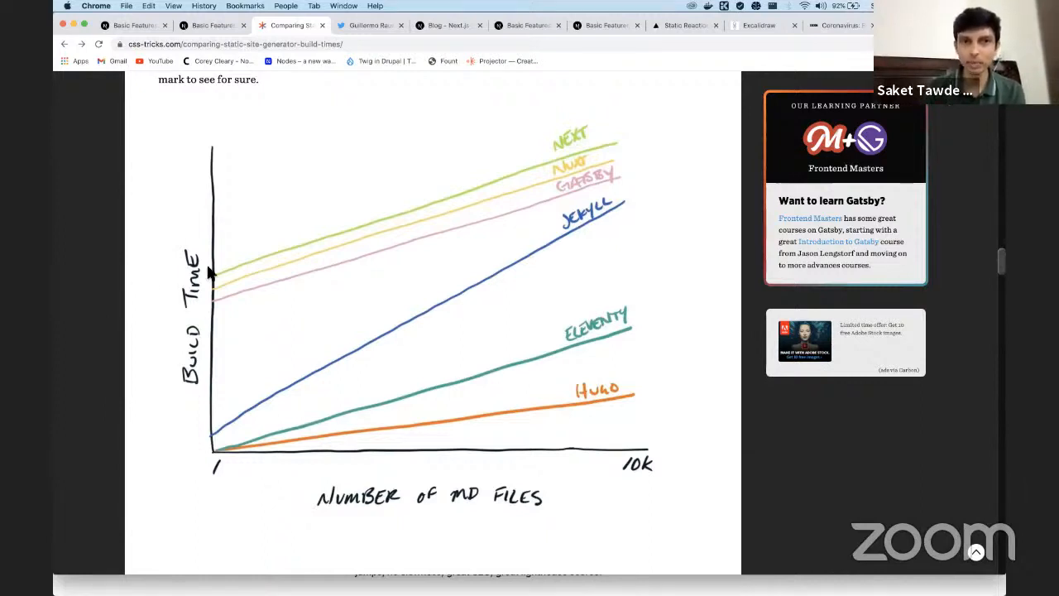
mouse_move(164, 241)
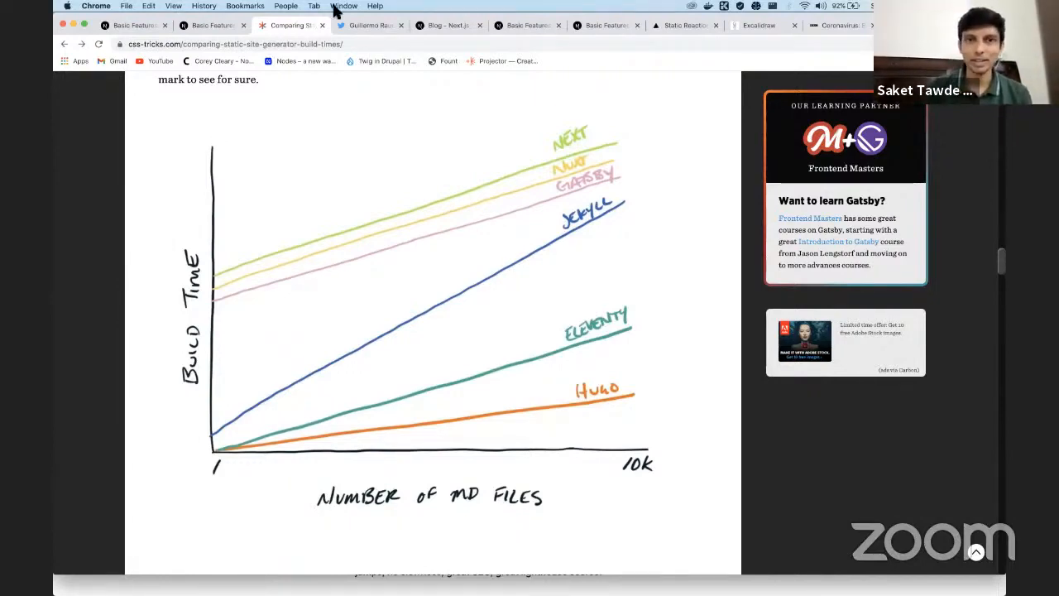
Switch from the CSS-Tricks chart to Guillermo Rauch's Twitter thread on static generation
left_click(371, 25)
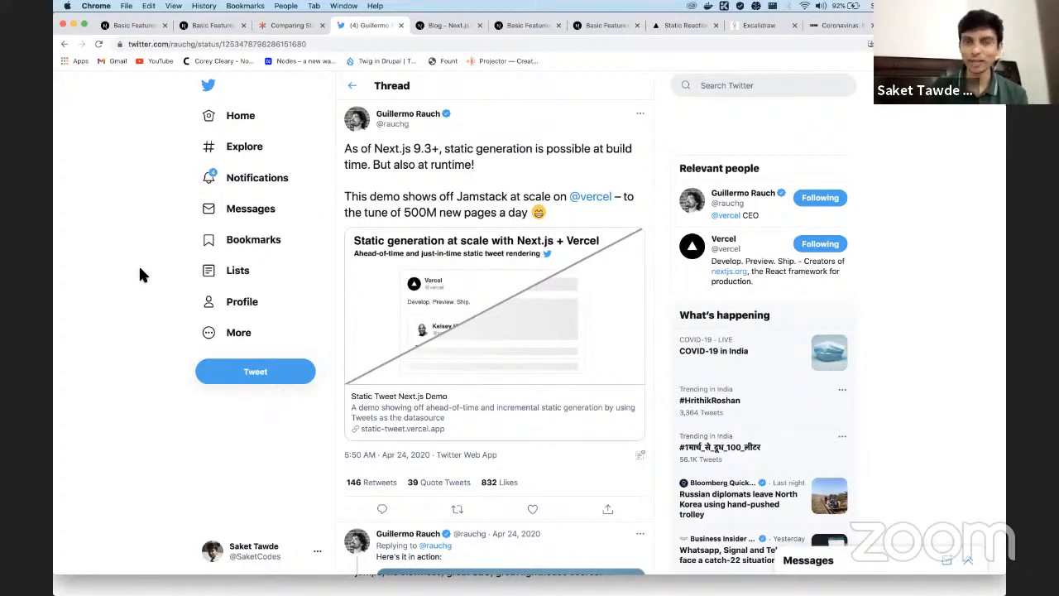
mouse_move(327, 118)
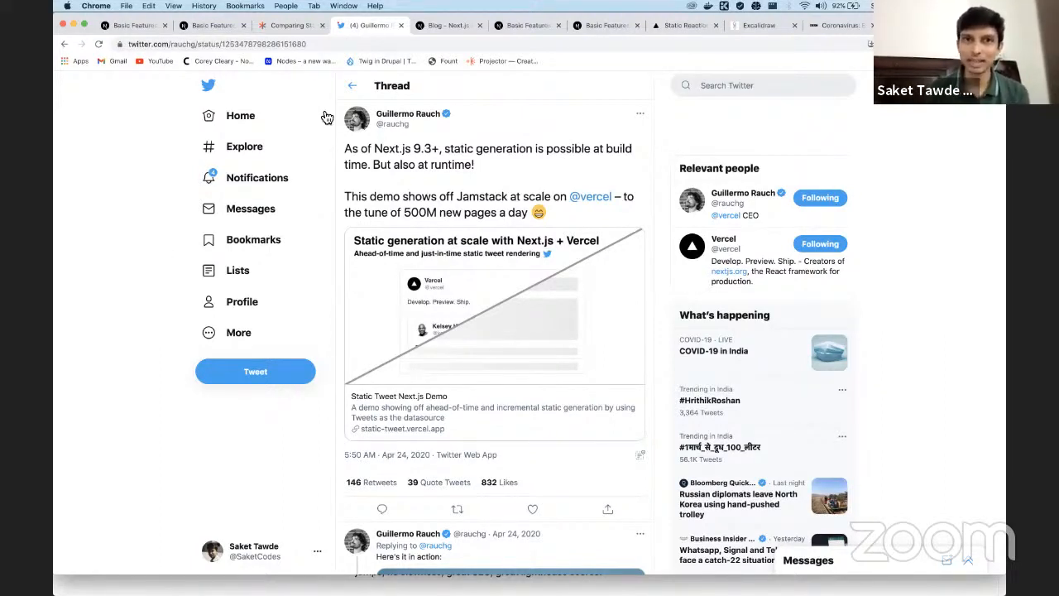
Switch from the tweet thread to the Next.js Incremental Static Regeneration blog post
left_click(446, 25)
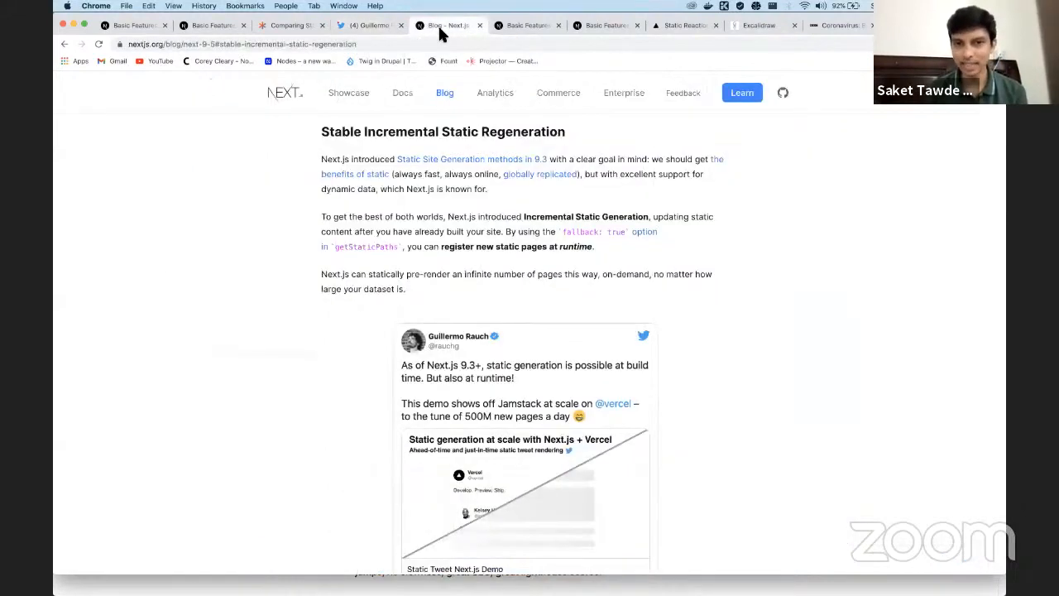
Highlight the blog sentence about statically pre-rendering an infinite number of pages on-demand
scroll("down", 3)
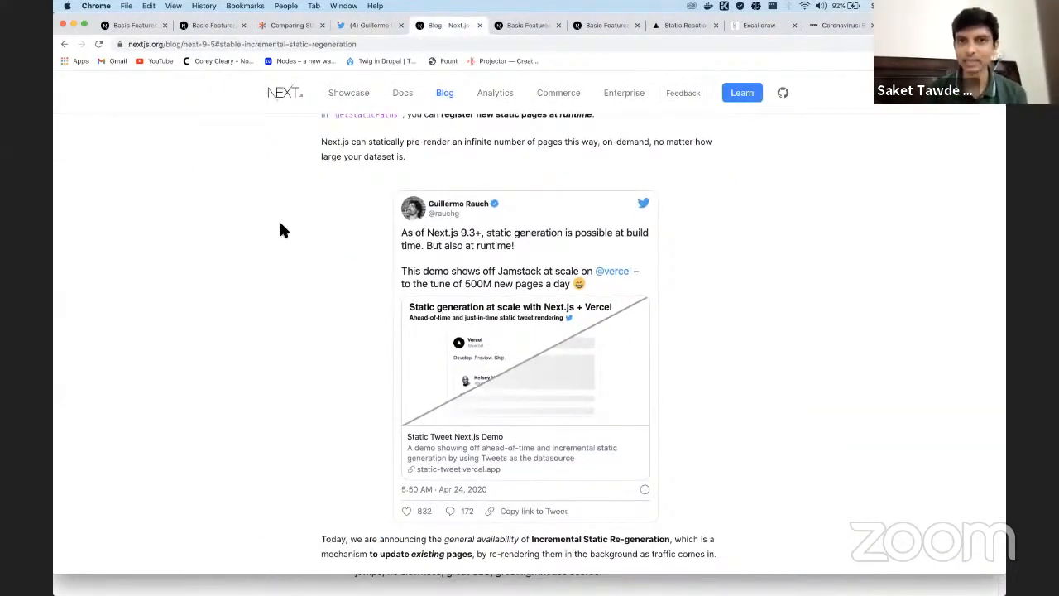
mouse_move(362, 145)
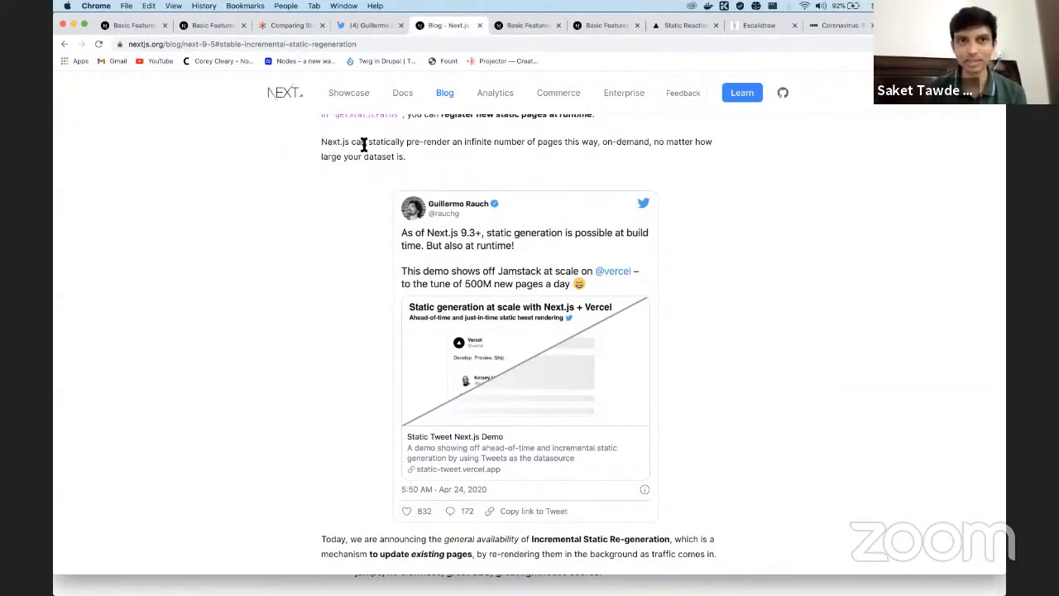
left_click_drag(321, 142, 405, 155)
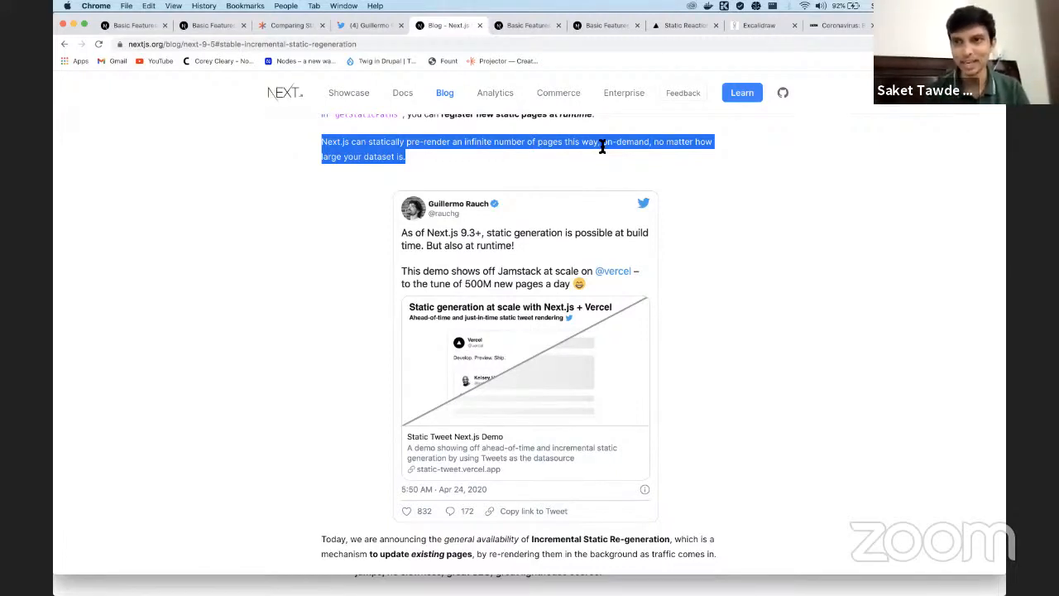
mouse_move(731, 99)
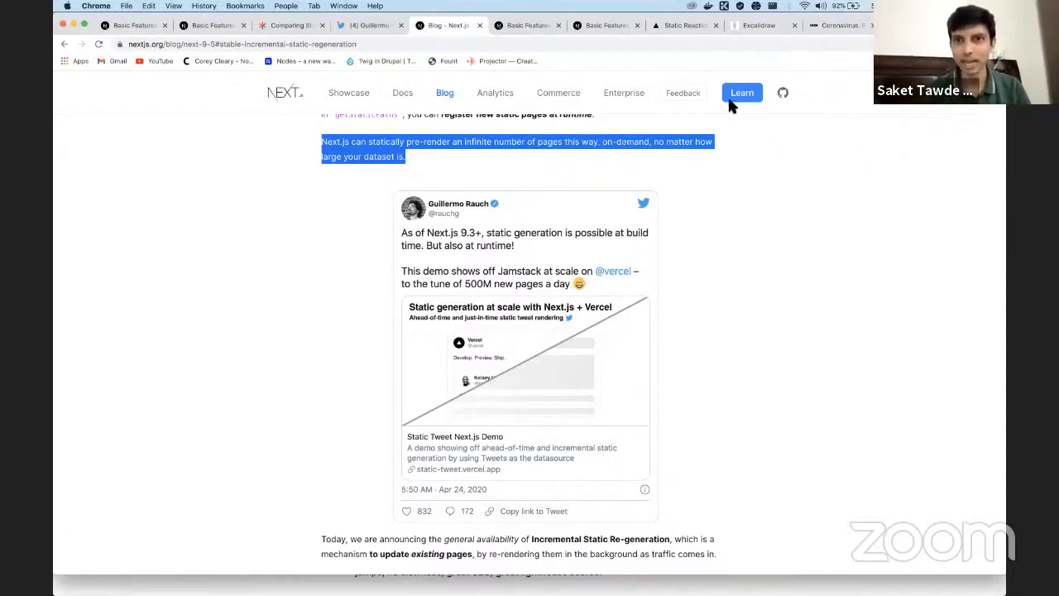
mouse_move(682, 24)
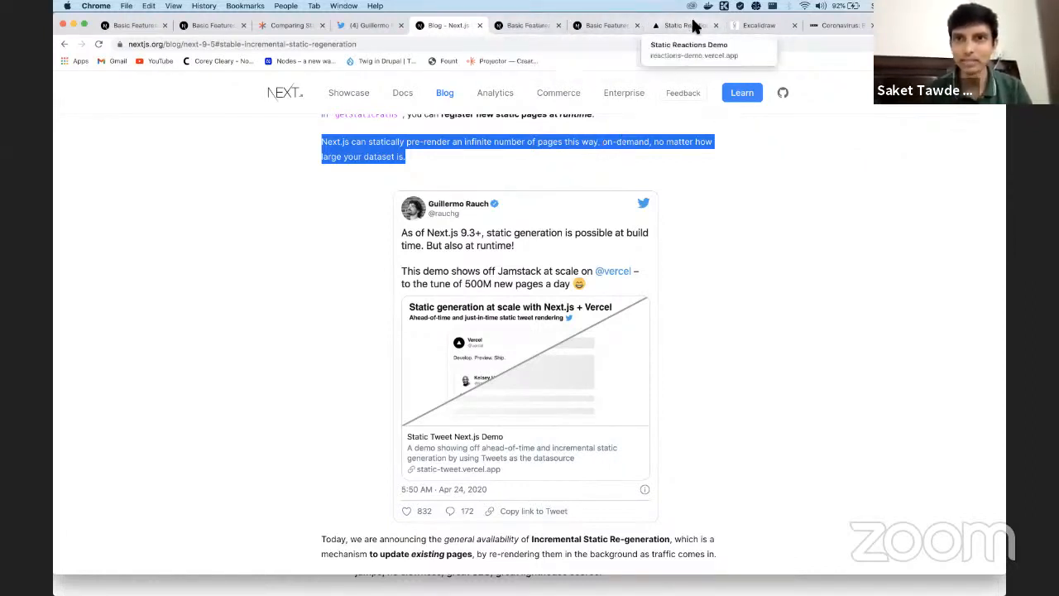
Show the Static Reactions Demo and open its linked GitHub issue in a new tab
left_click(682, 25)
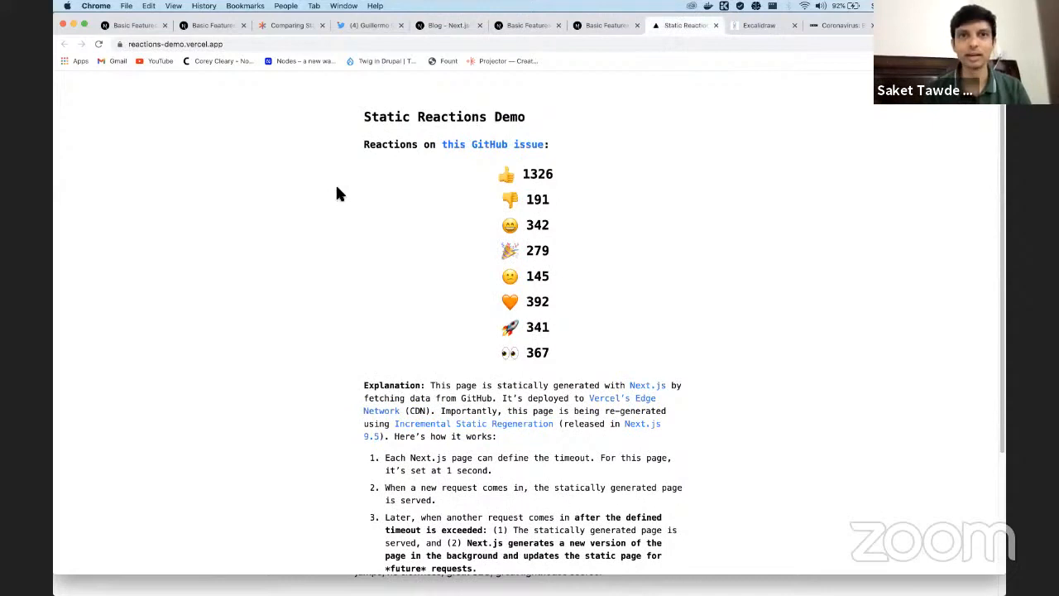
mouse_move(325, 309)
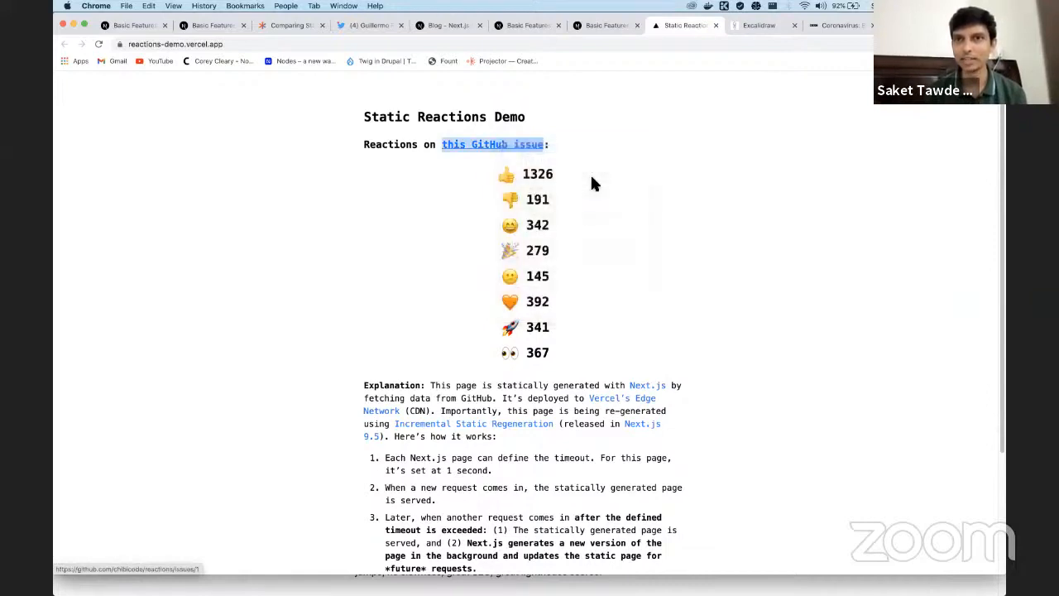
left_click(493, 144)
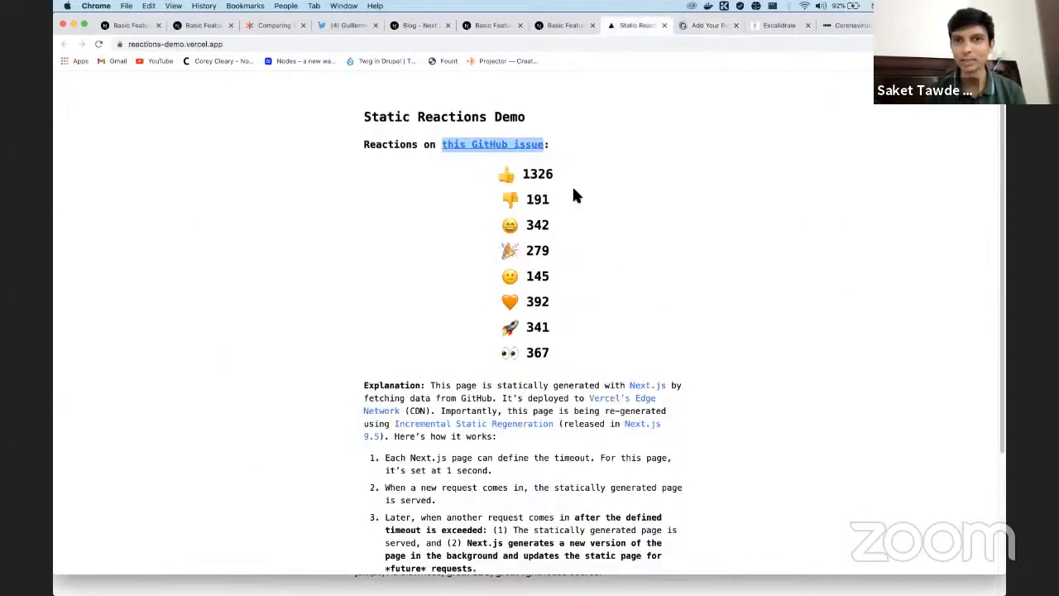
Review the 'Add Your Reaction Here' GitHub issue and its reaction counts
left_click(705, 25)
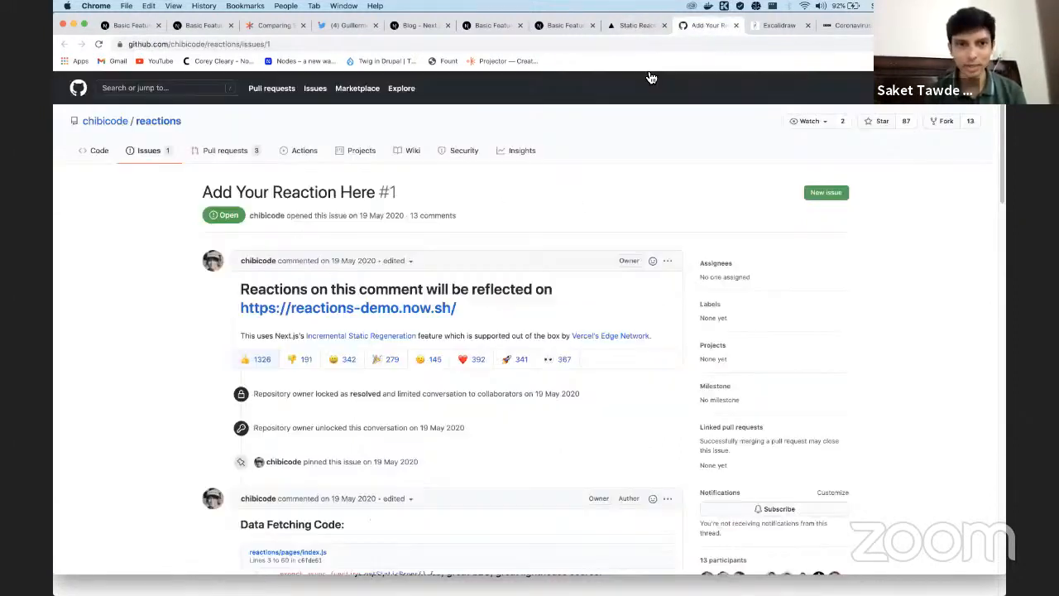
left_click(334, 357)
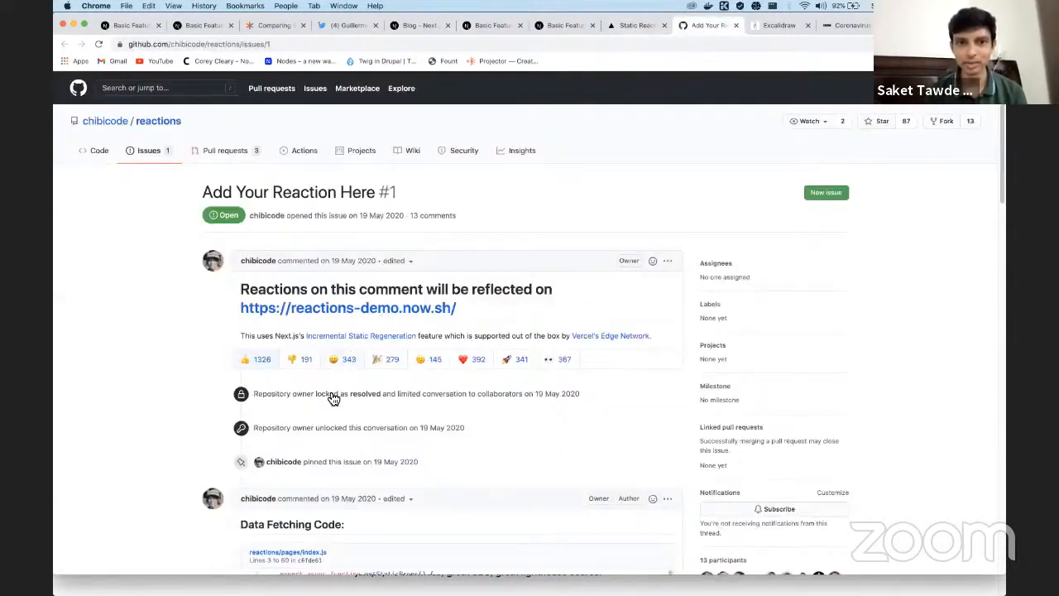
mouse_move(359, 359)
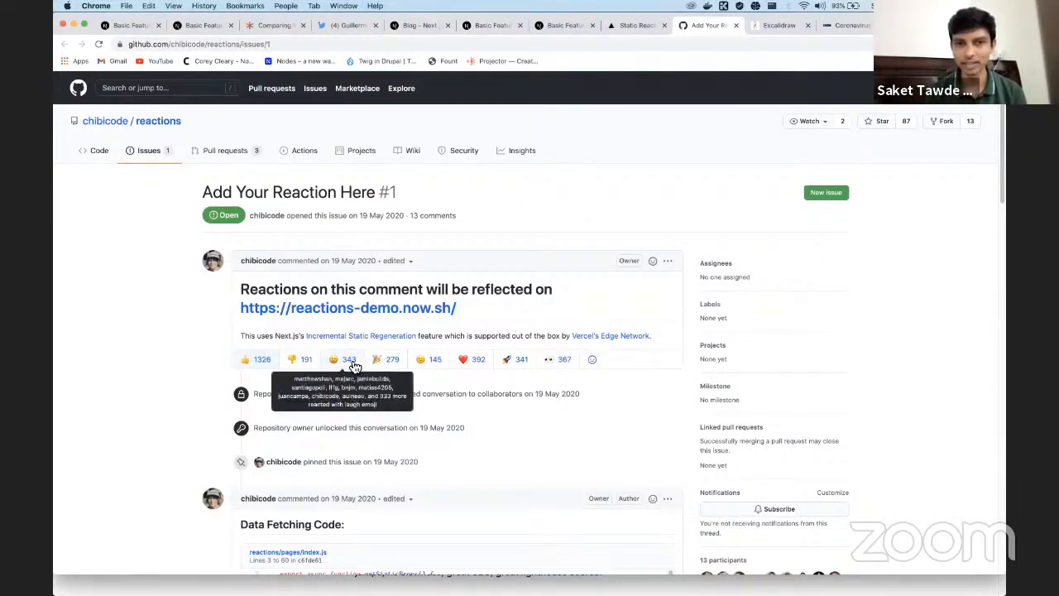
mouse_move(636, 35)
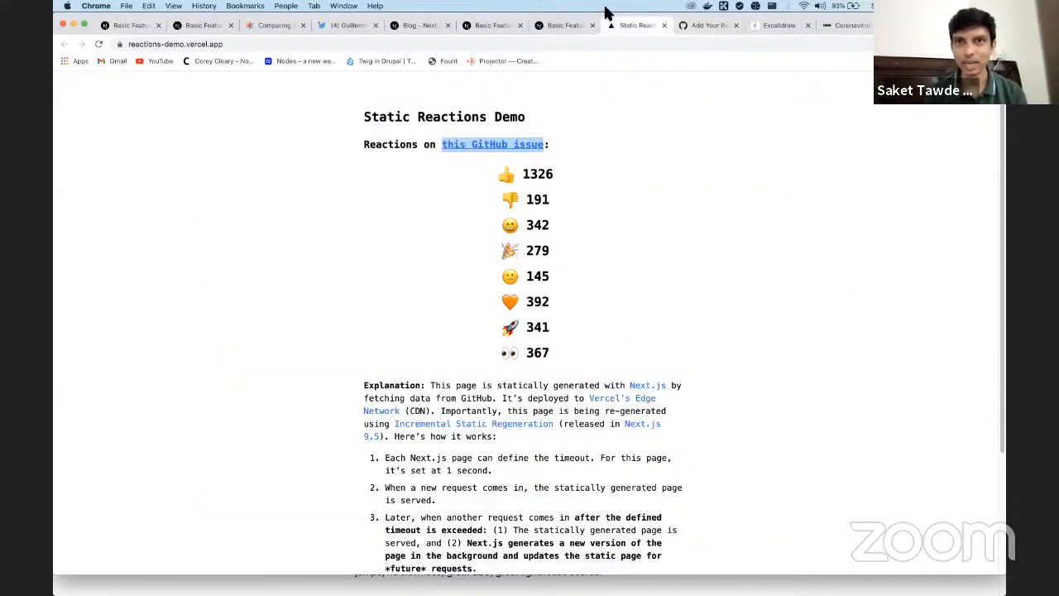
right_click(637, 25)
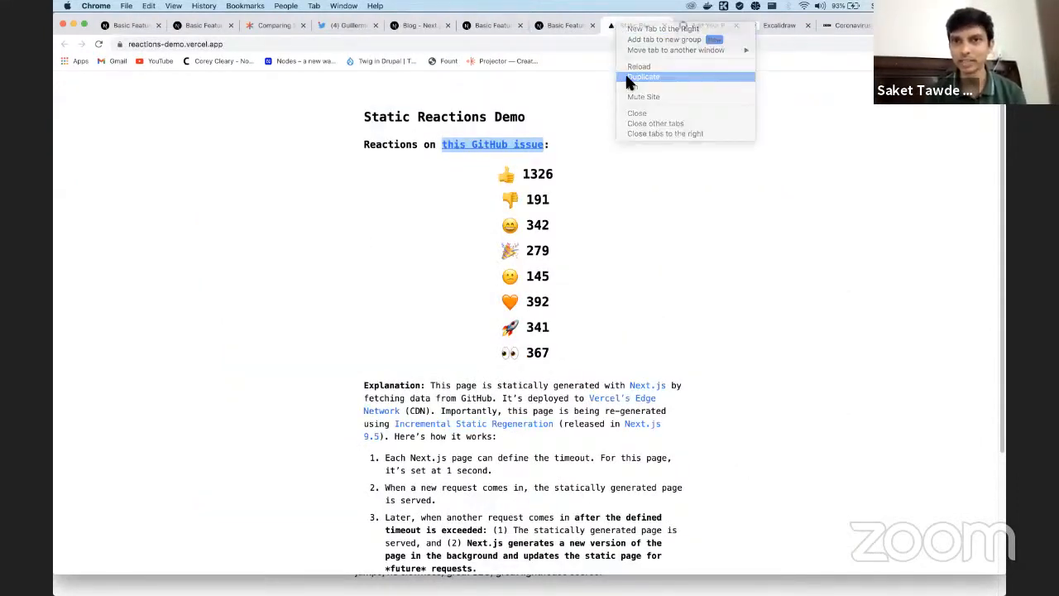
left_click(644, 76)
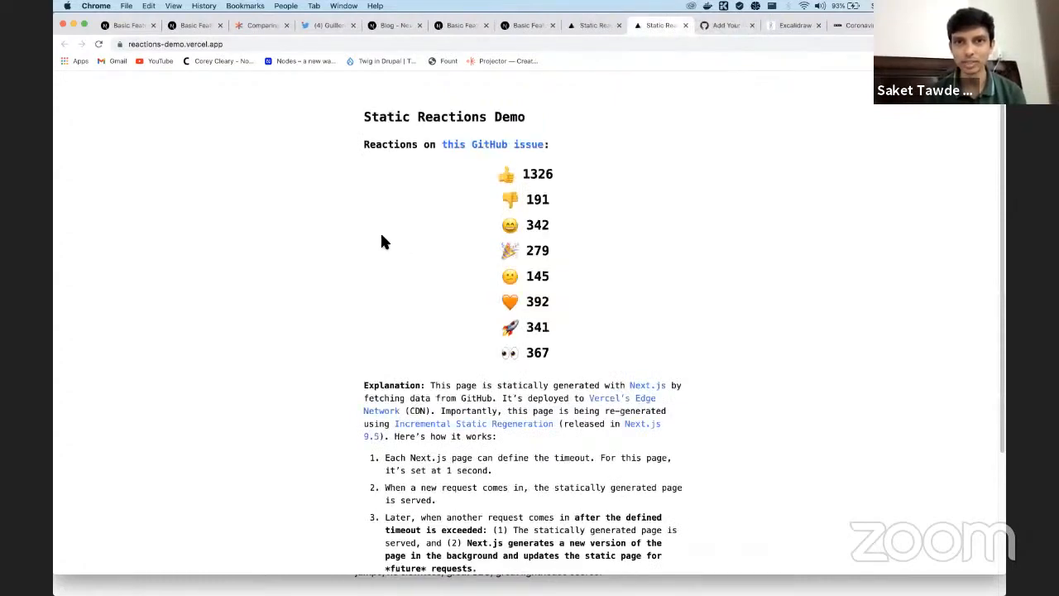
mouse_move(331, 223)
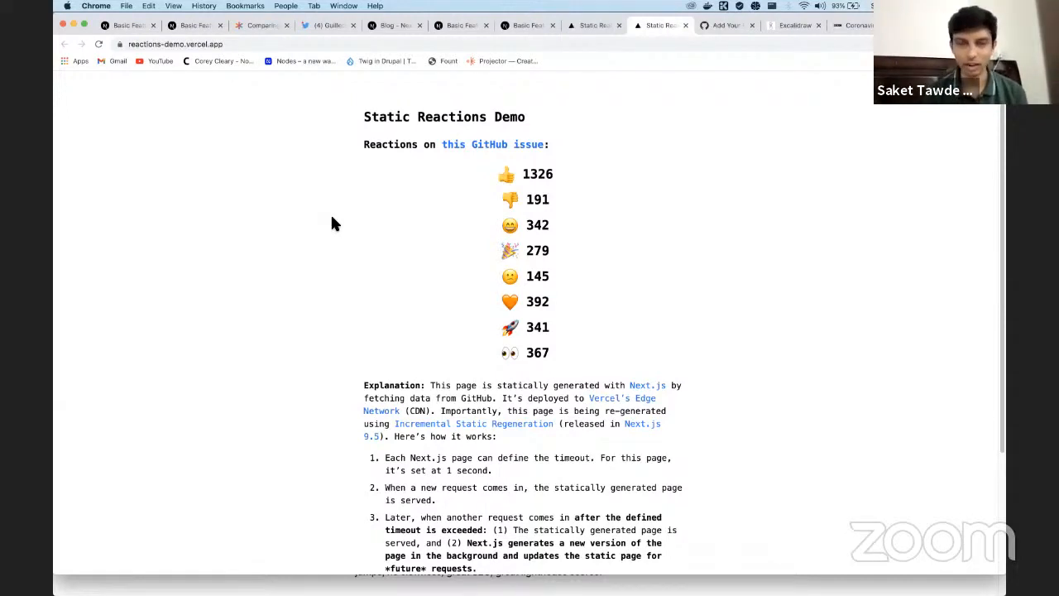
mouse_move(446, 473)
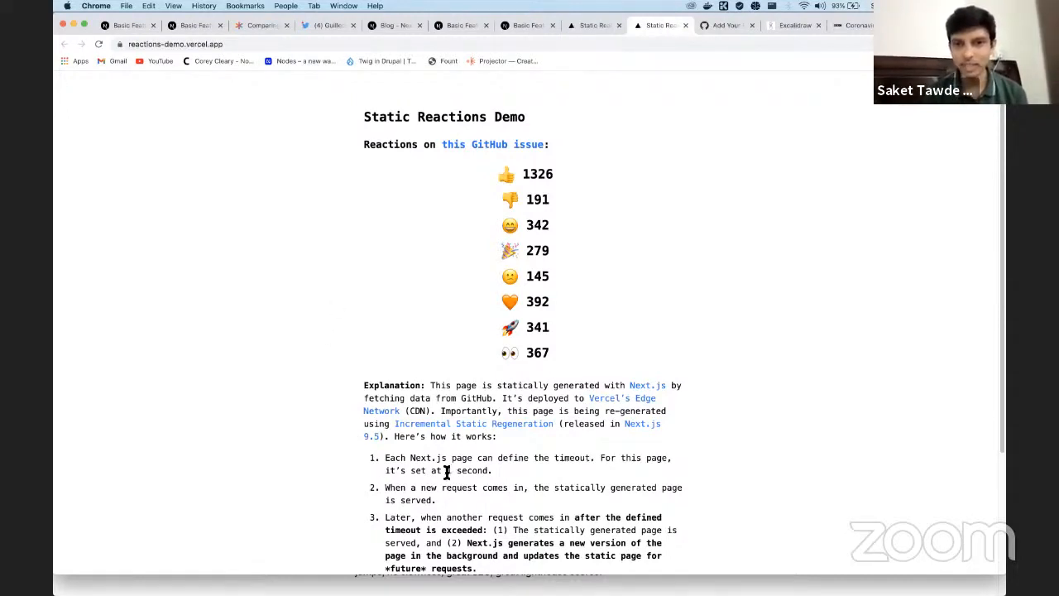
mouse_move(296, 285)
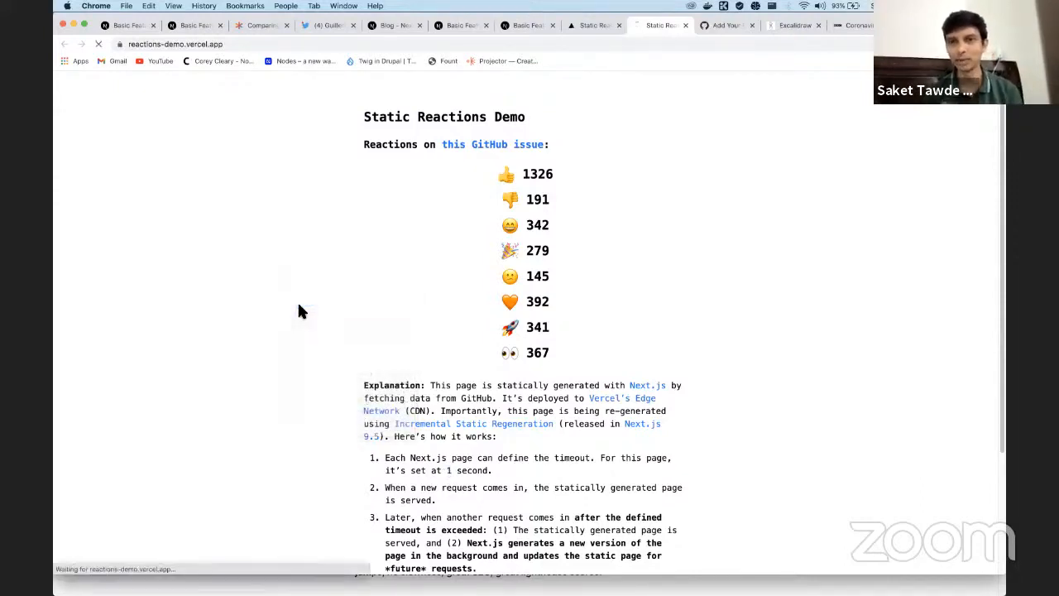
mouse_move(262, 238)
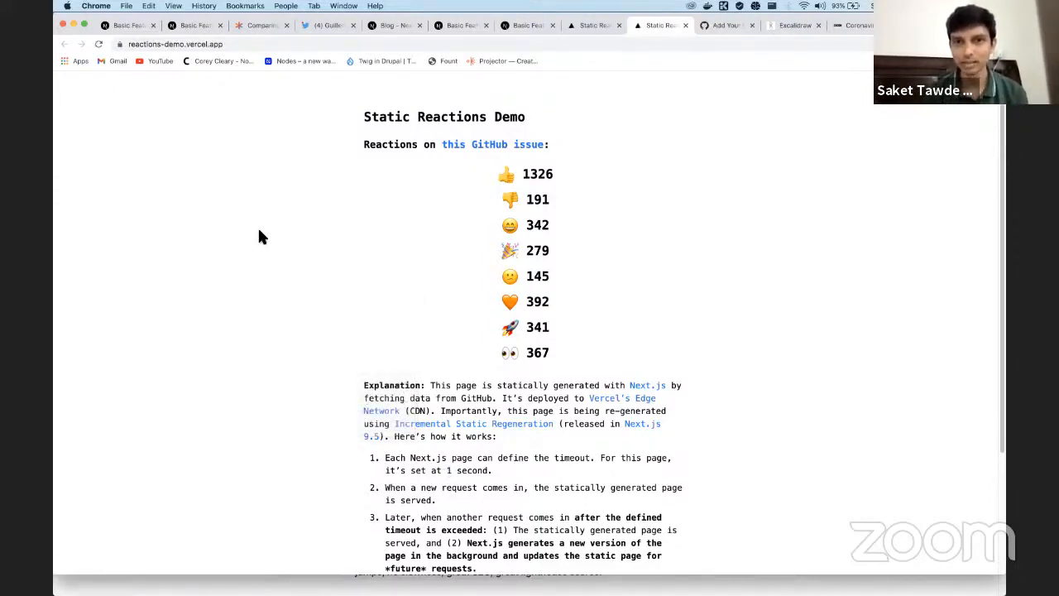
mouse_move(284, 241)
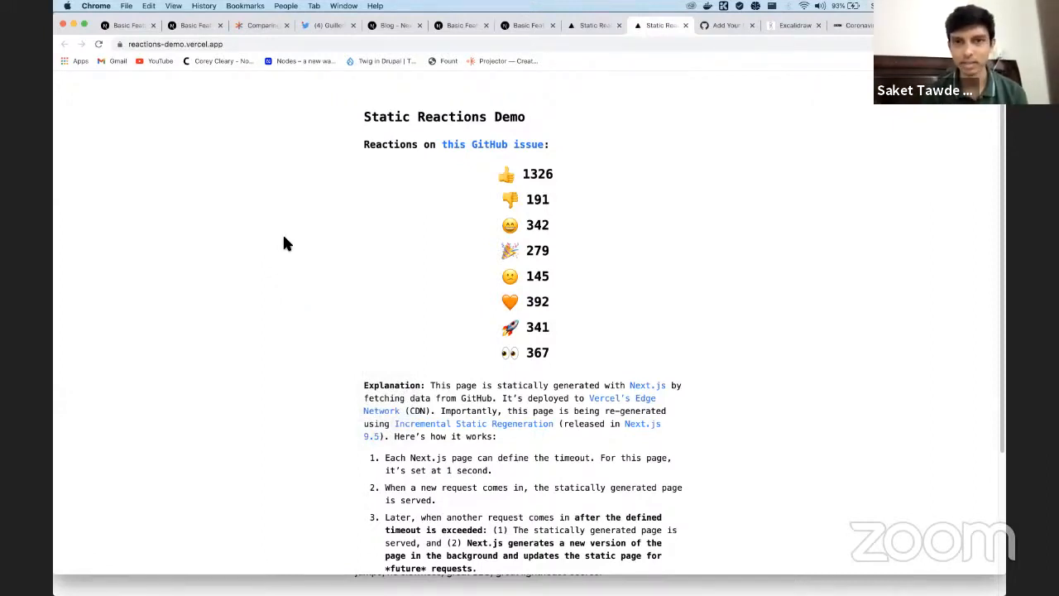
right_click(285, 242)
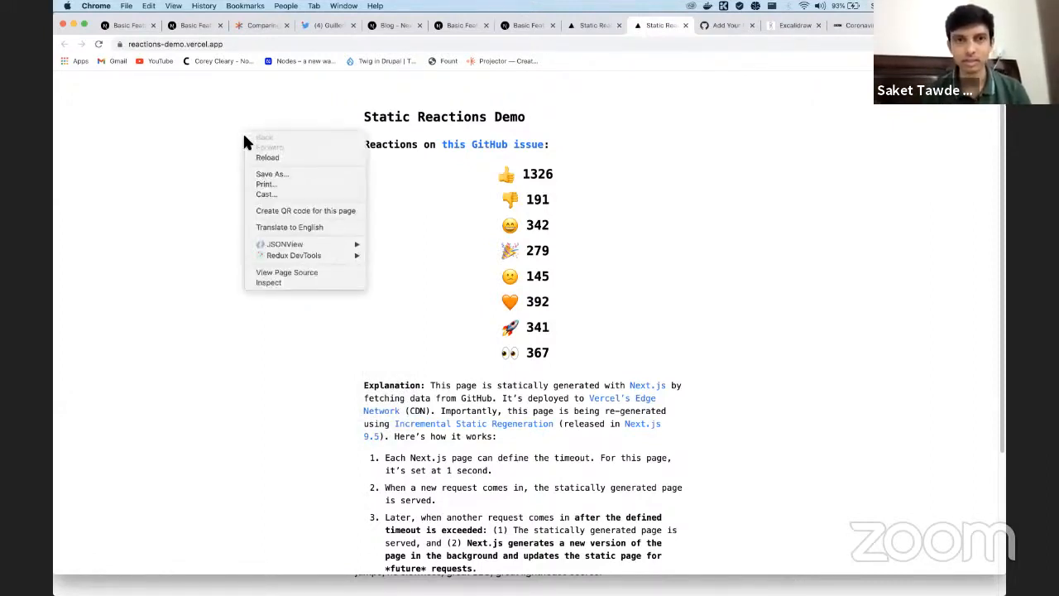
left_click(252, 164)
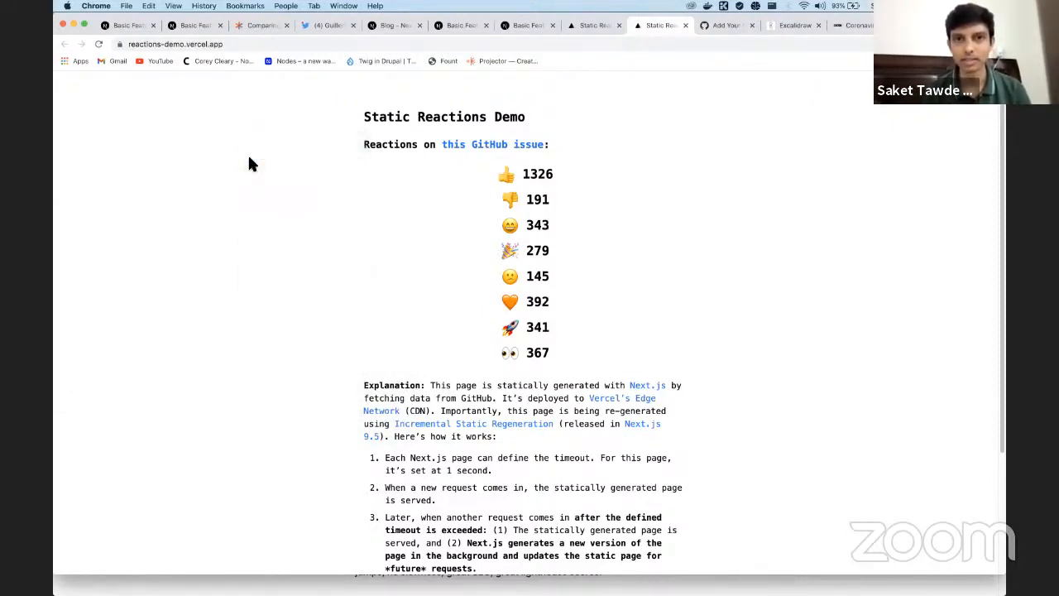
mouse_move(546, 222)
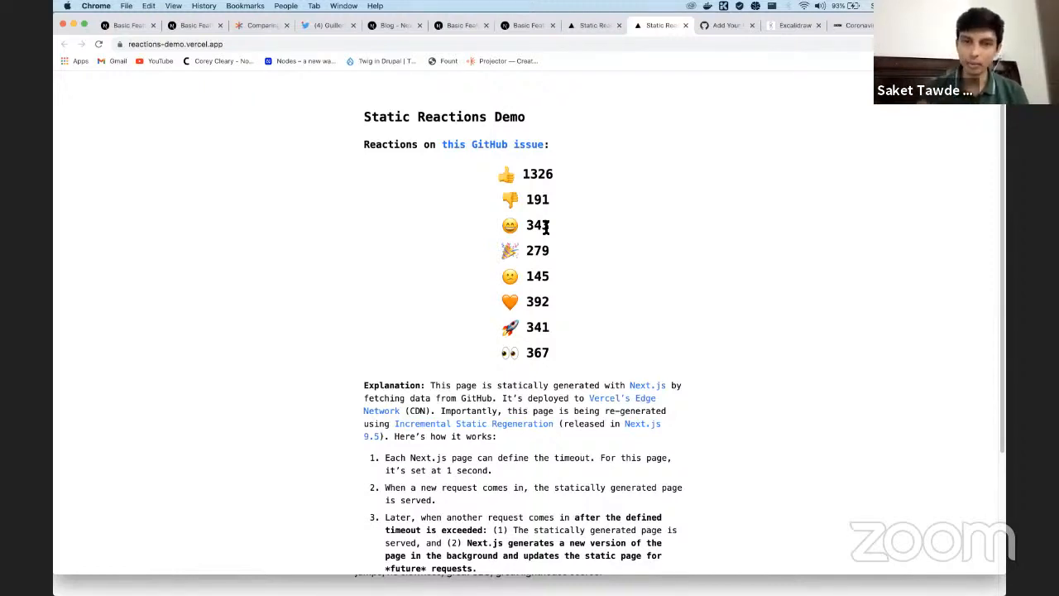
mouse_move(543, 321)
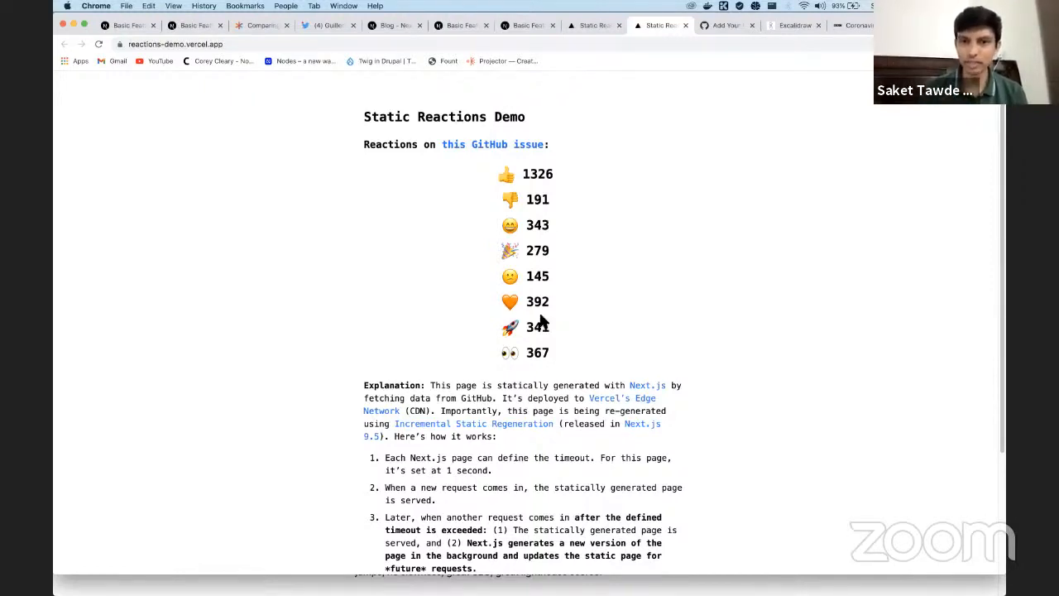
mouse_move(586, 351)
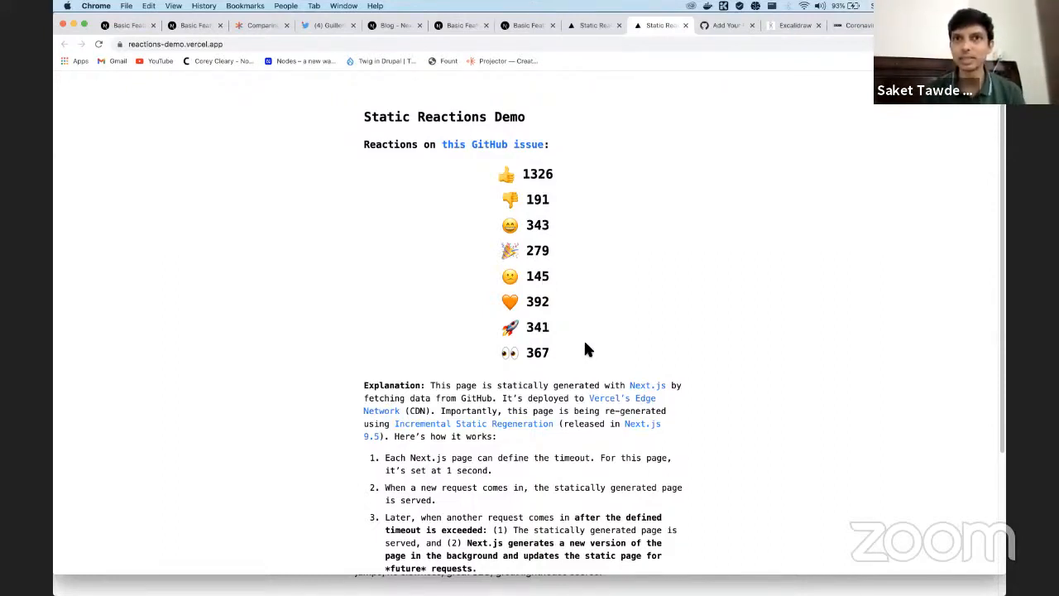
mouse_move(625, 278)
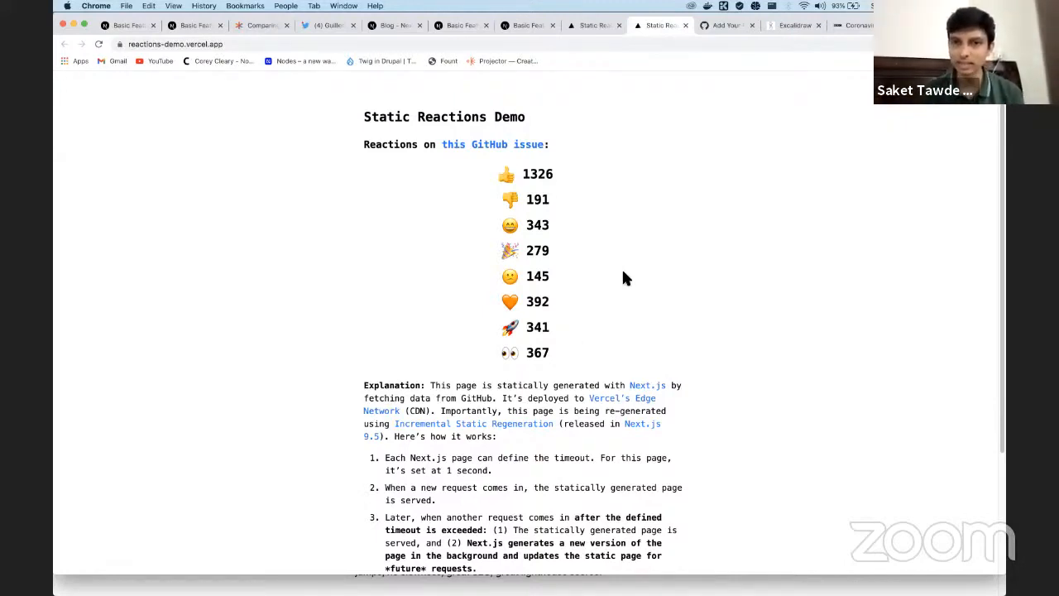
mouse_move(563, 367)
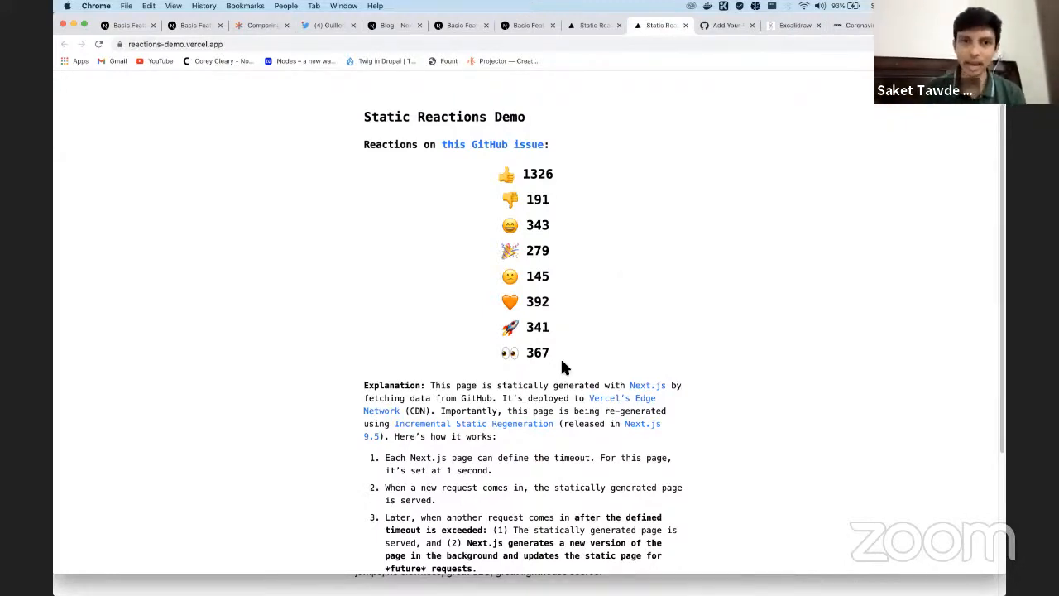
mouse_move(460, 453)
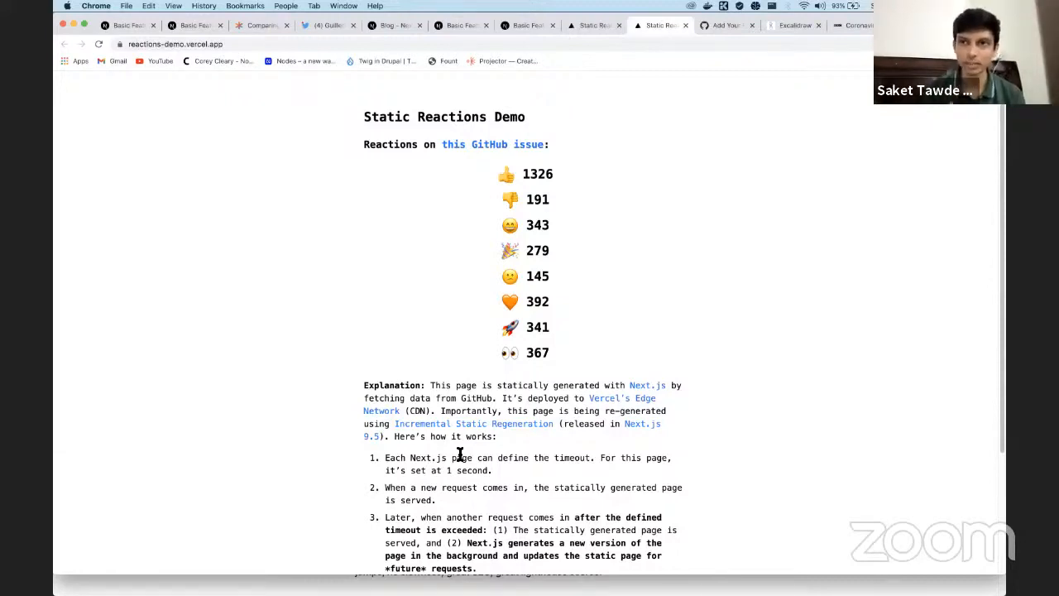
mouse_move(364, 307)
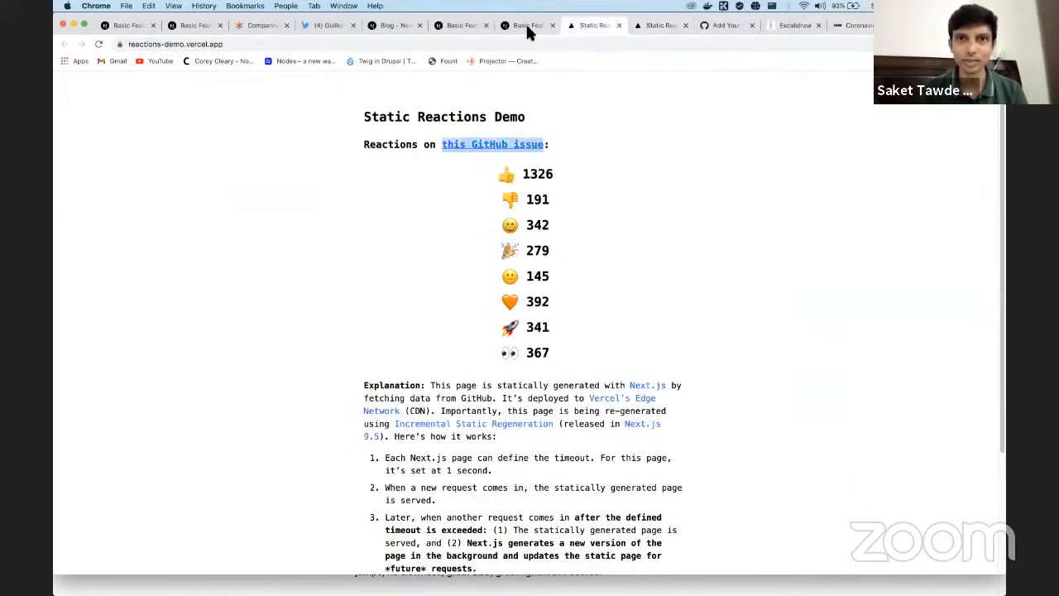
Return to Guillermo Rauch's Twitter thread and scroll through its runtime static generation tweets
left_click(526, 24)
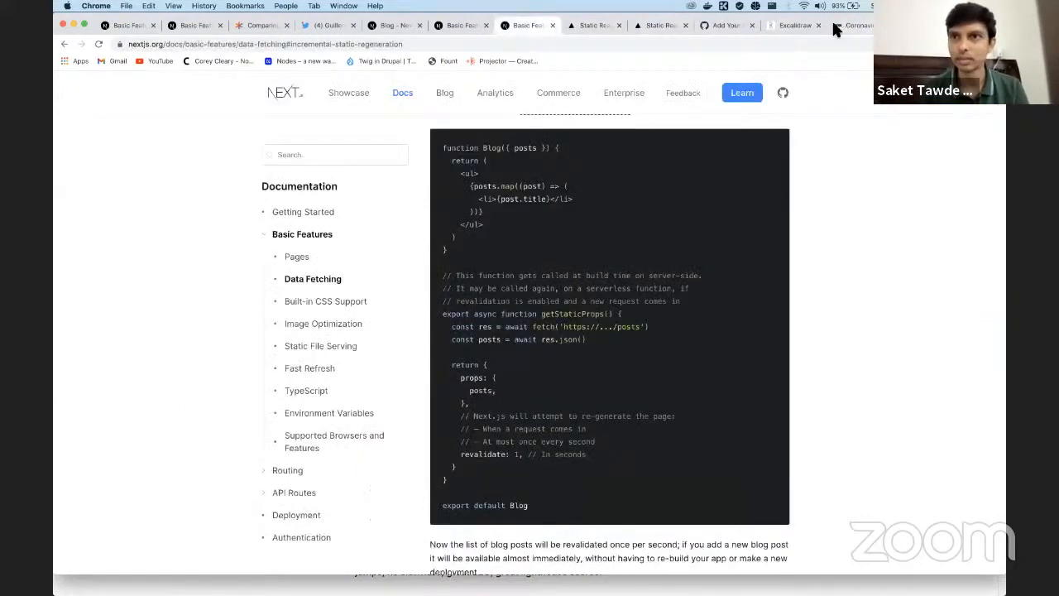
left_click(328, 25)
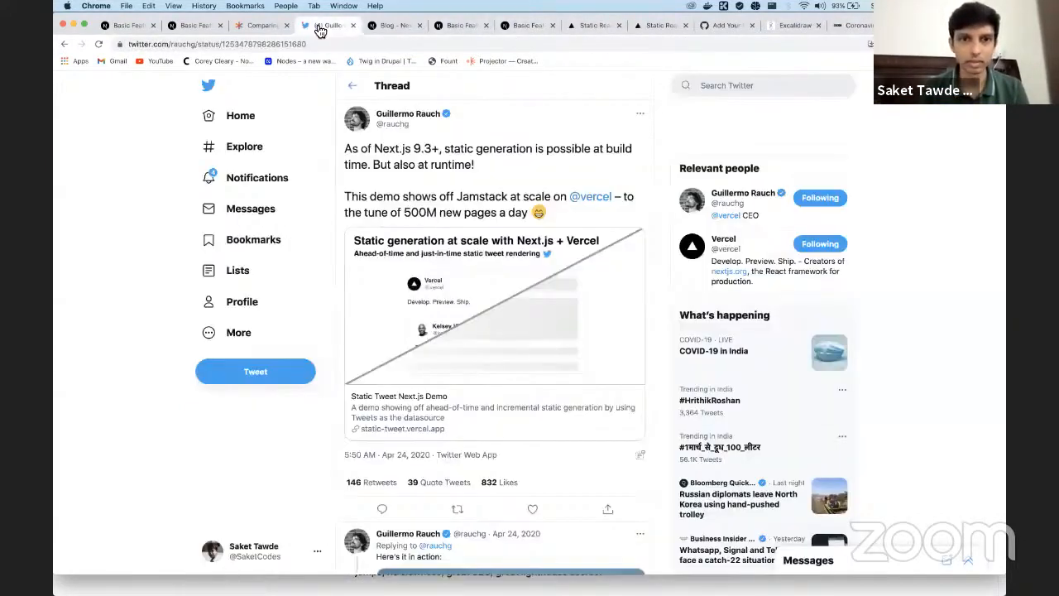
scroll("down", 3)
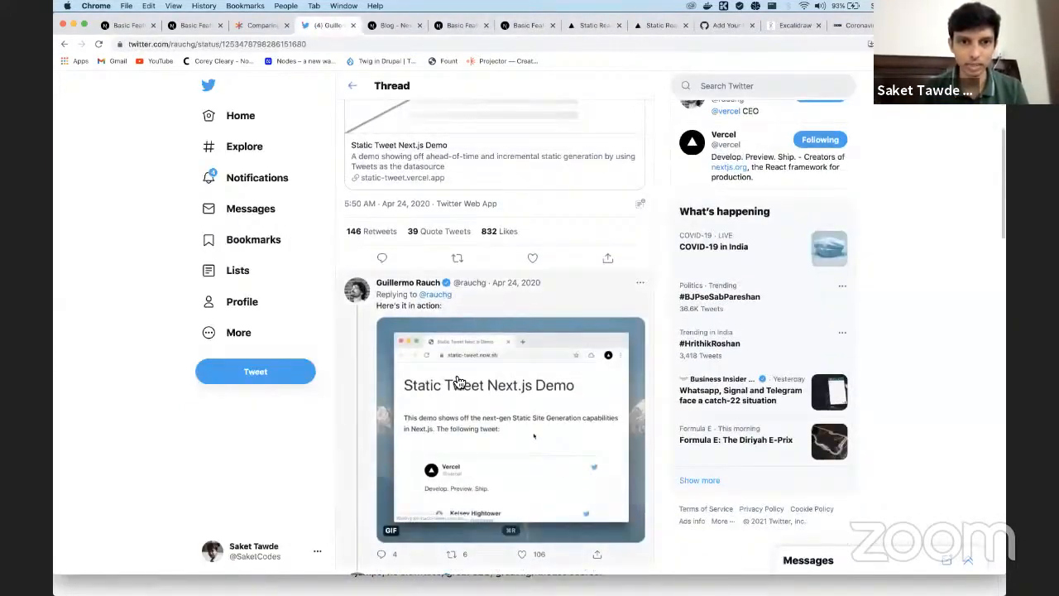
scroll("down", 3)
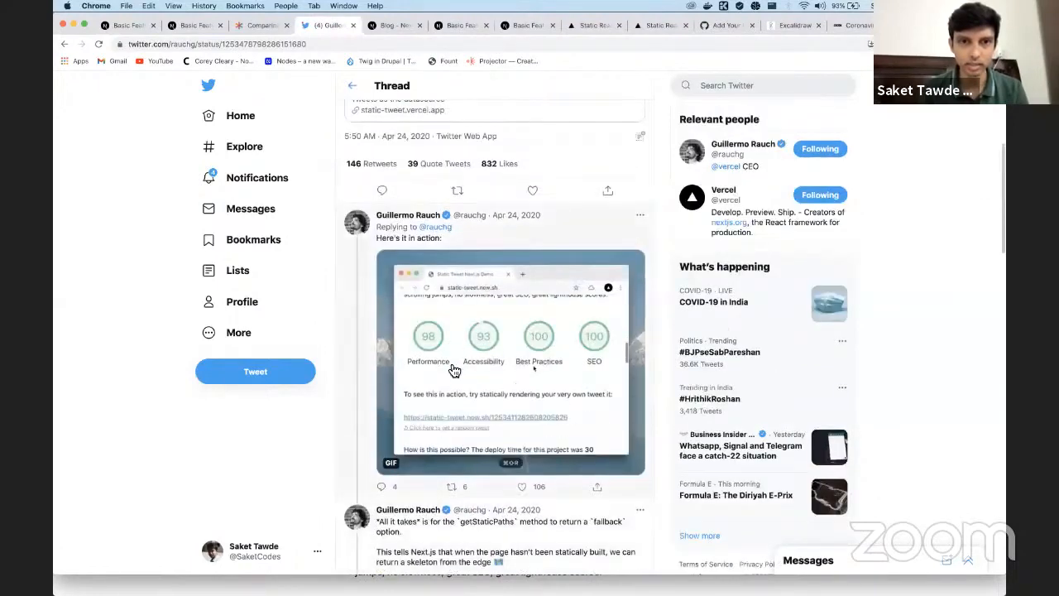
scroll("up", 3)
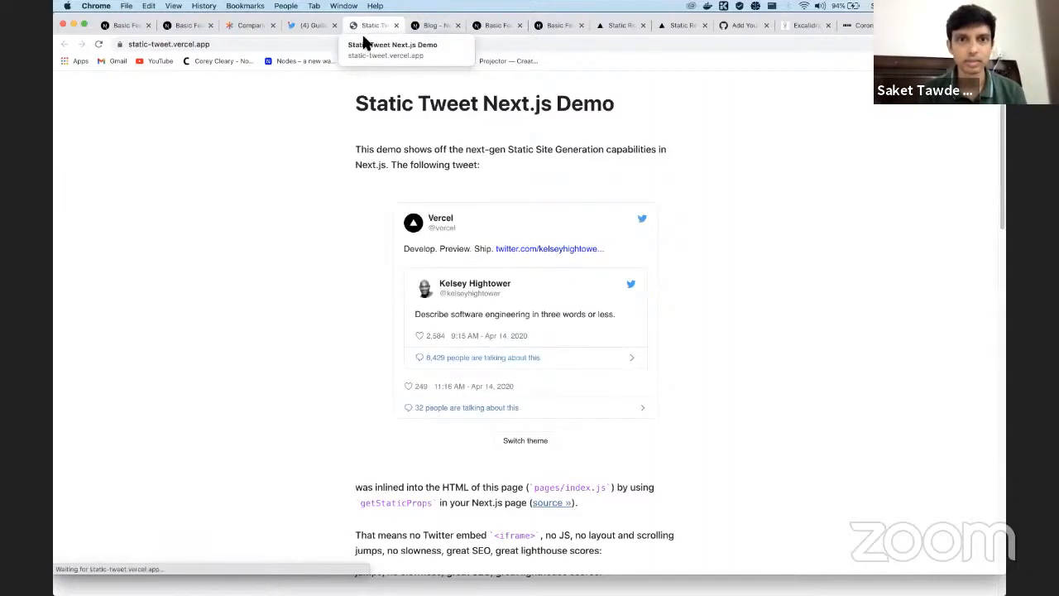
Open Mike Krieger's statically rendered example tweet on its own page in the Static Tweet demo
scroll("down", 3)
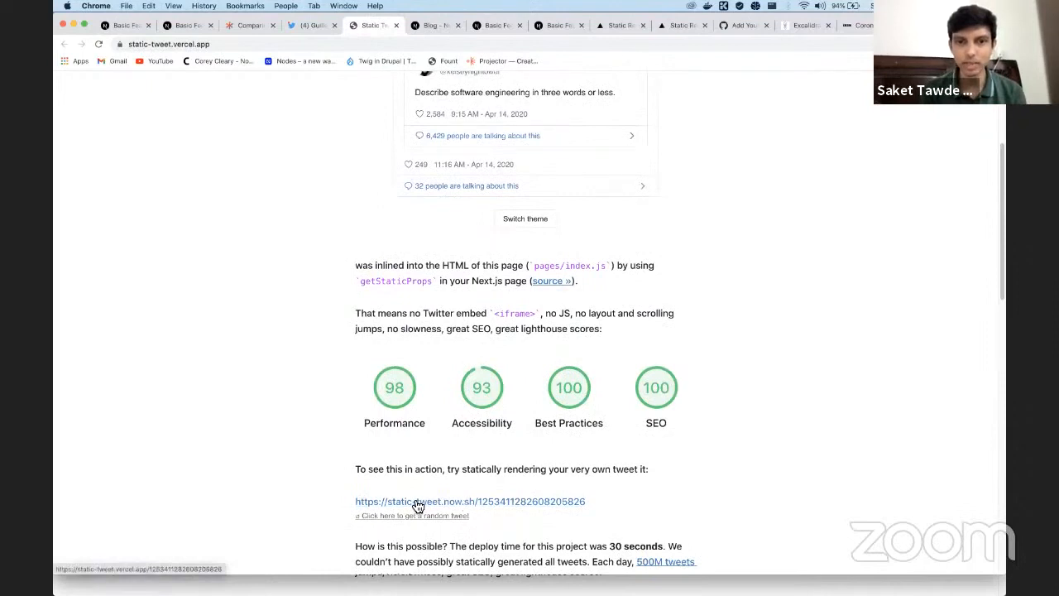
mouse_move(497, 510)
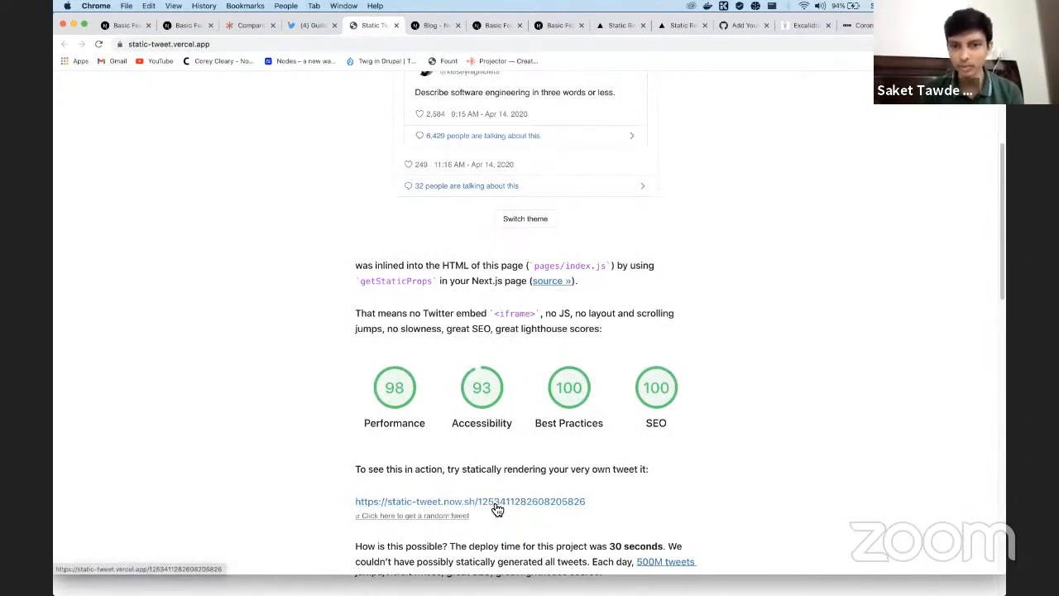
left_click(470, 499)
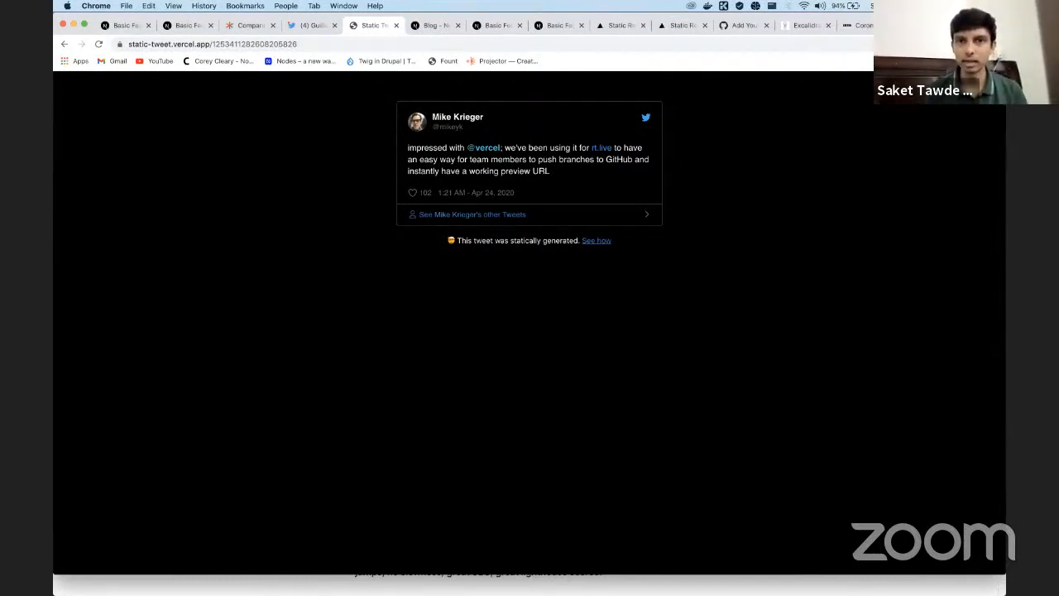
right_click(288, 173)
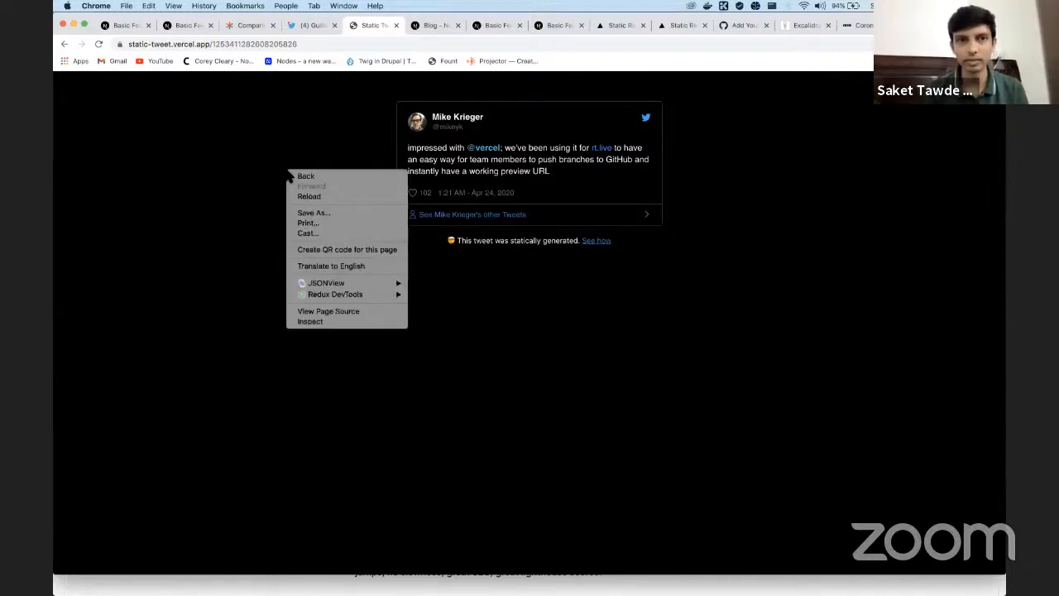
left_click(307, 195)
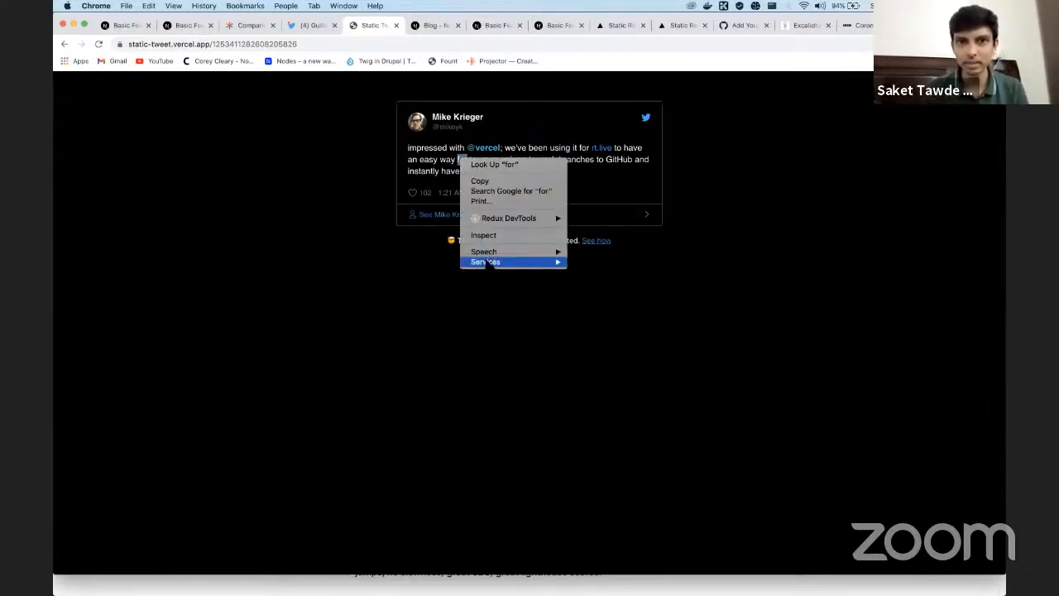
Record the tweet page's network requests on reload in developer tools, filtered to Fetch/XHR
left_click(483, 235)
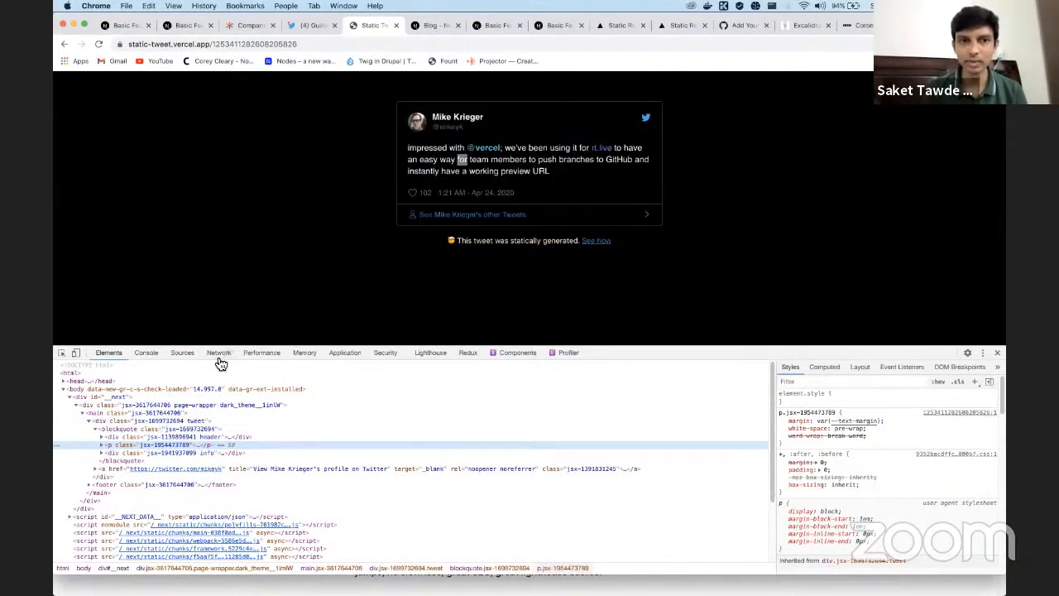
left_click(218, 352)
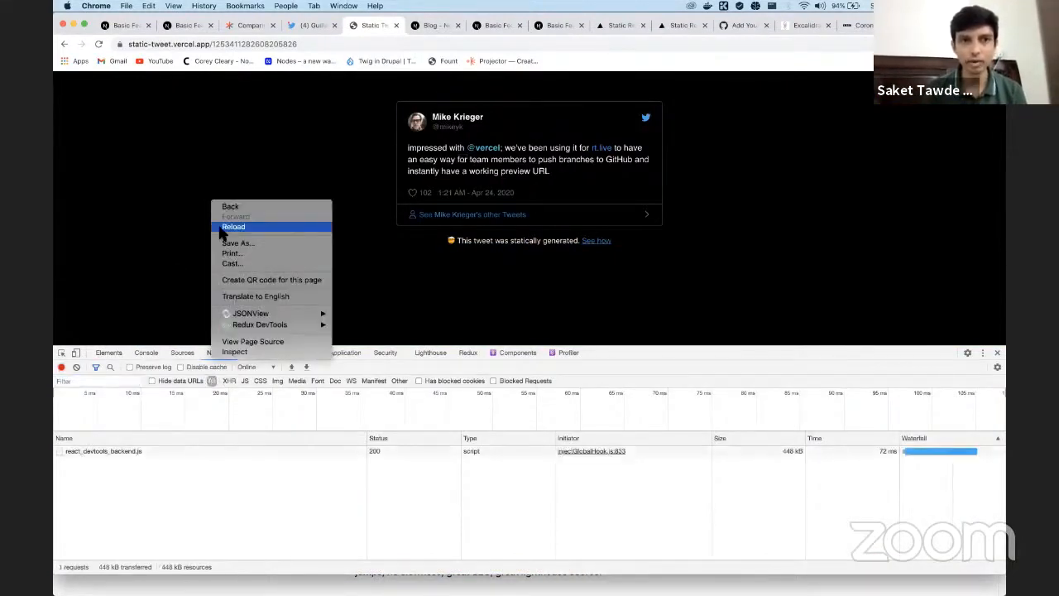
left_click(233, 226)
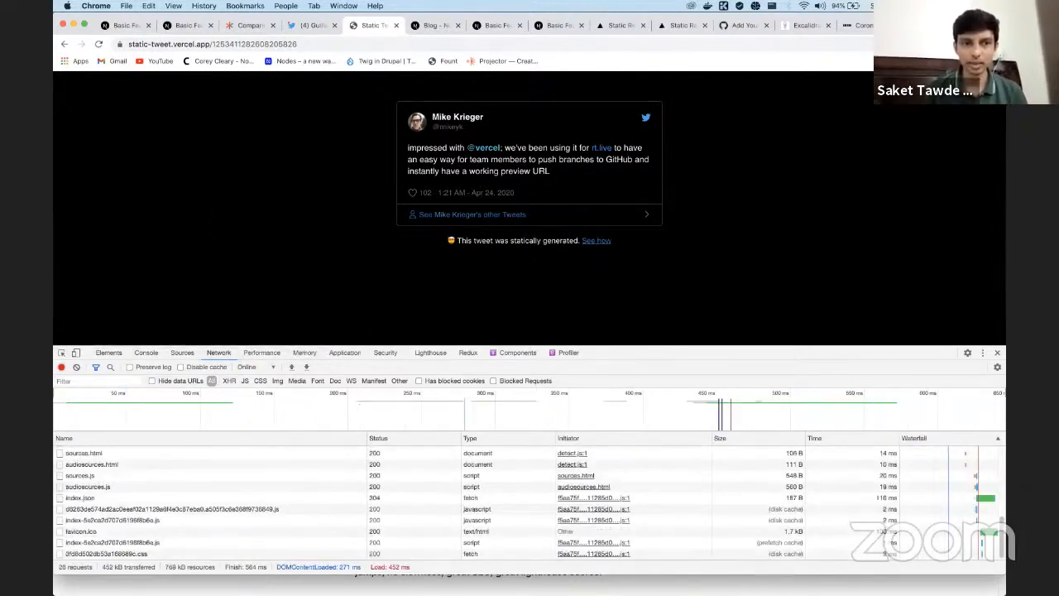
left_click(229, 381)
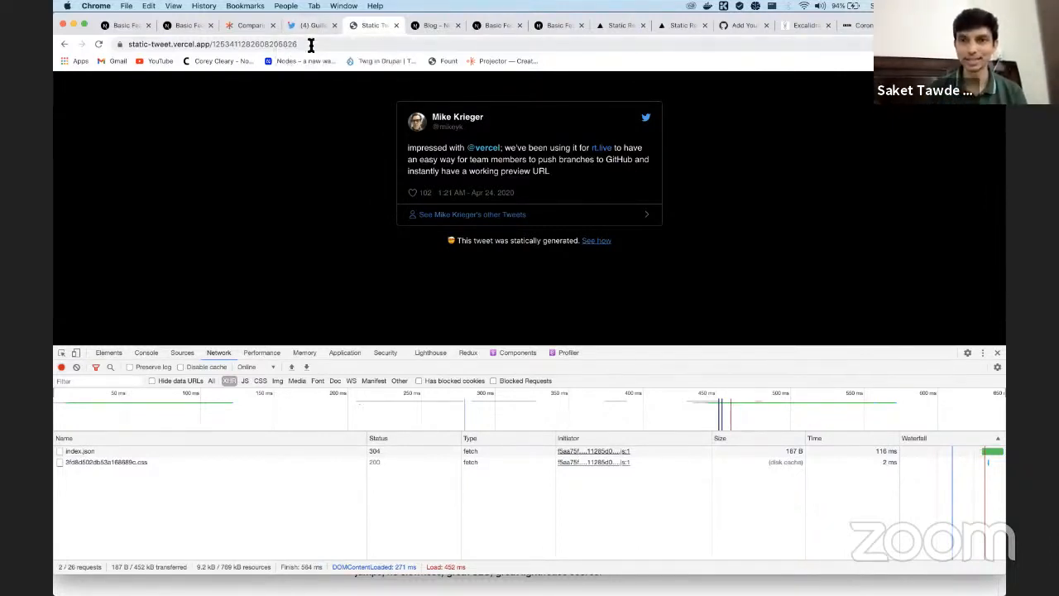
Return to the Twitter tab and browse down the home timeline
left_click(311, 25)
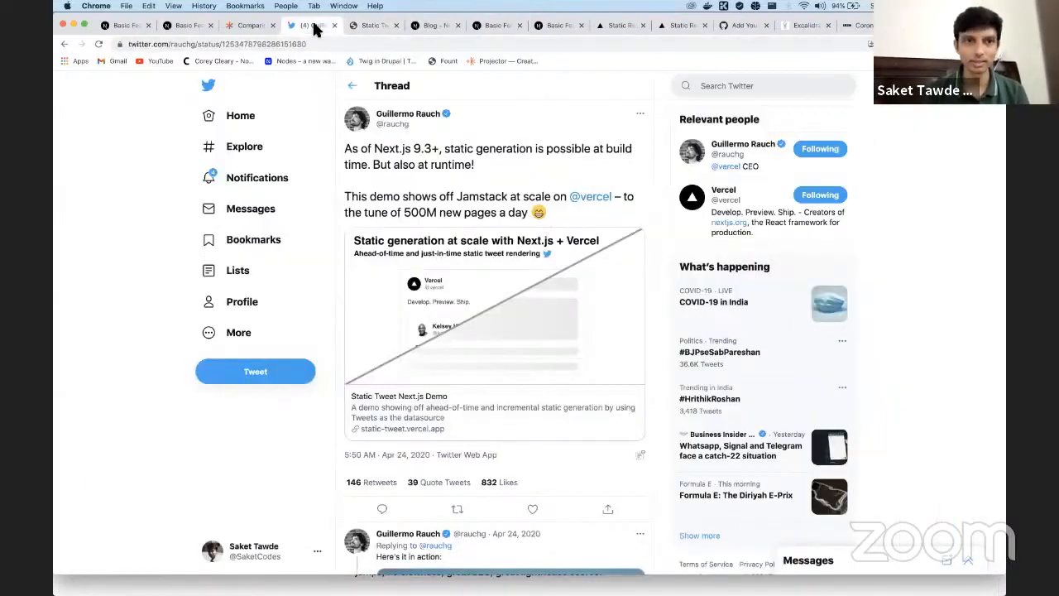
mouse_move(240, 116)
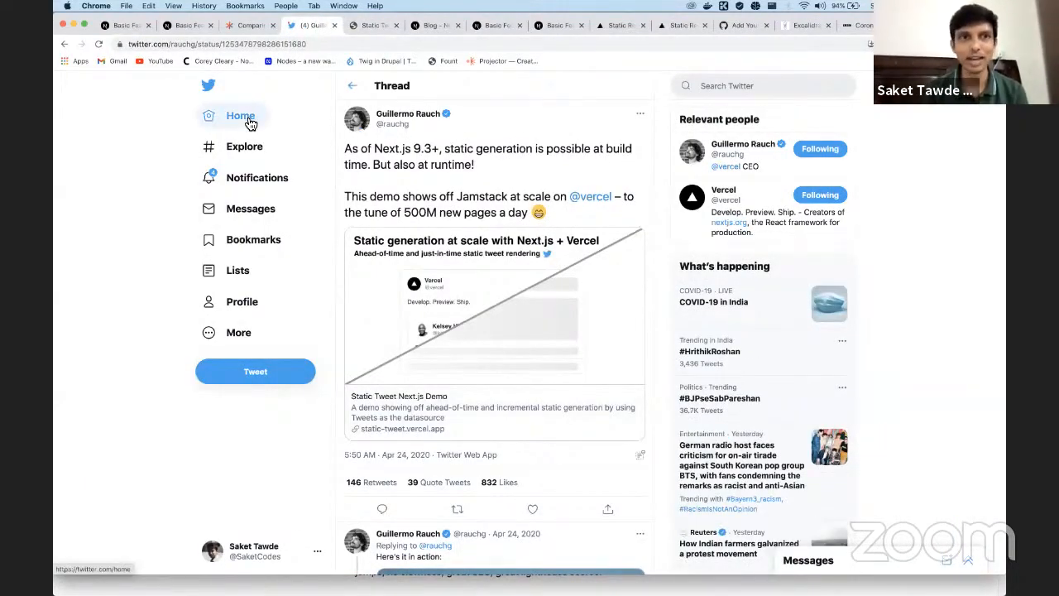
left_click(242, 115)
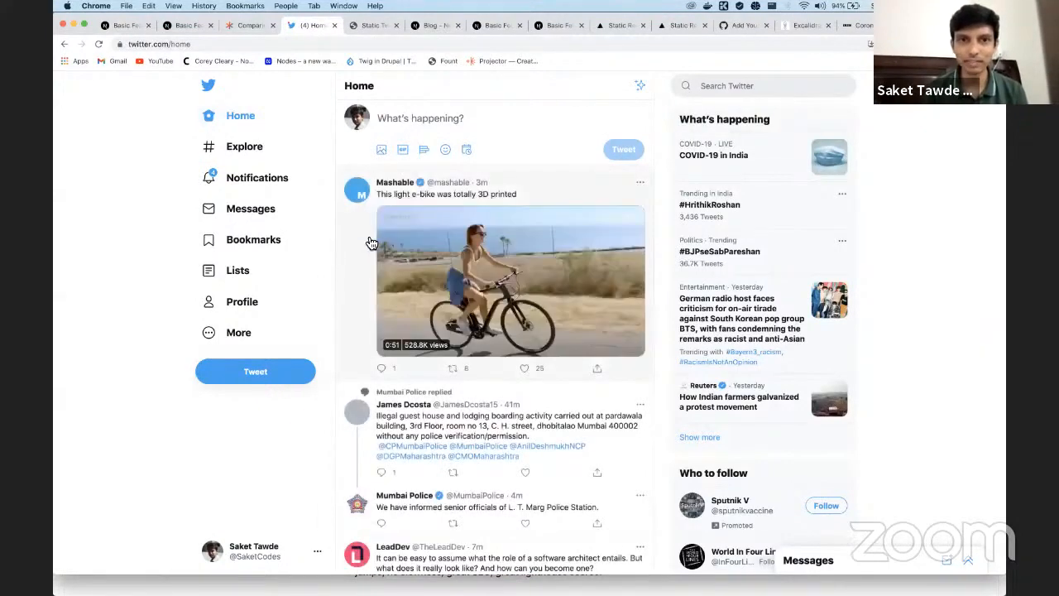
scroll("down", 3)
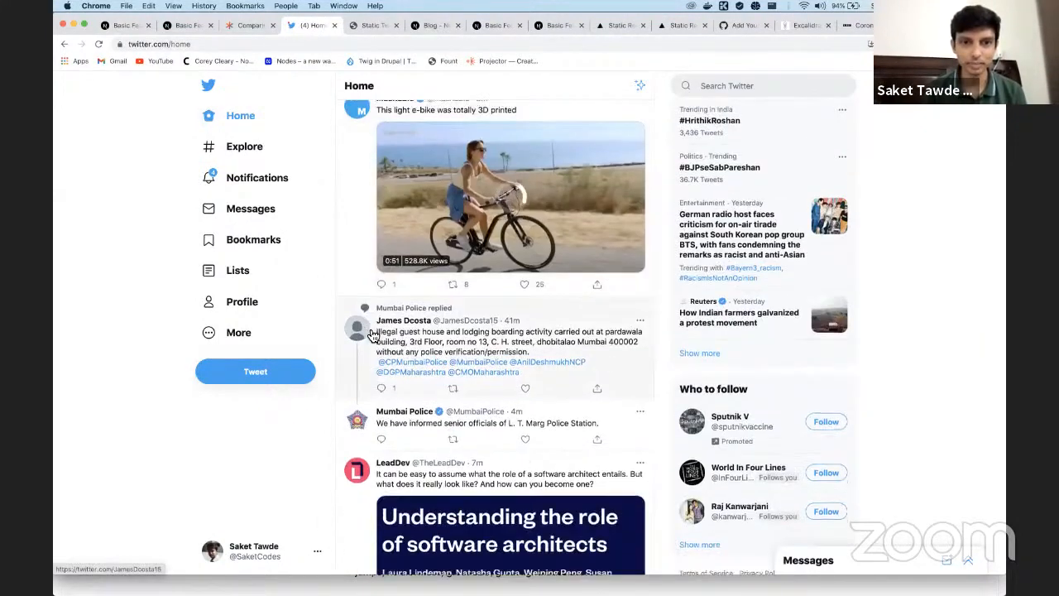
scroll("down", 3)
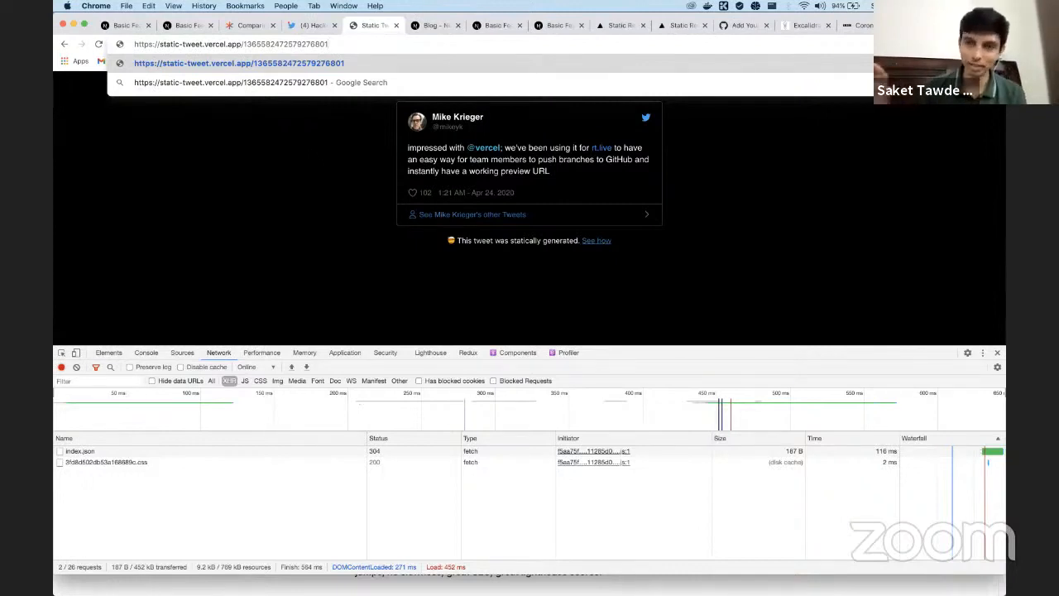
Load the newly entered tweet address on the Static Tweet demo
key("Return")
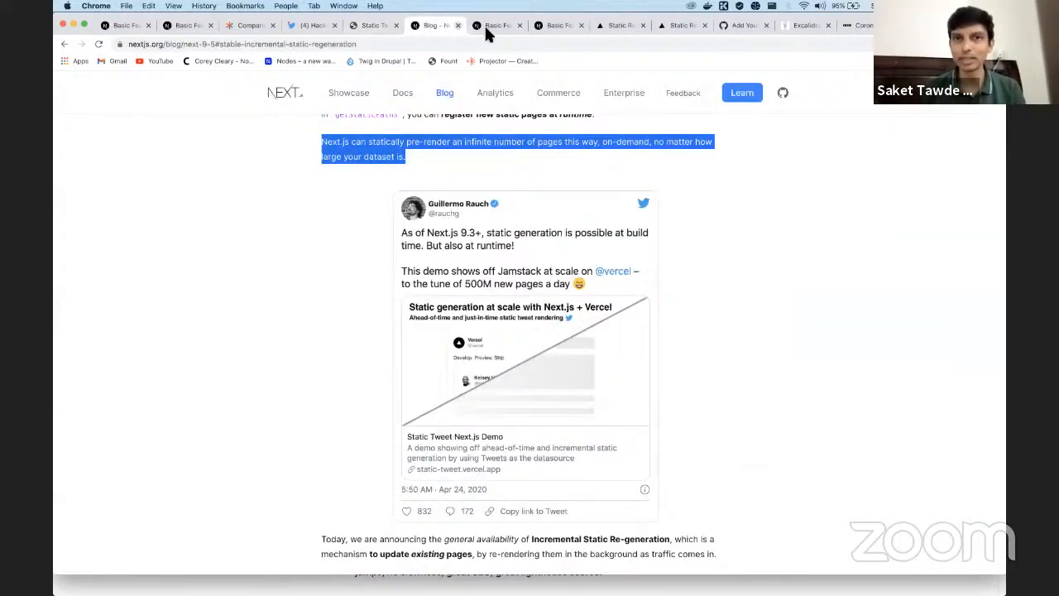
Bring the getStaticPaths example into view and highlight the pages/posts/[id].js path, its posts folder and [id] part
left_click(496, 25)
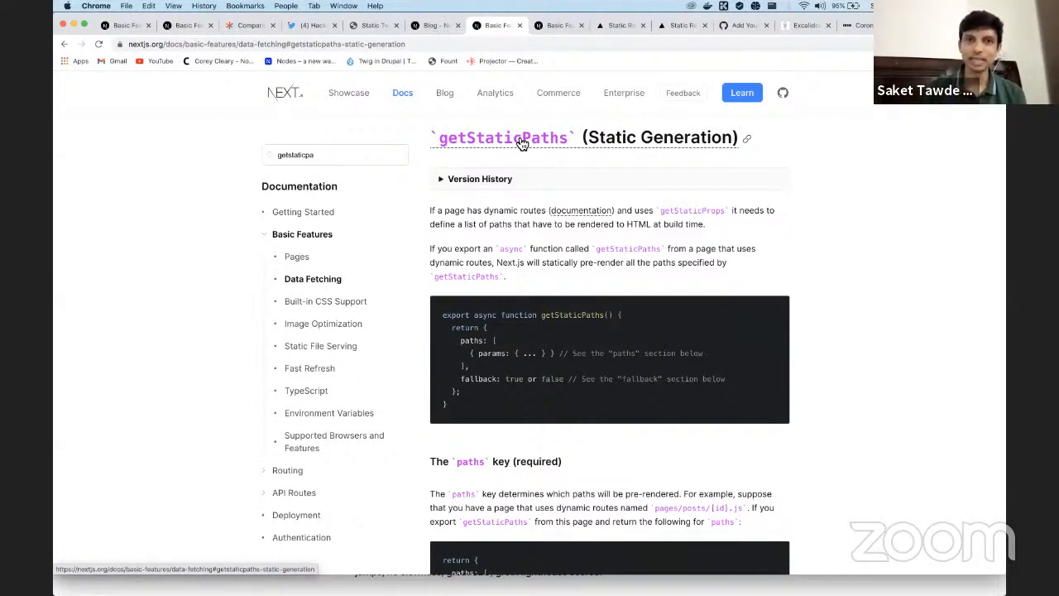
mouse_move(625, 266)
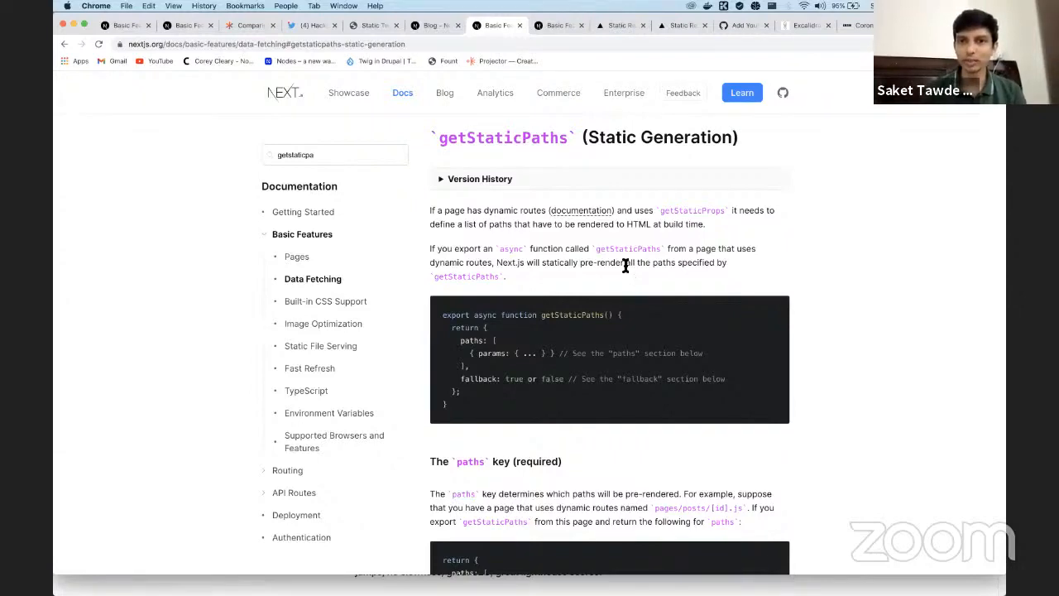
mouse_move(703, 262)
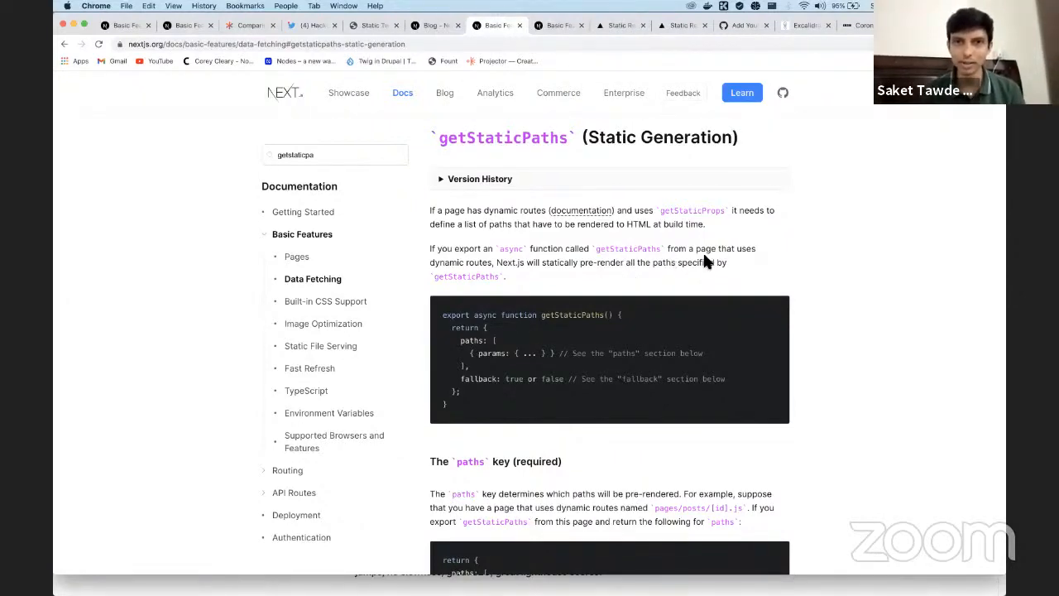
scroll("down", 3)
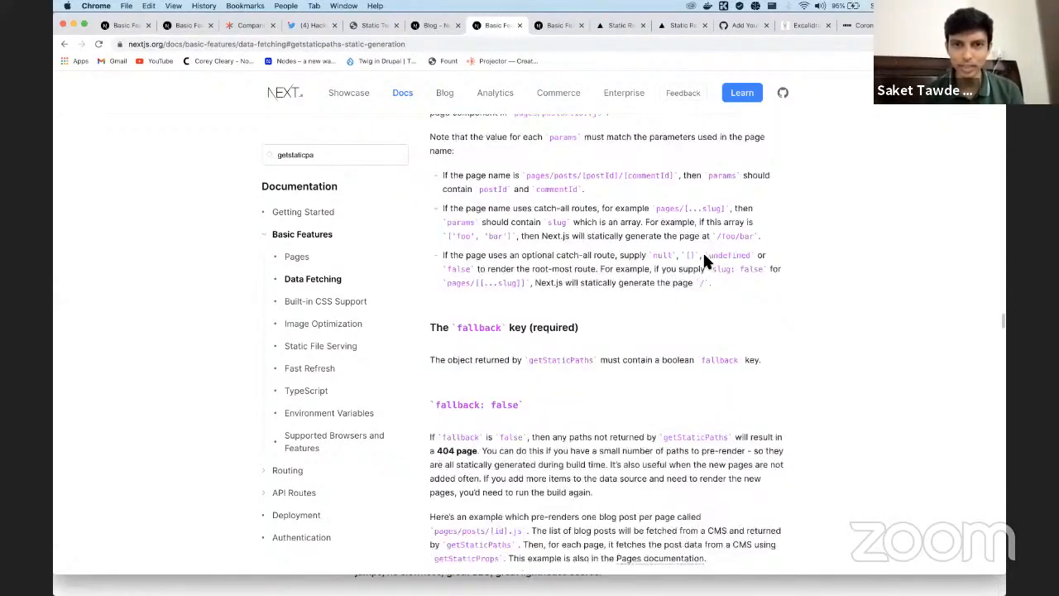
scroll("down", 3)
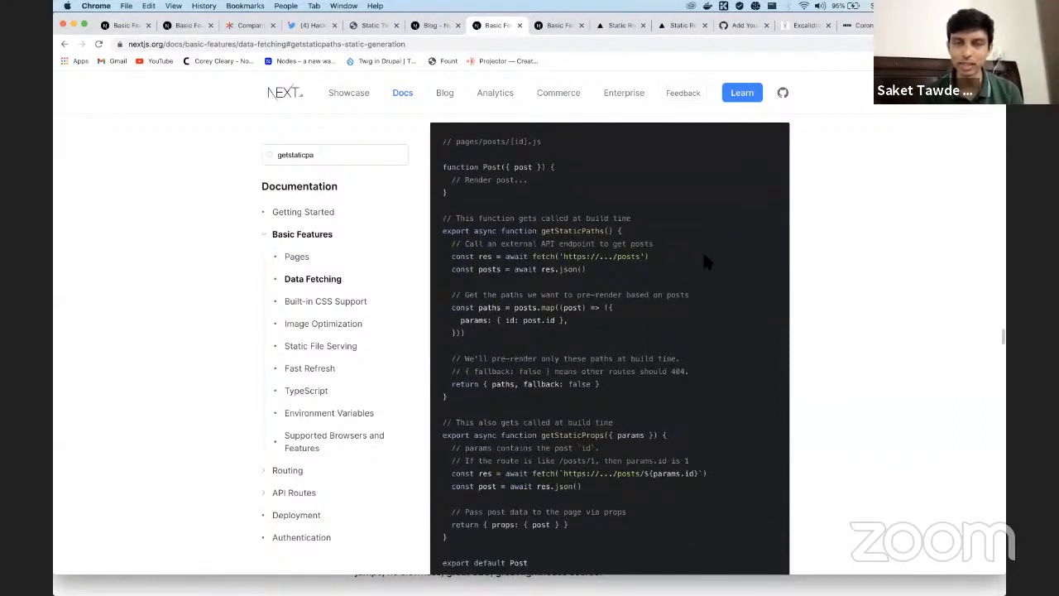
mouse_move(466, 152)
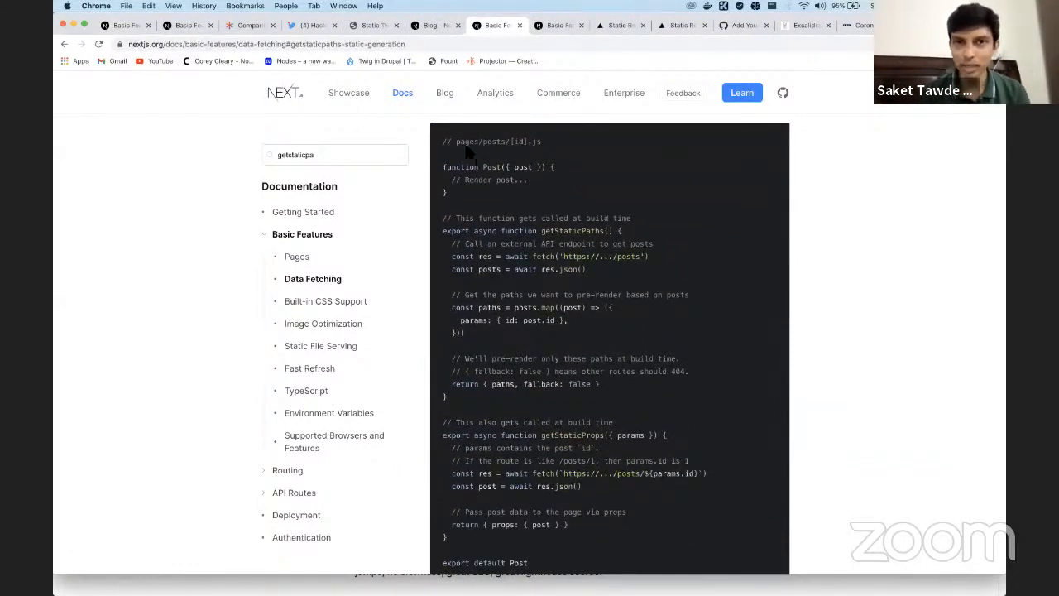
double_click(496, 141)
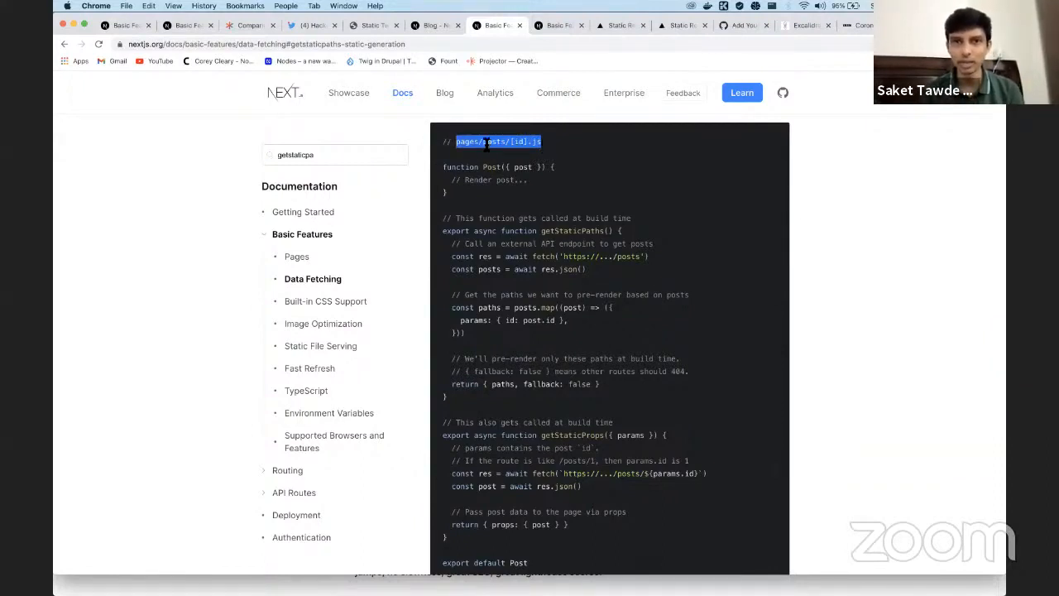
double_click(493, 140)
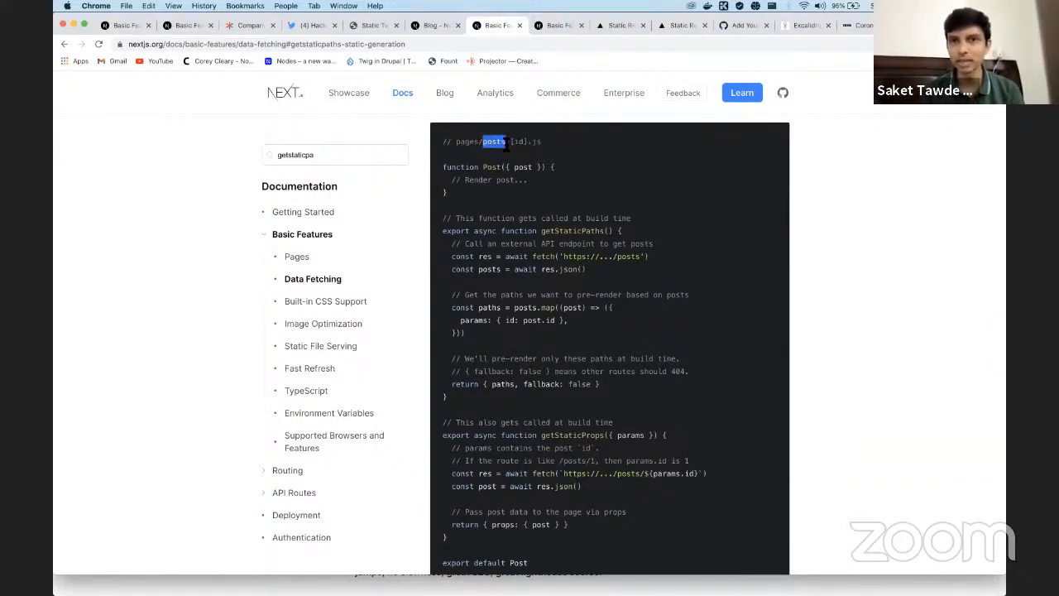
double_click(516, 143)
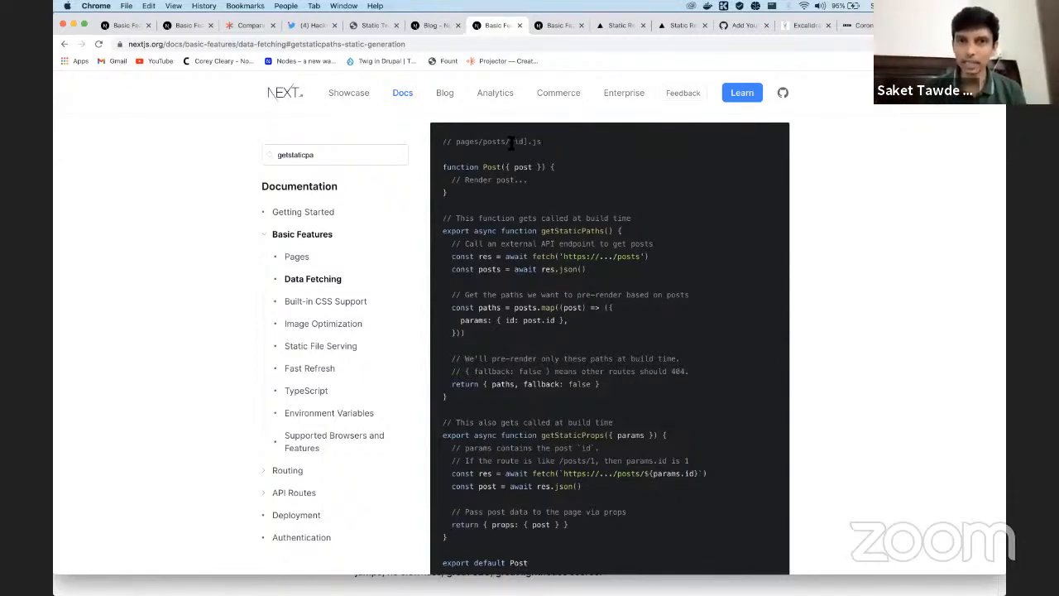
double_click(516, 141)
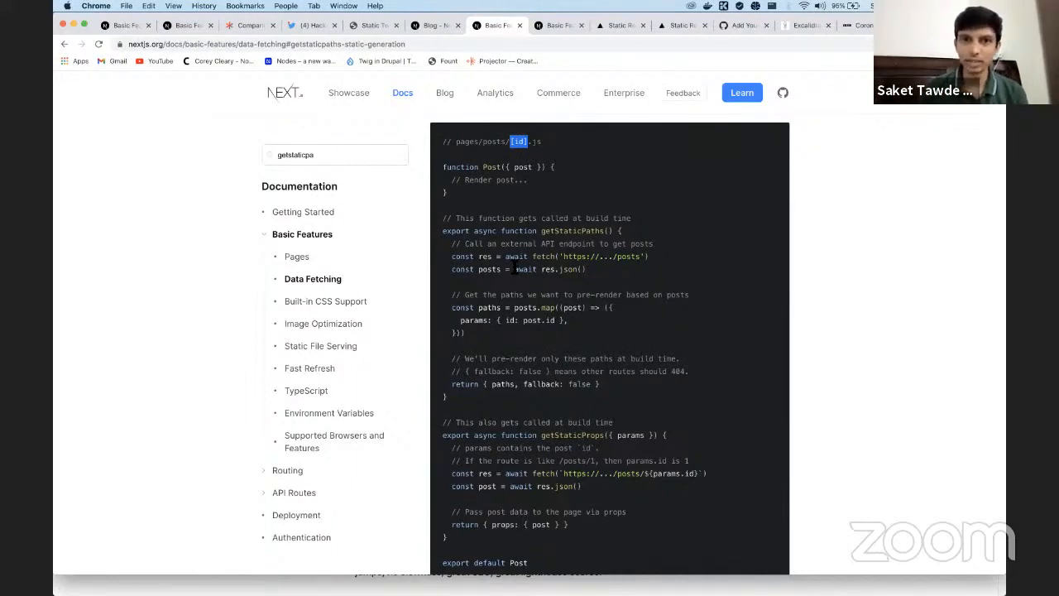
Highlight the getStaticPaths function name and its fallback: false return value
double_click(563, 231)
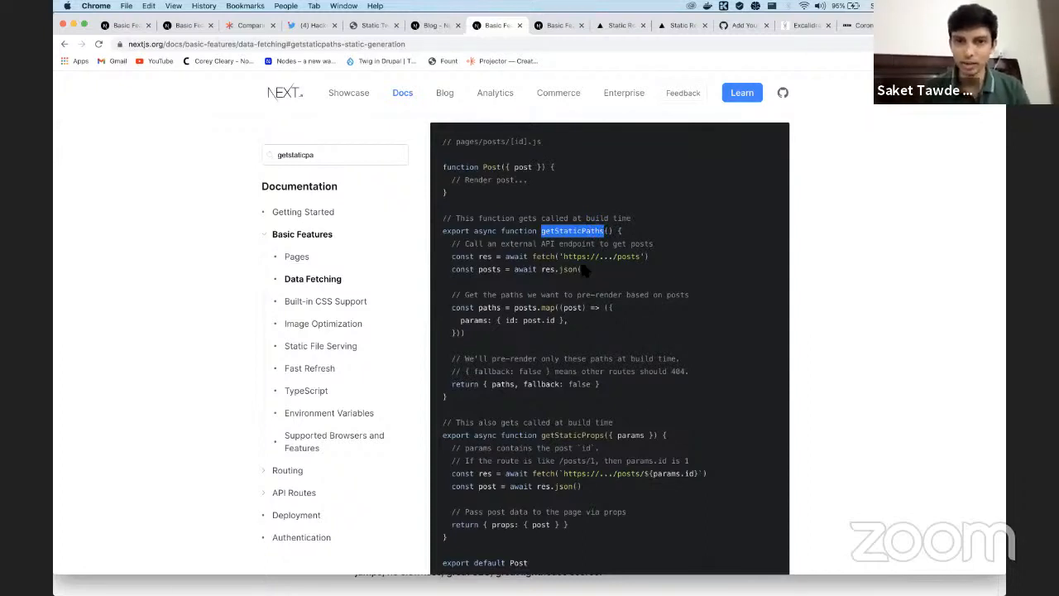
mouse_move(493, 383)
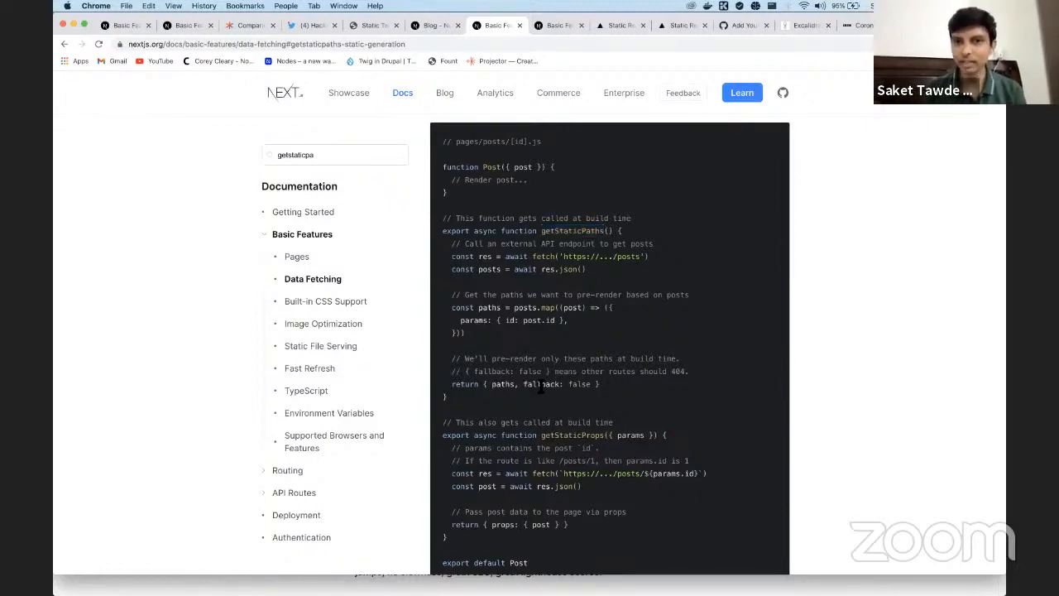
double_click(547, 384)
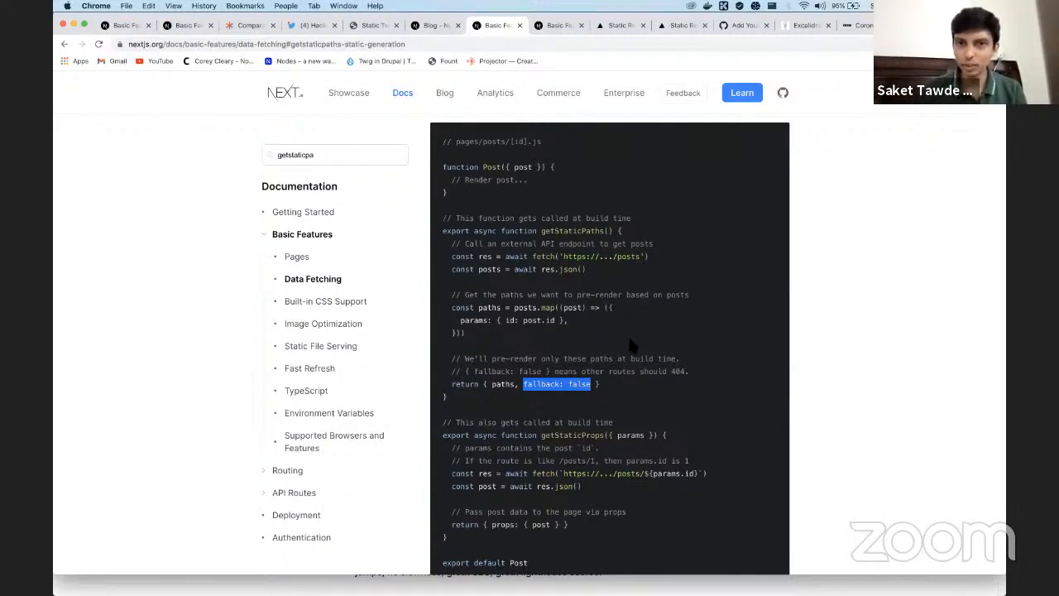
mouse_move(718, 314)
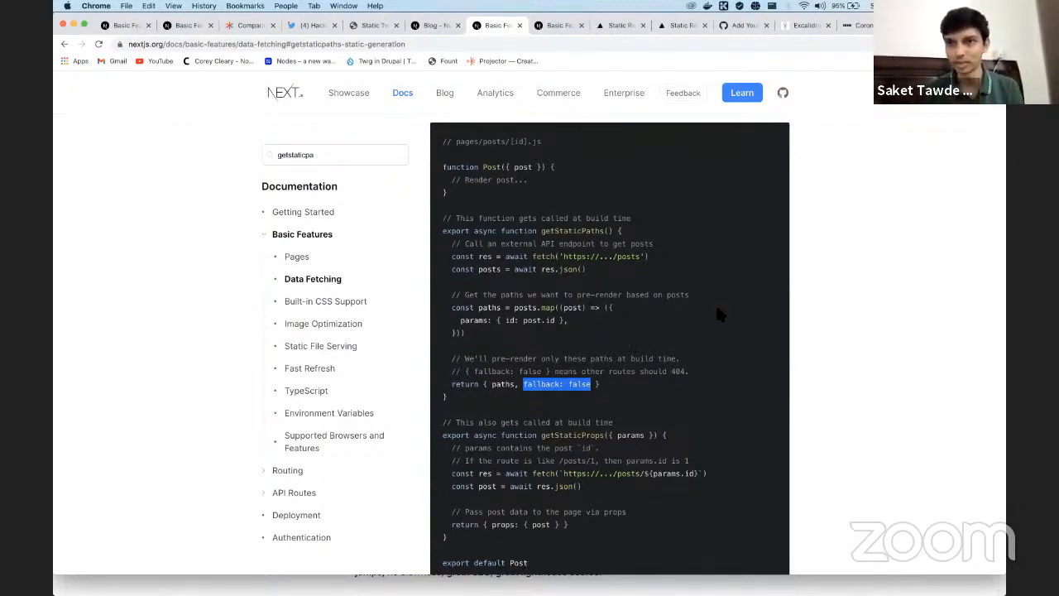
Move down to the Fallback pages section and highlight the useRouter import in the isFallback example
scroll("down", 3)
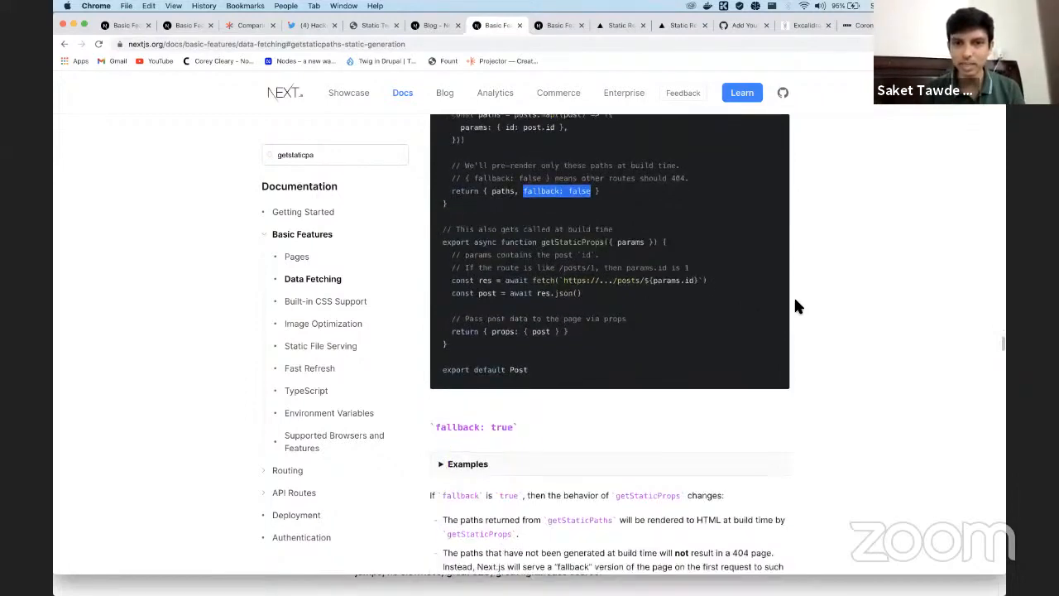
scroll("down", 3)
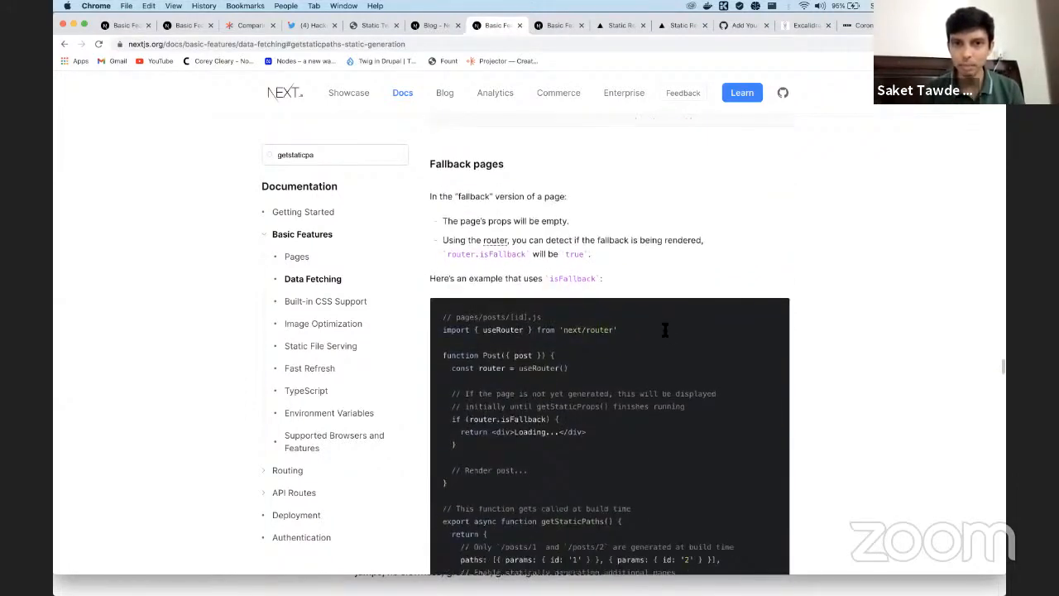
double_click(488, 327)
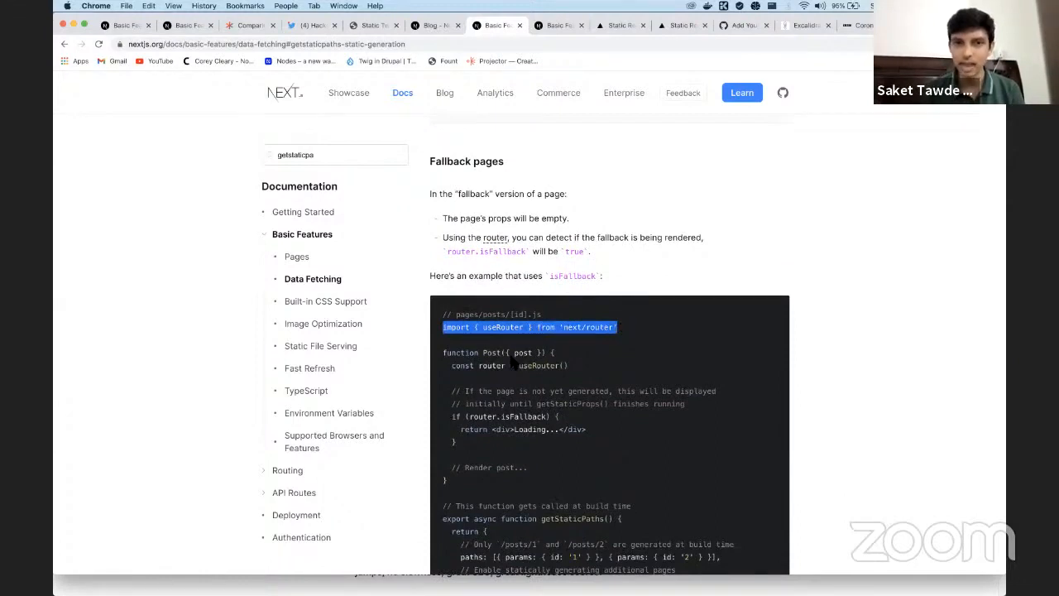
scroll("down", 3)
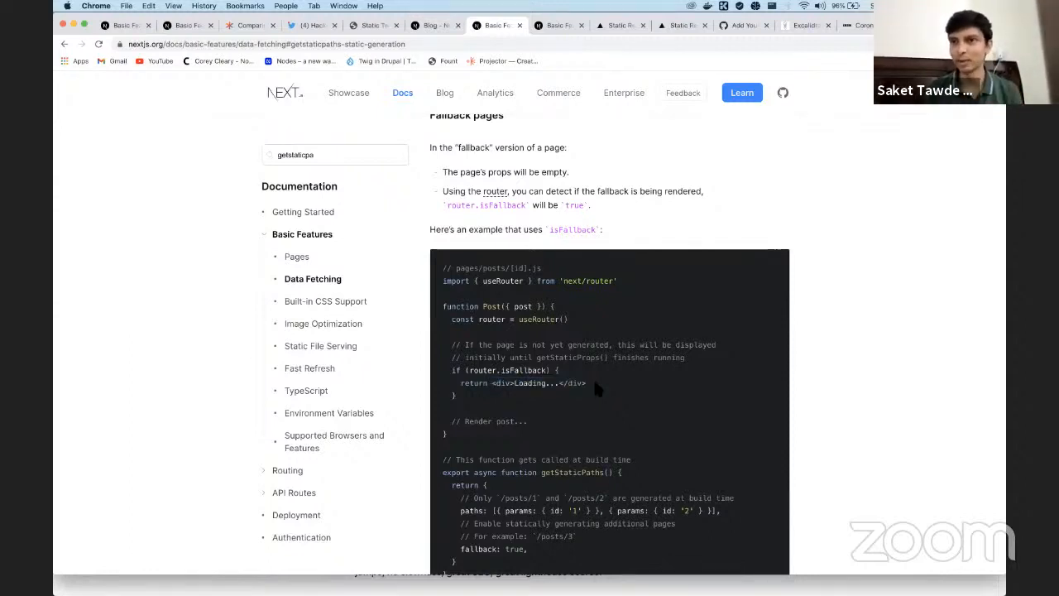
mouse_move(562, 63)
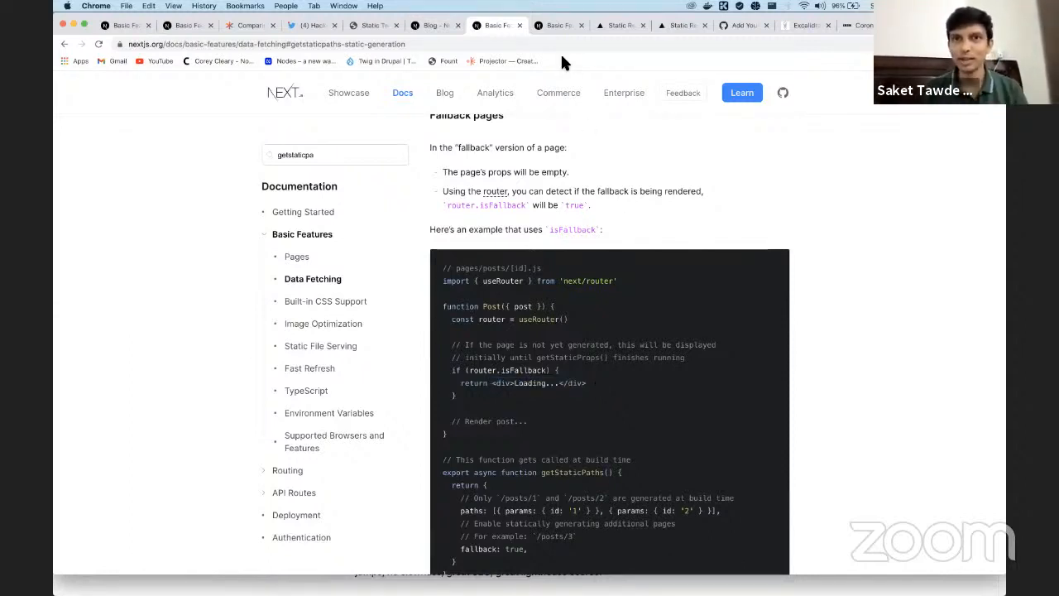
Settle on the incremental static regeneration getStaticProps example and highlight its revalidate: 1 setting
scroll("down", 3)
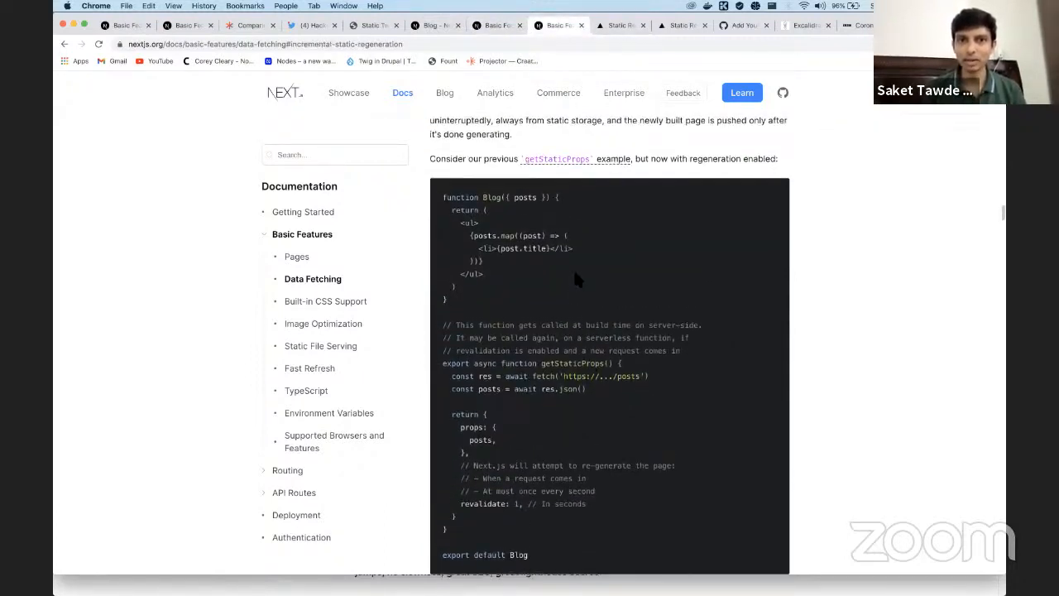
scroll("up", 3)
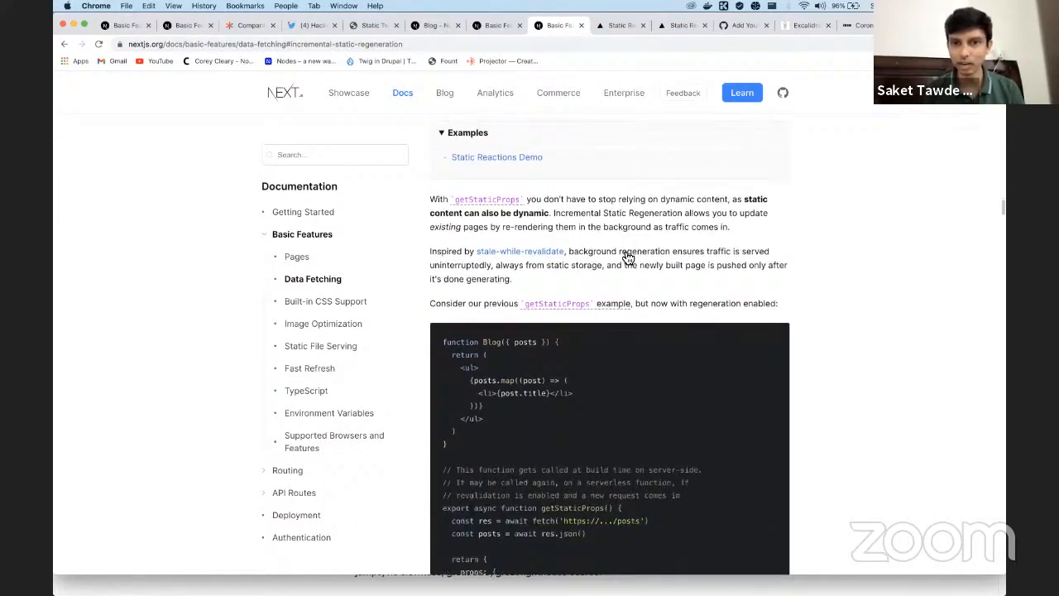
scroll("down", 3)
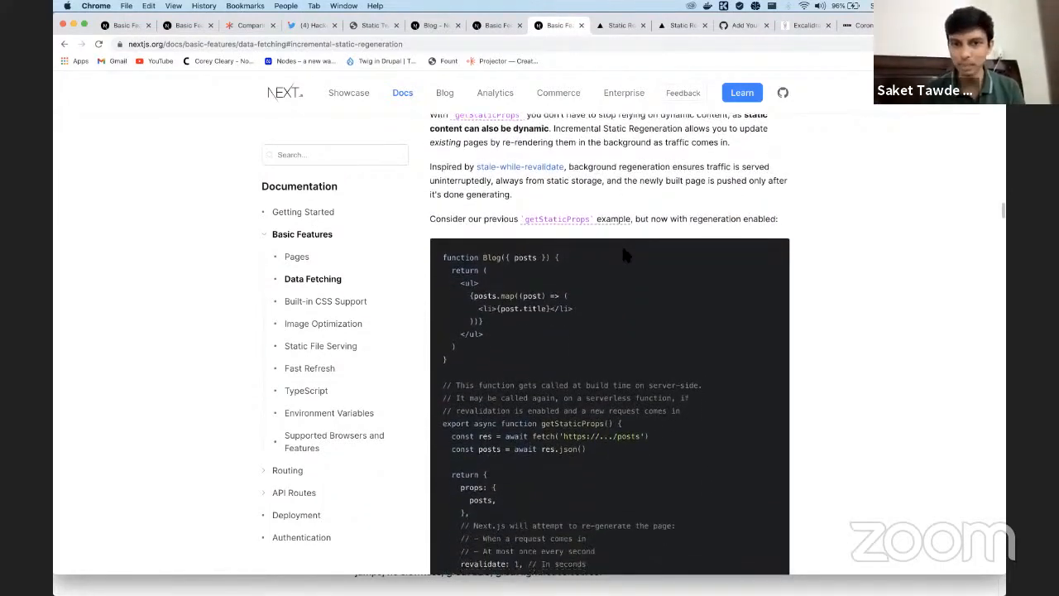
scroll("up", 3)
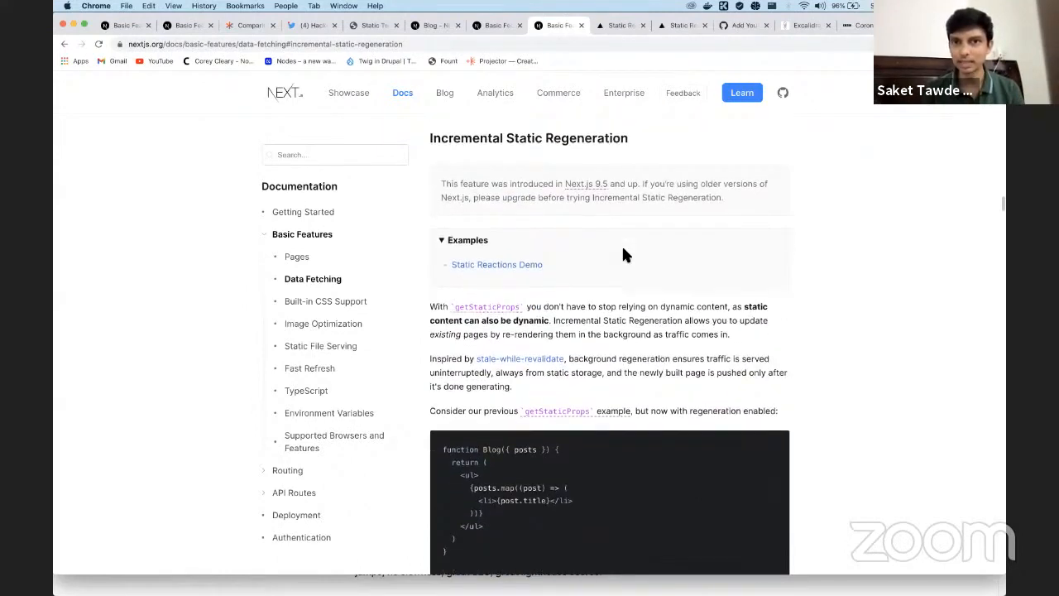
scroll("down", 3)
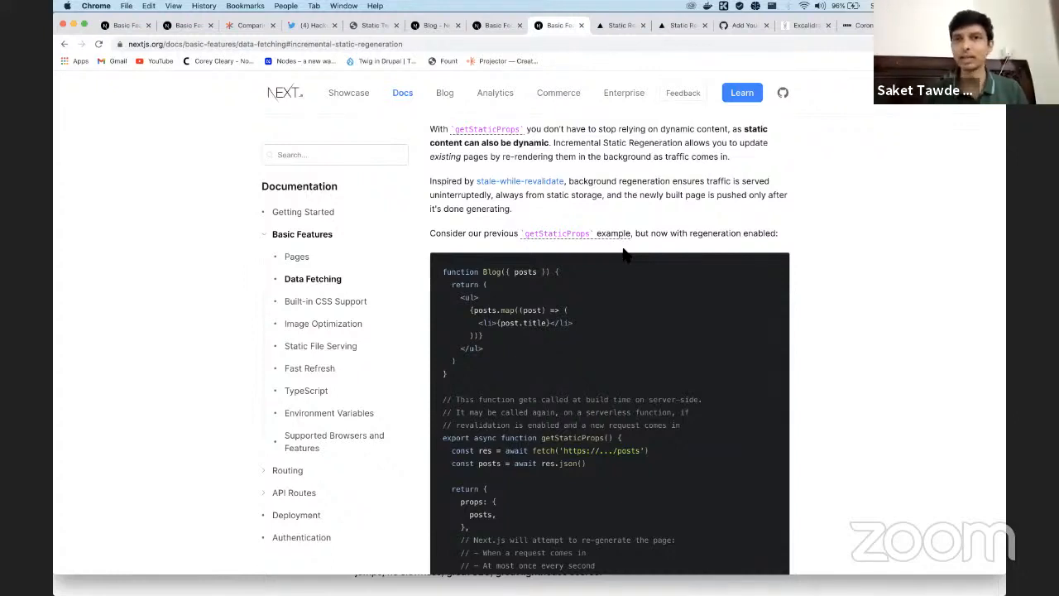
mouse_move(629, 334)
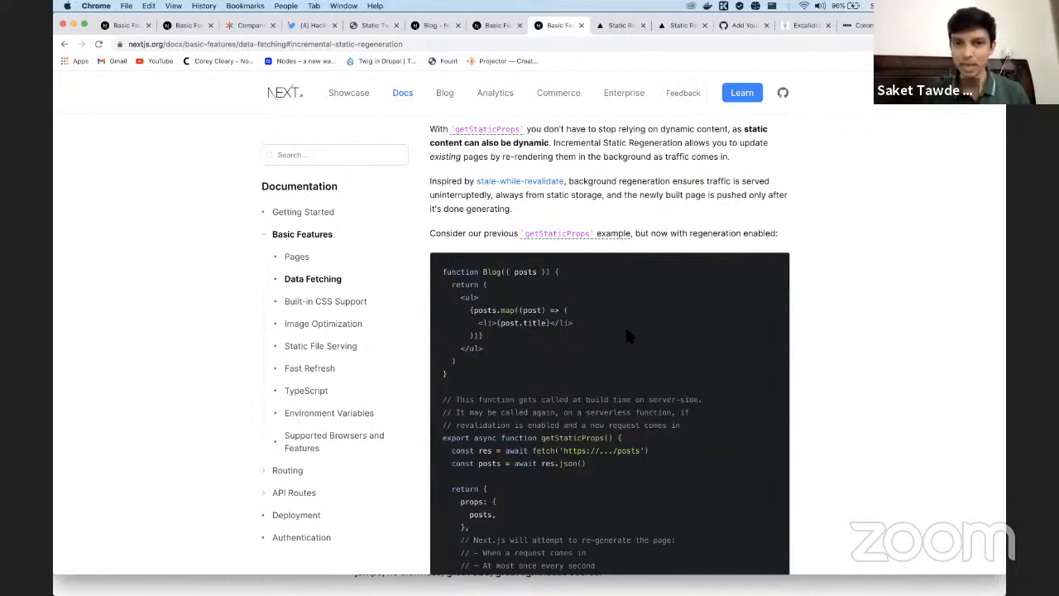
scroll("down", 3)
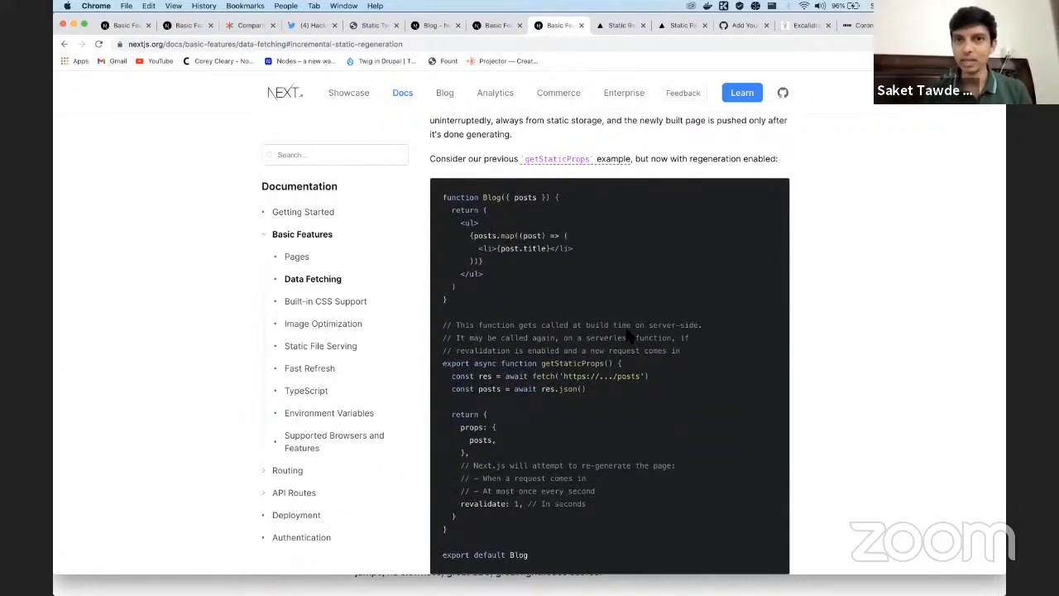
scroll("up", 3)
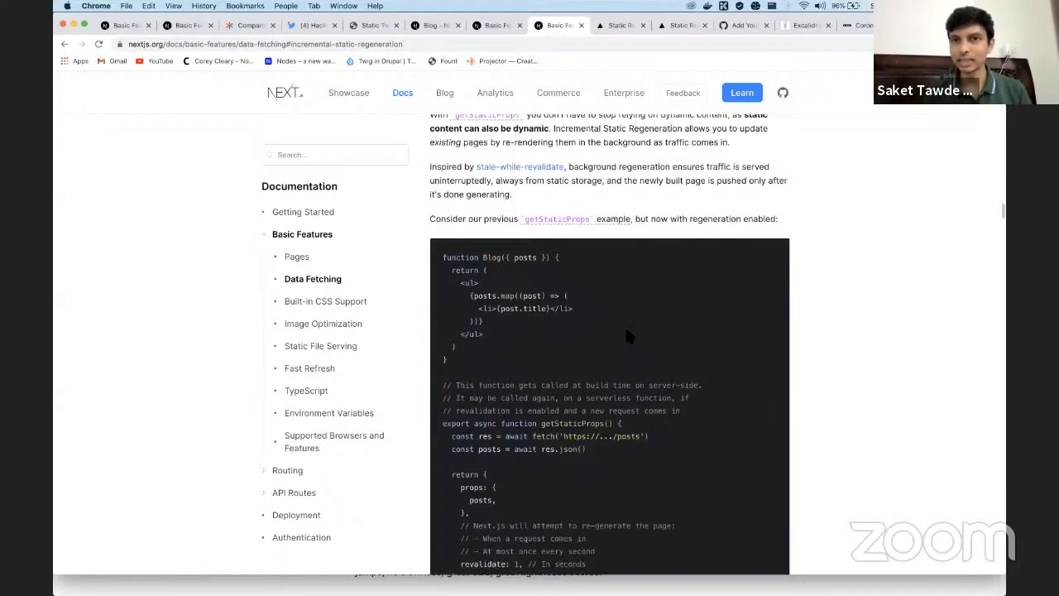
scroll("down", 3)
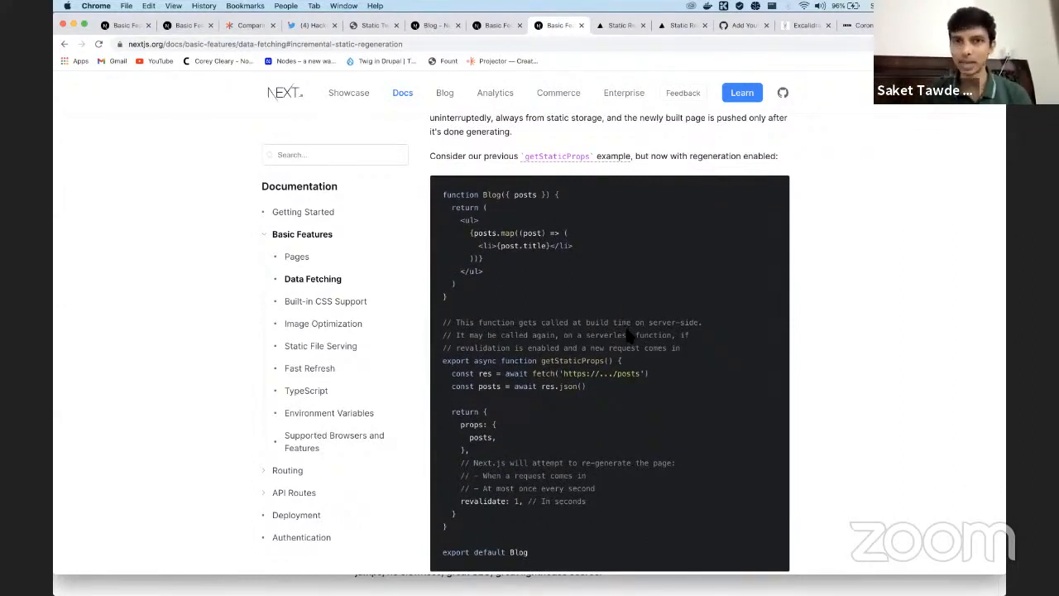
mouse_move(653, 205)
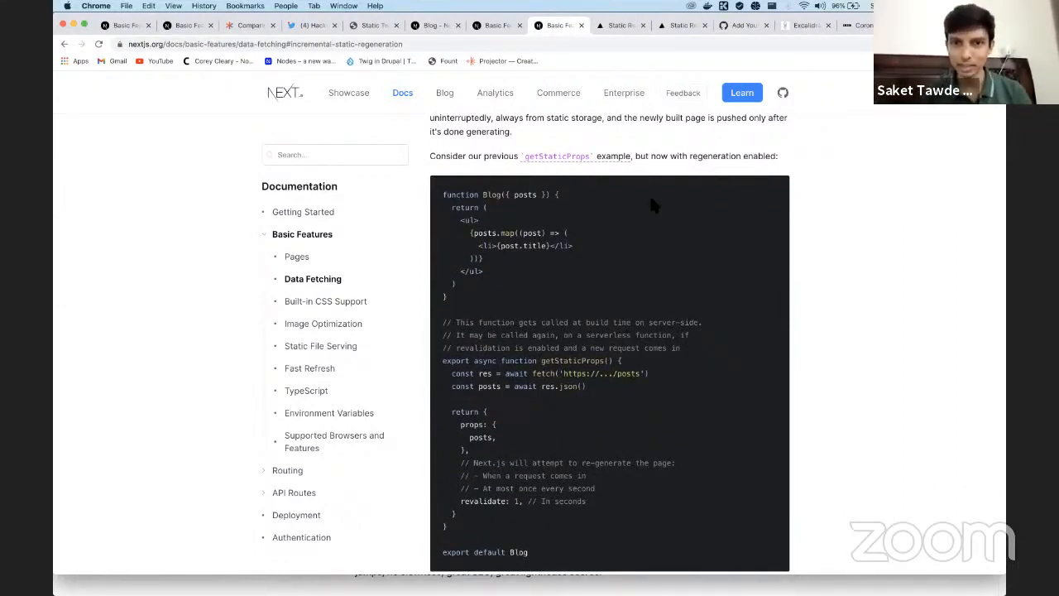
mouse_move(688, 248)
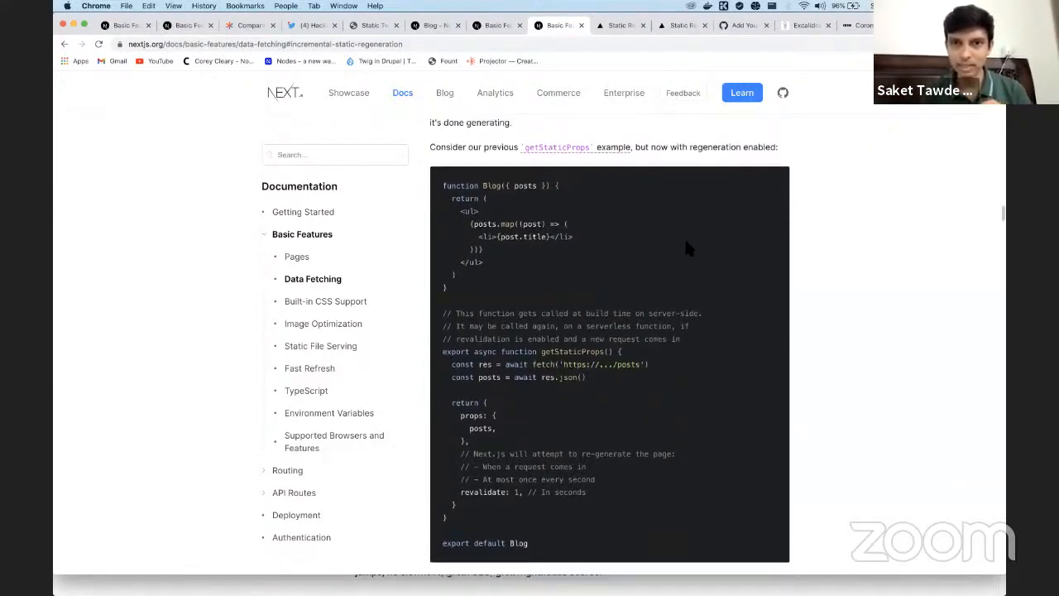
mouse_move(635, 255)
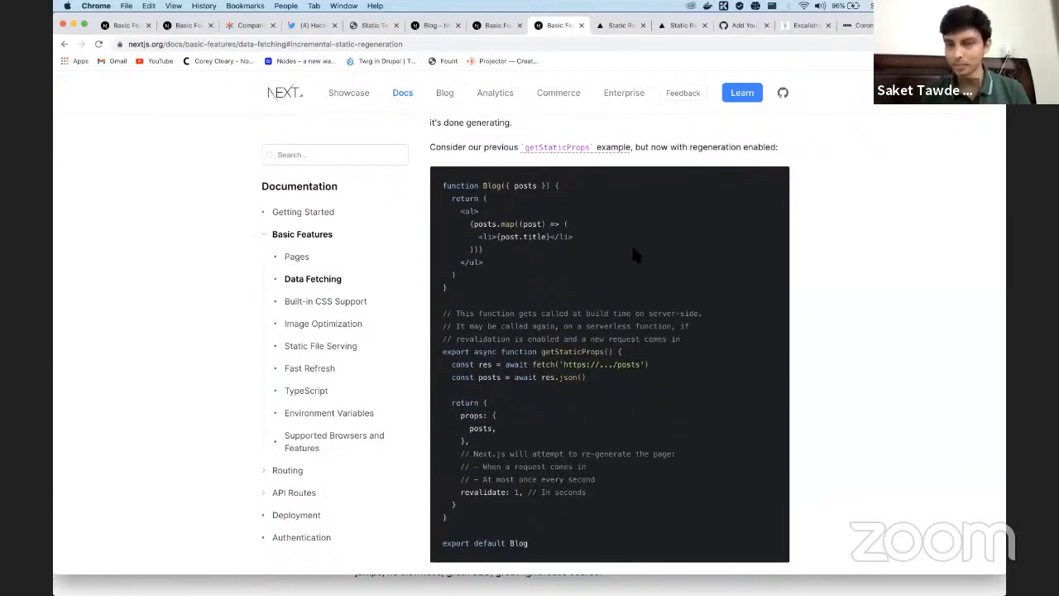
mouse_move(470, 500)
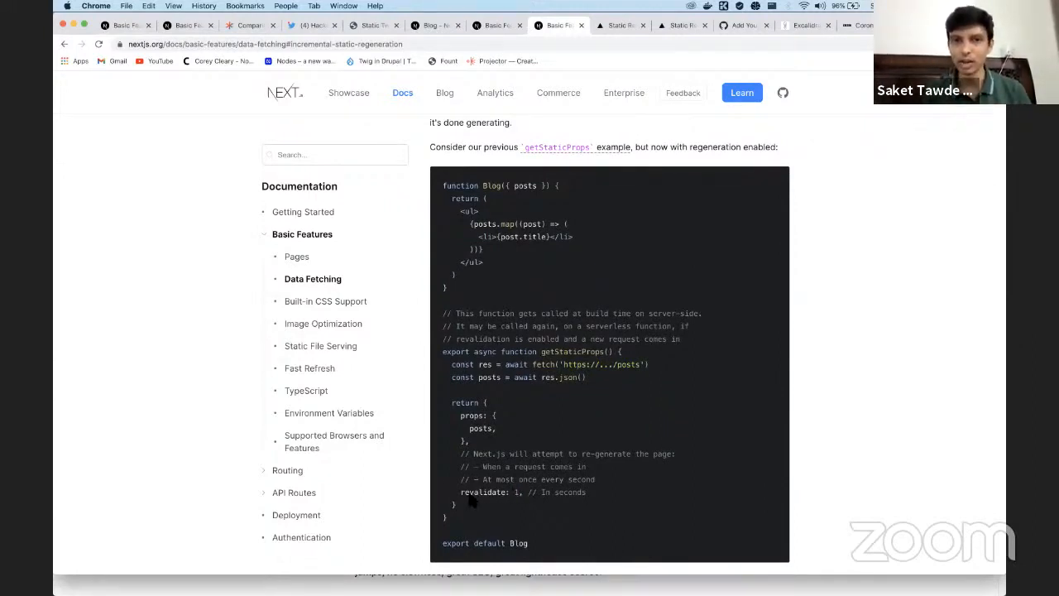
double_click(483, 493)
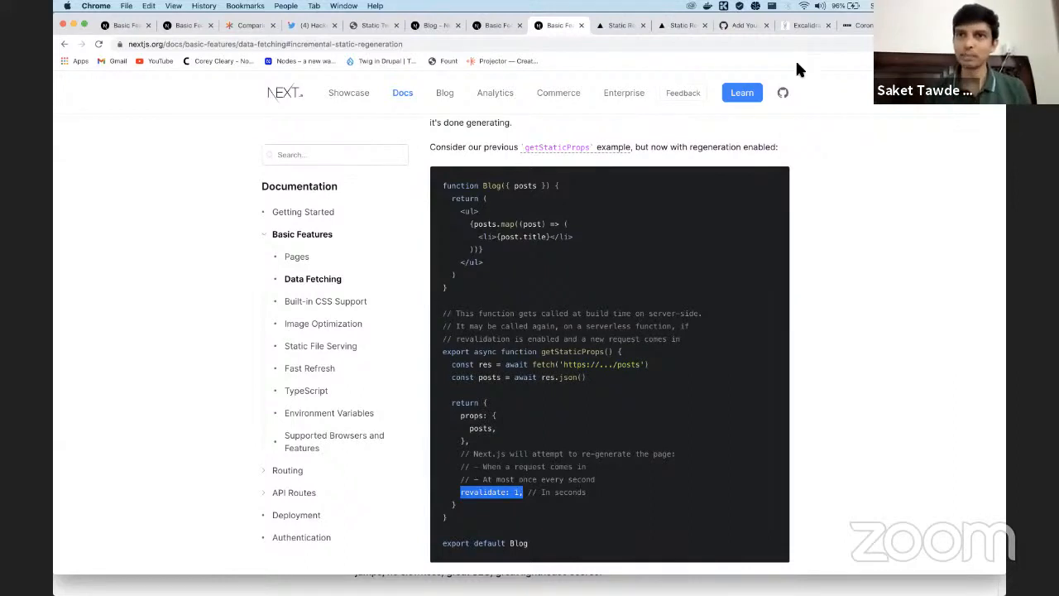
Switch via the Excalidraw News sketch tab to the BBC News article
left_click(805, 25)
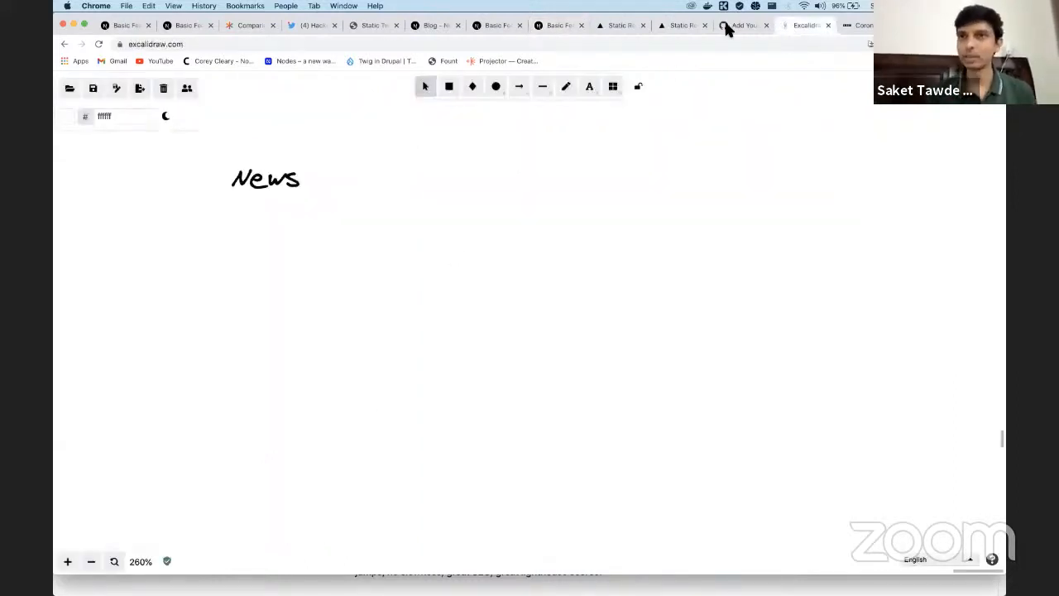
left_click(741, 25)
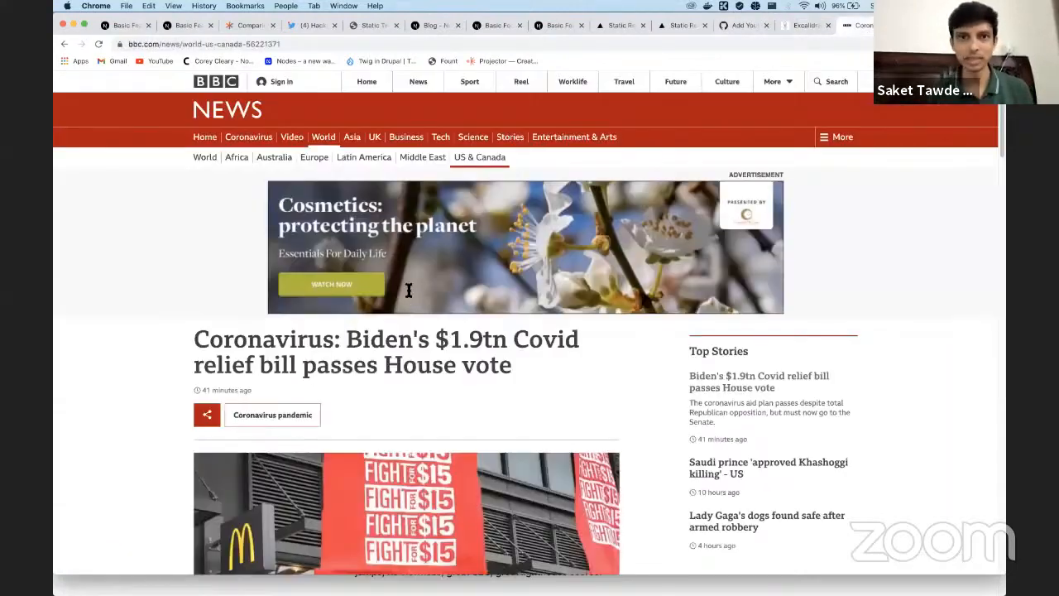
scroll("down", 3)
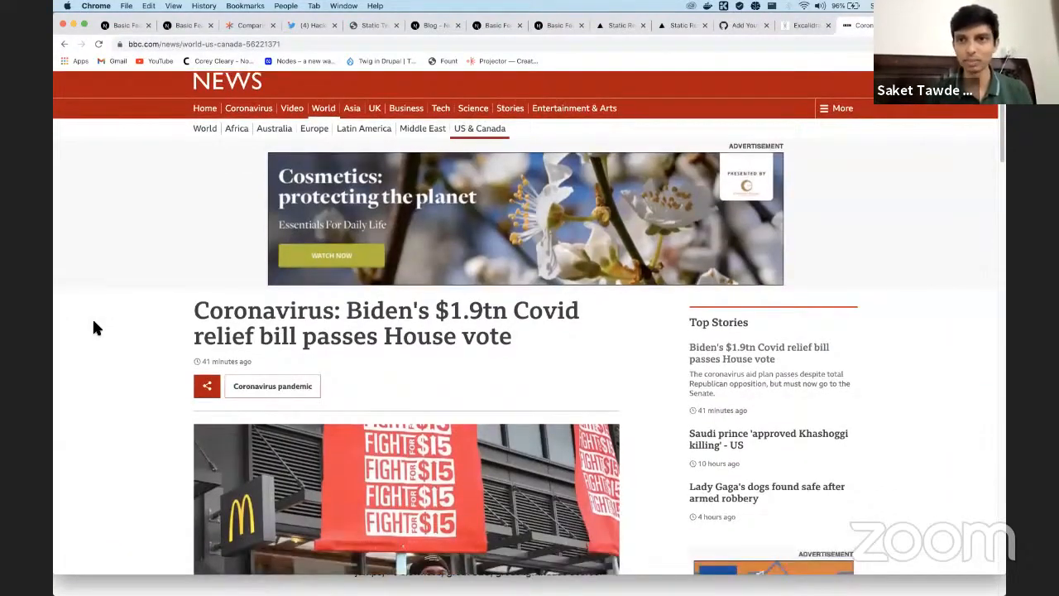
scroll("down", 3)
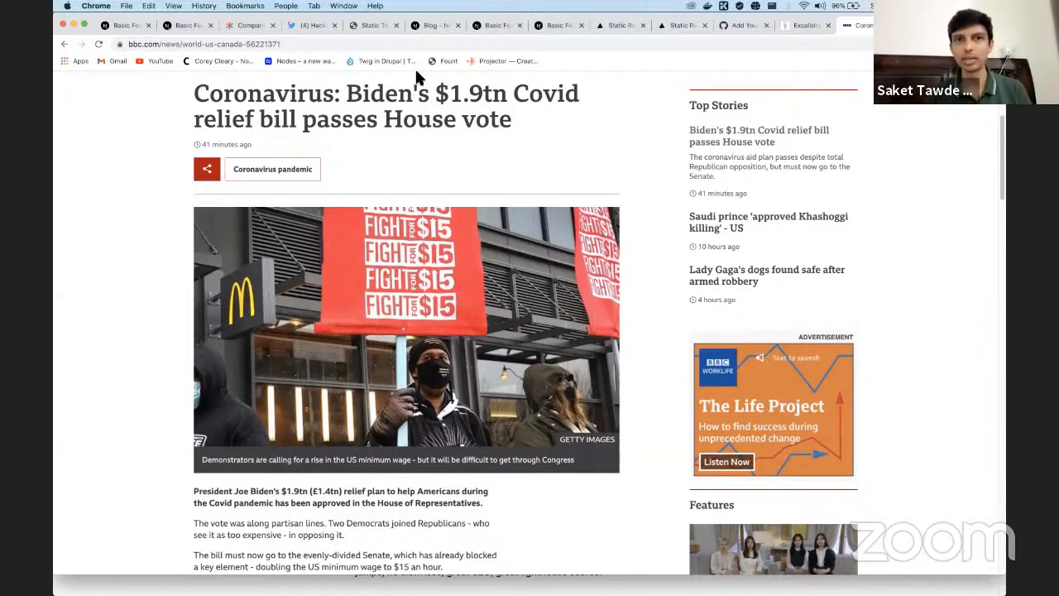
mouse_move(261, 94)
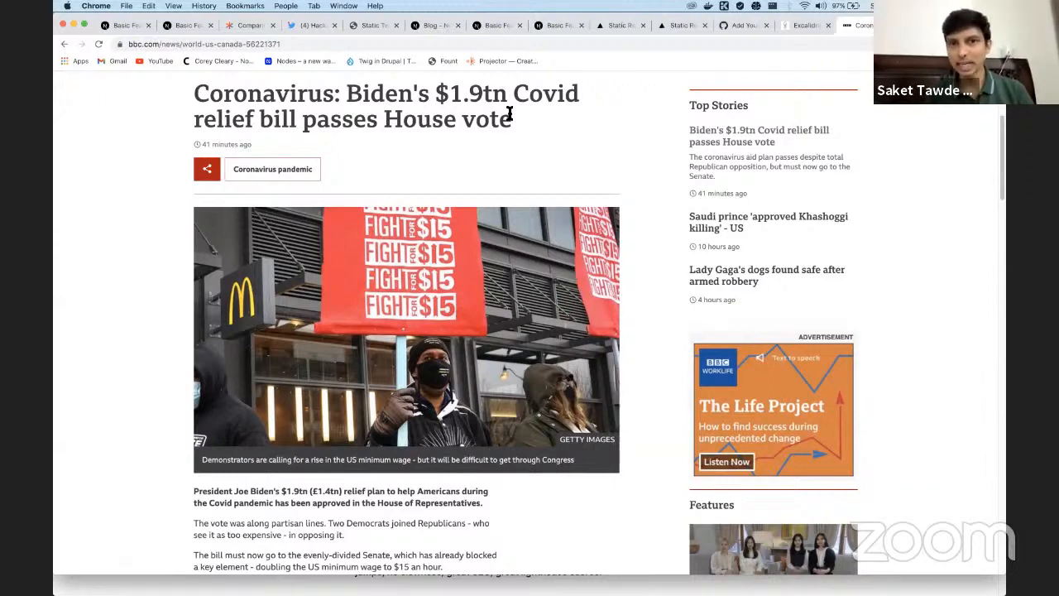
mouse_move(513, 502)
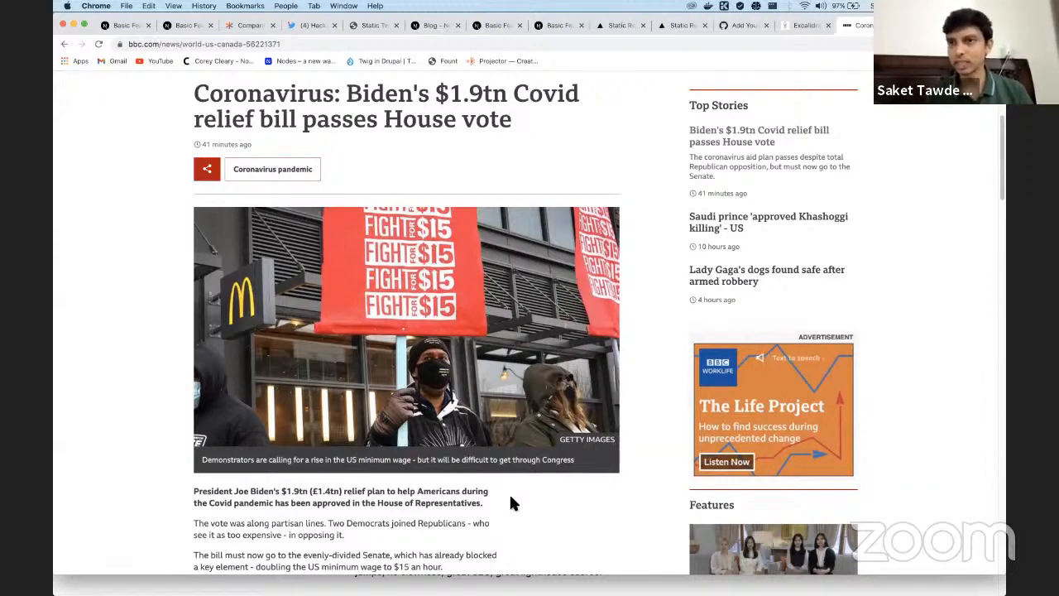
mouse_move(599, 164)
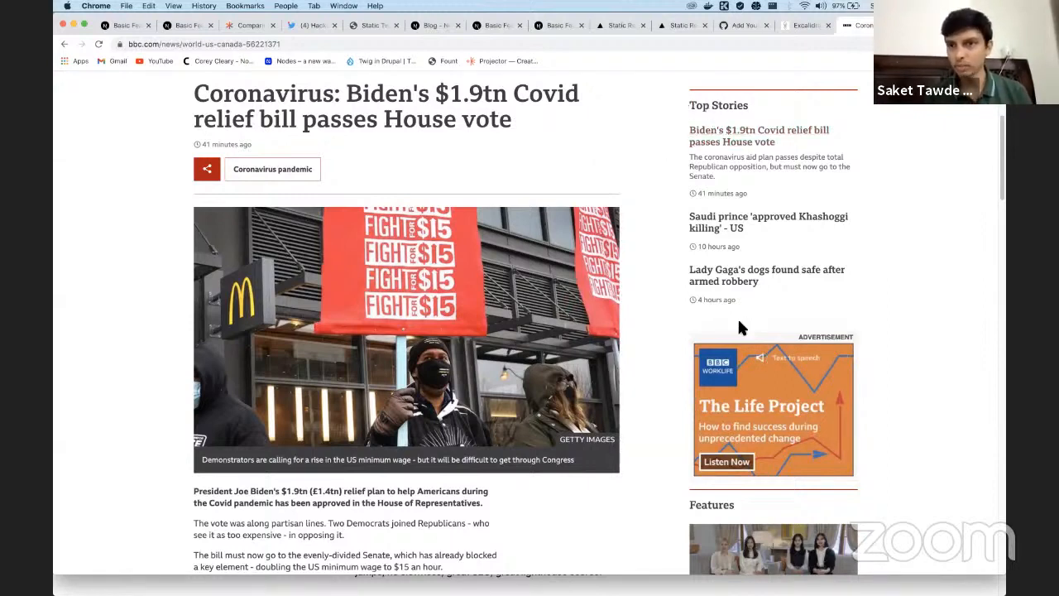
mouse_move(708, 106)
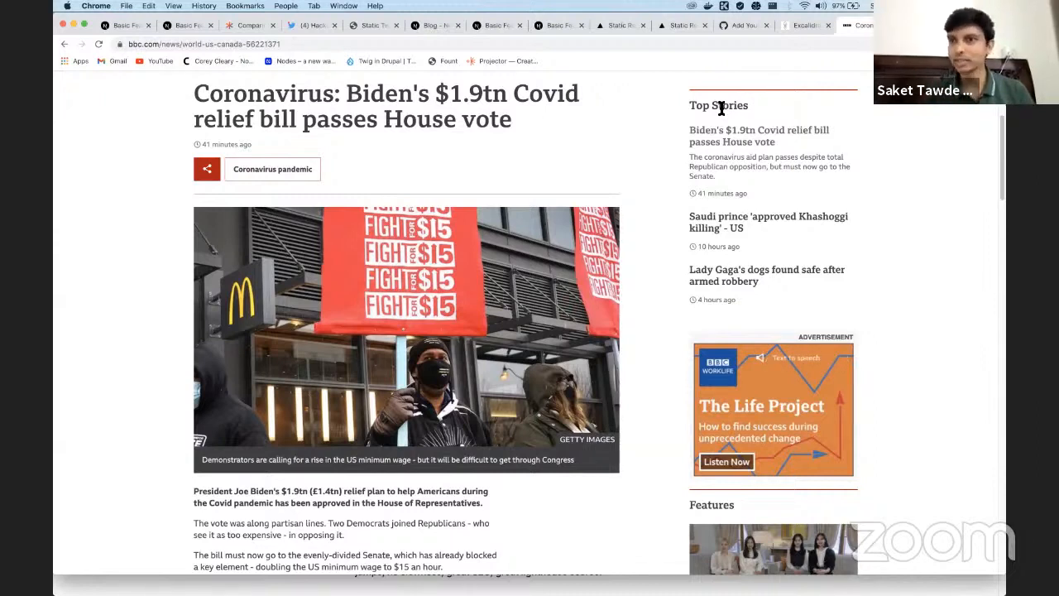
mouse_move(645, 152)
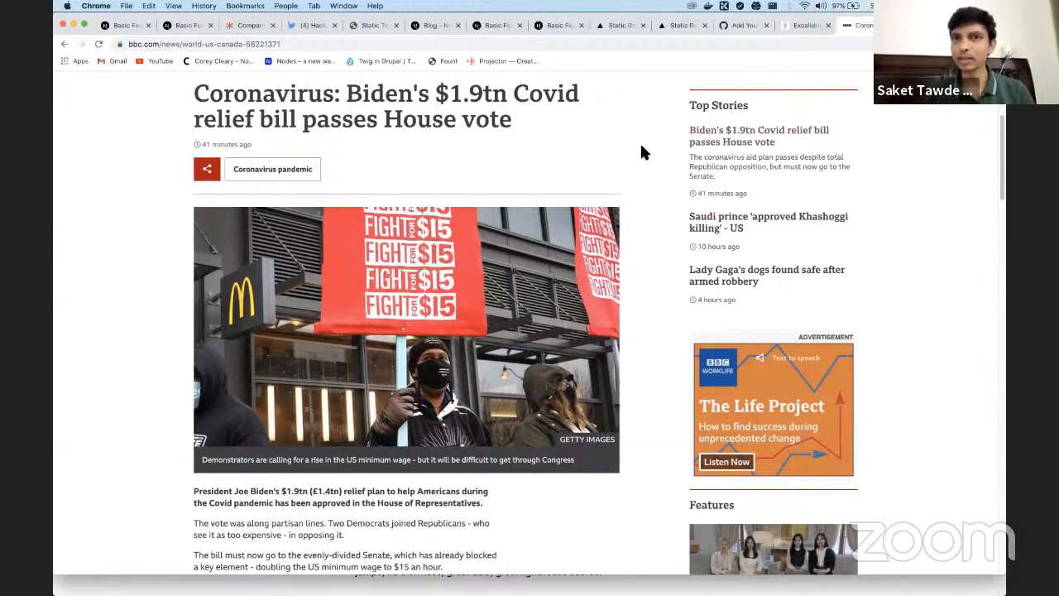
mouse_move(522, 123)
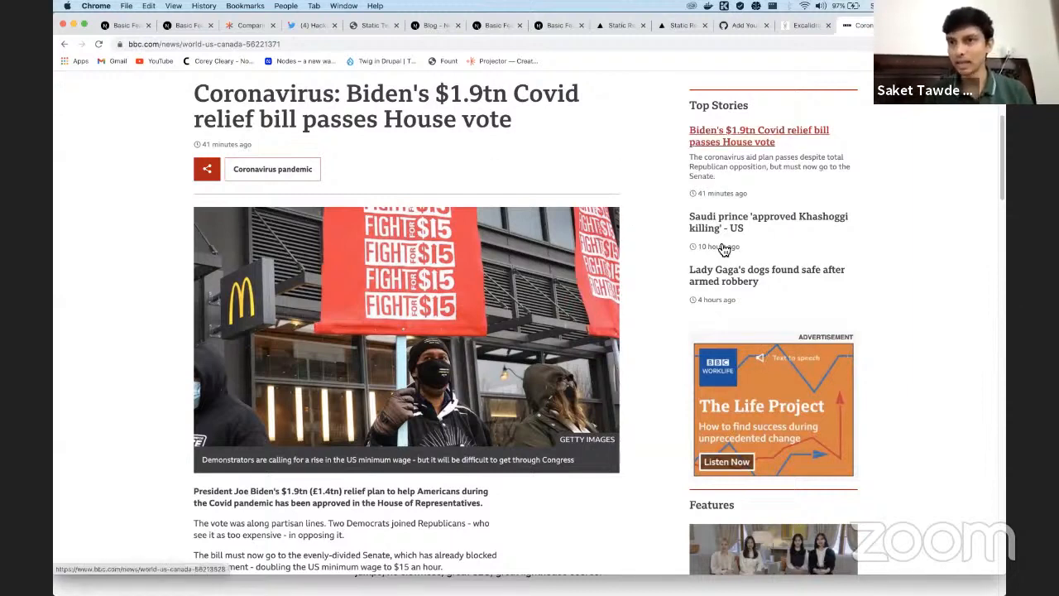
mouse_move(814, 169)
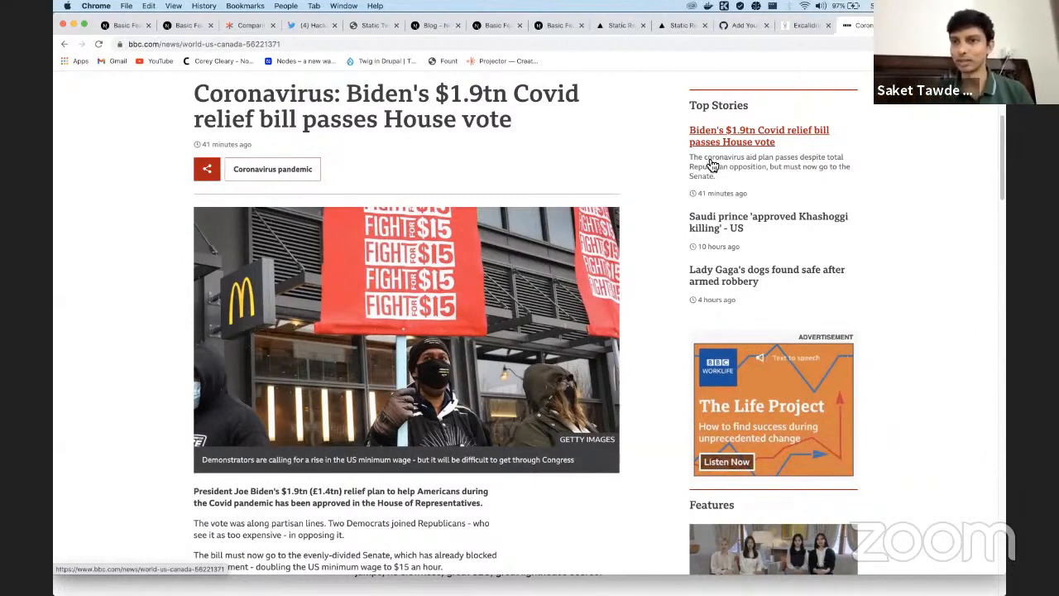
mouse_move(857, 329)
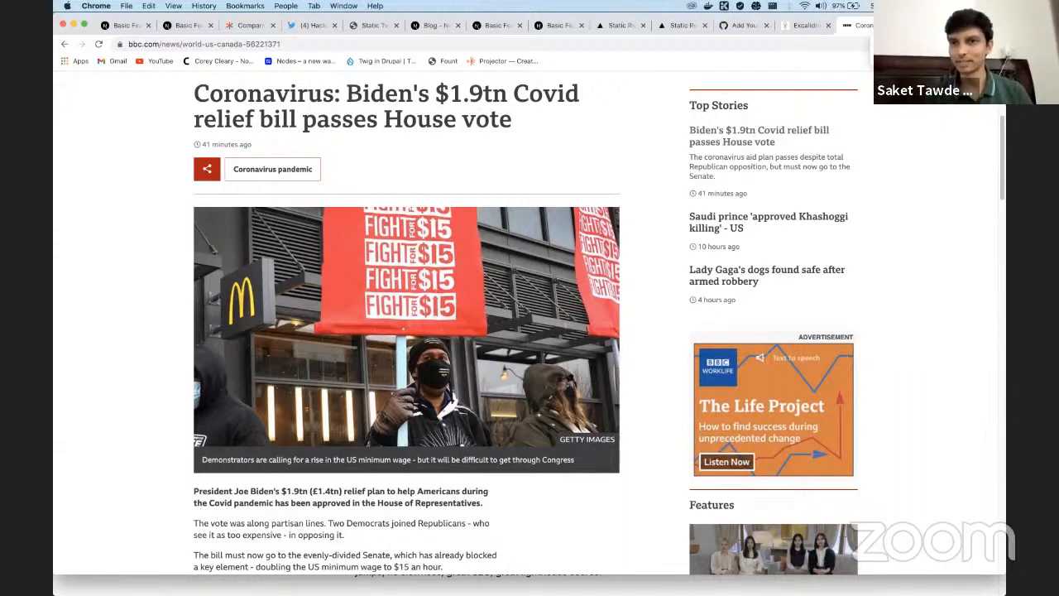
mouse_move(752, 112)
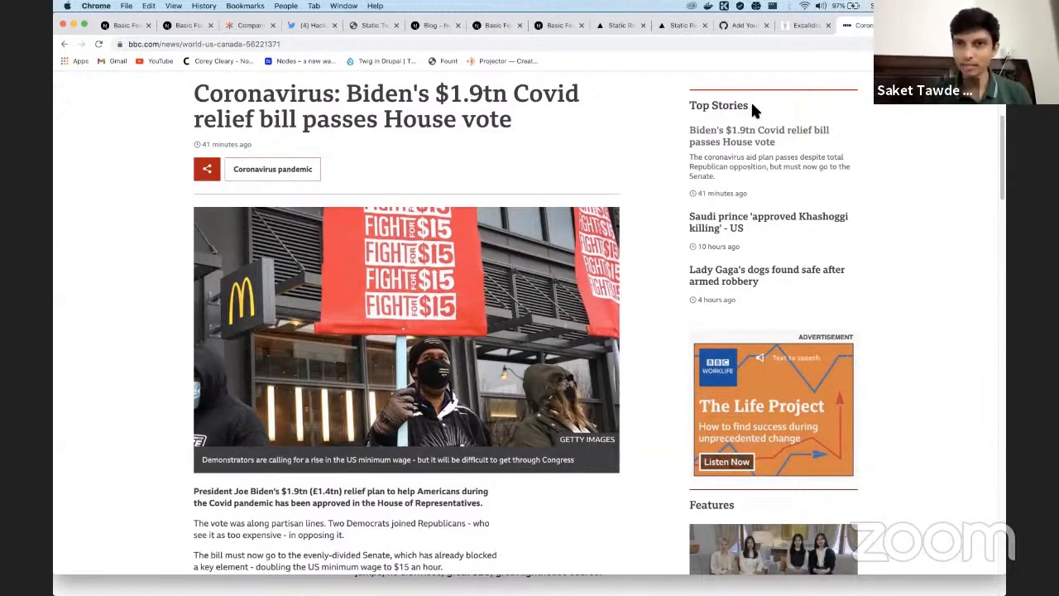
mouse_move(781, 113)
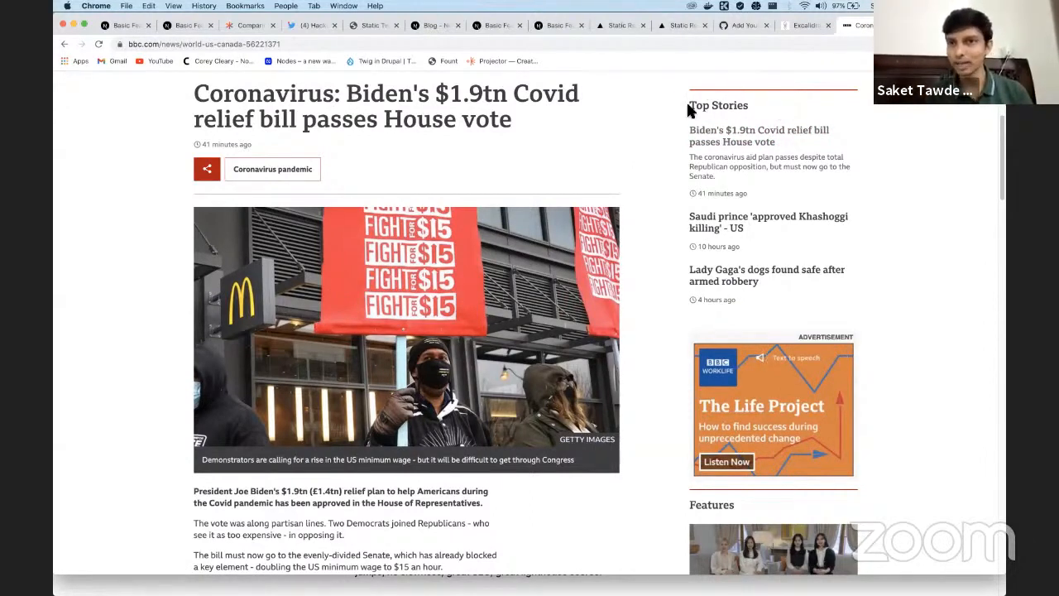
mouse_move(681, 148)
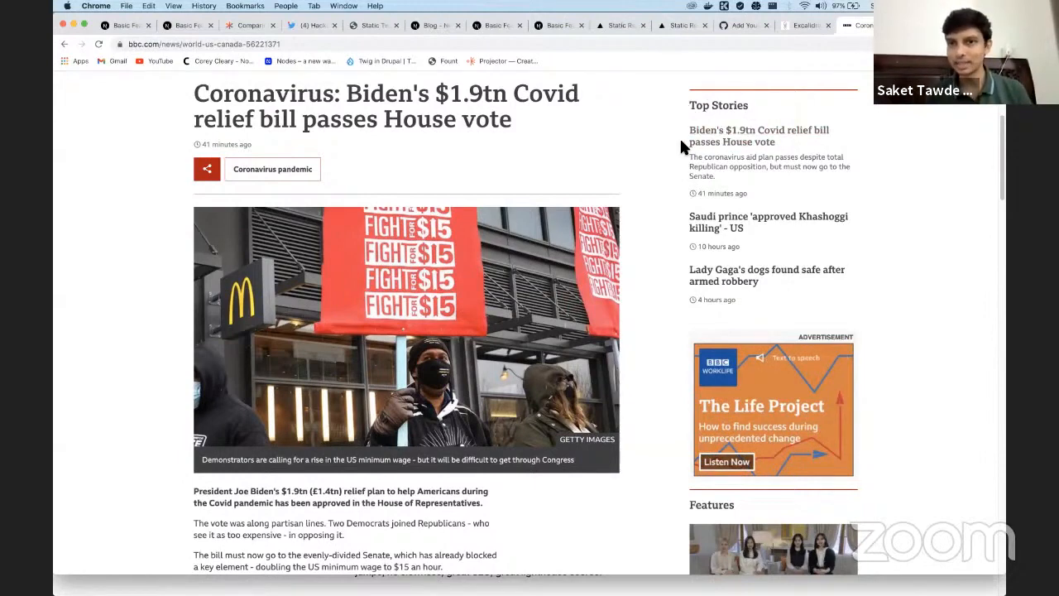
mouse_move(711, 106)
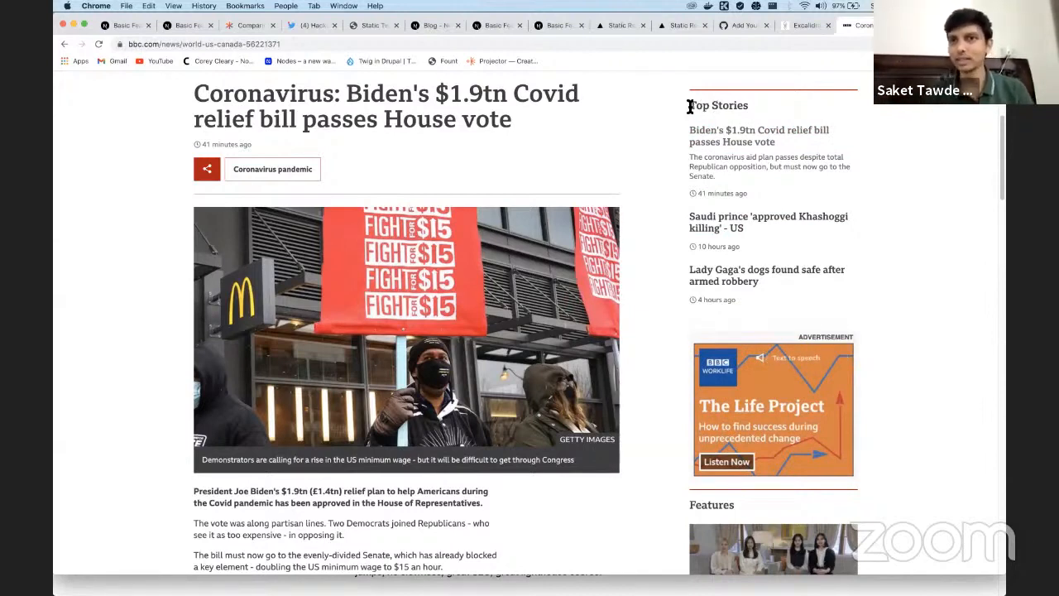
mouse_move(859, 286)
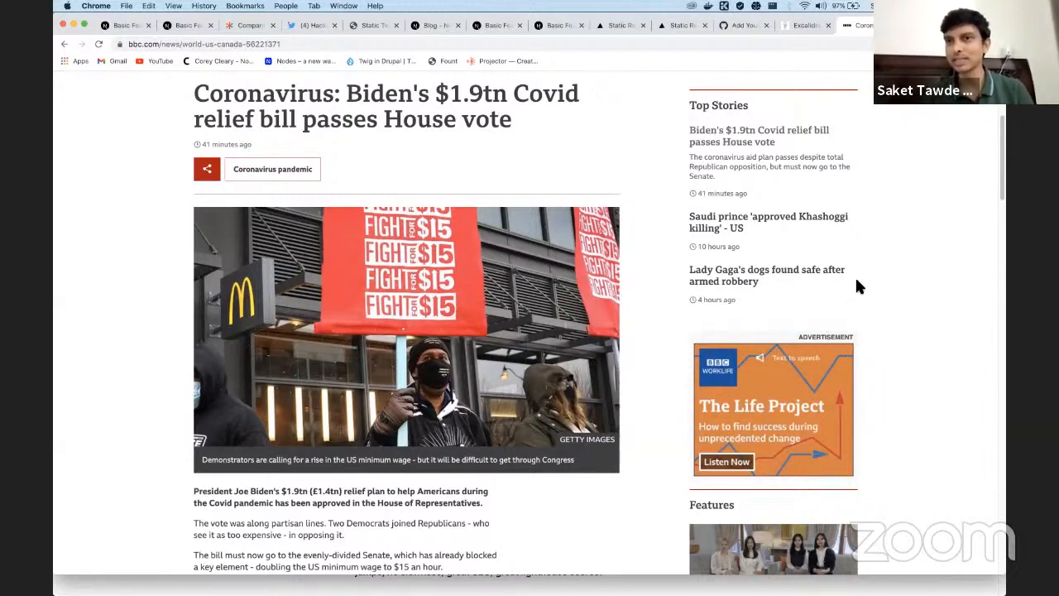
mouse_move(715, 99)
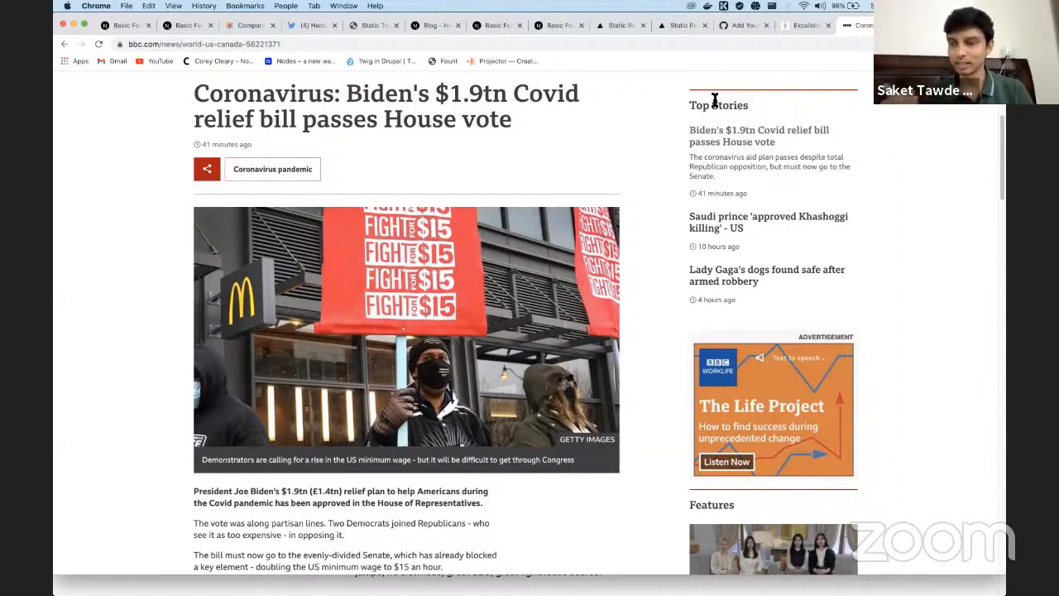
mouse_move(692, 109)
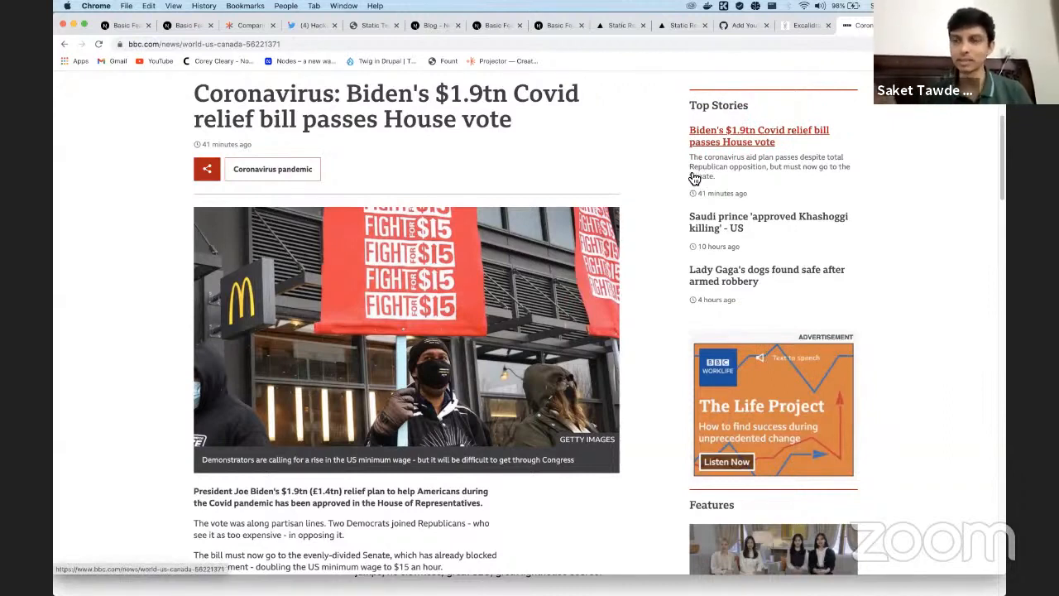
mouse_move(675, 174)
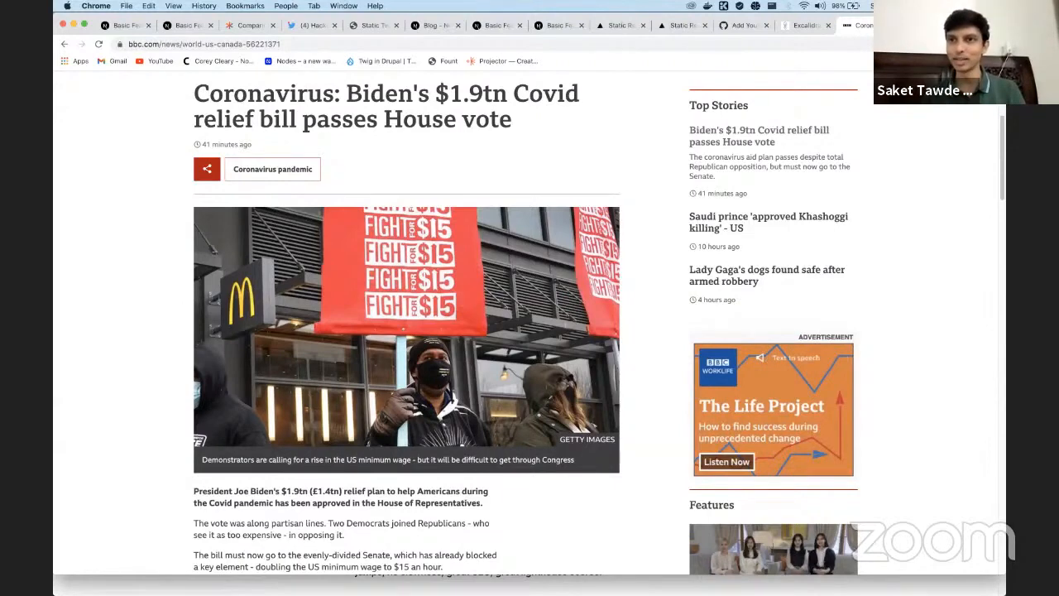
mouse_move(808, 25)
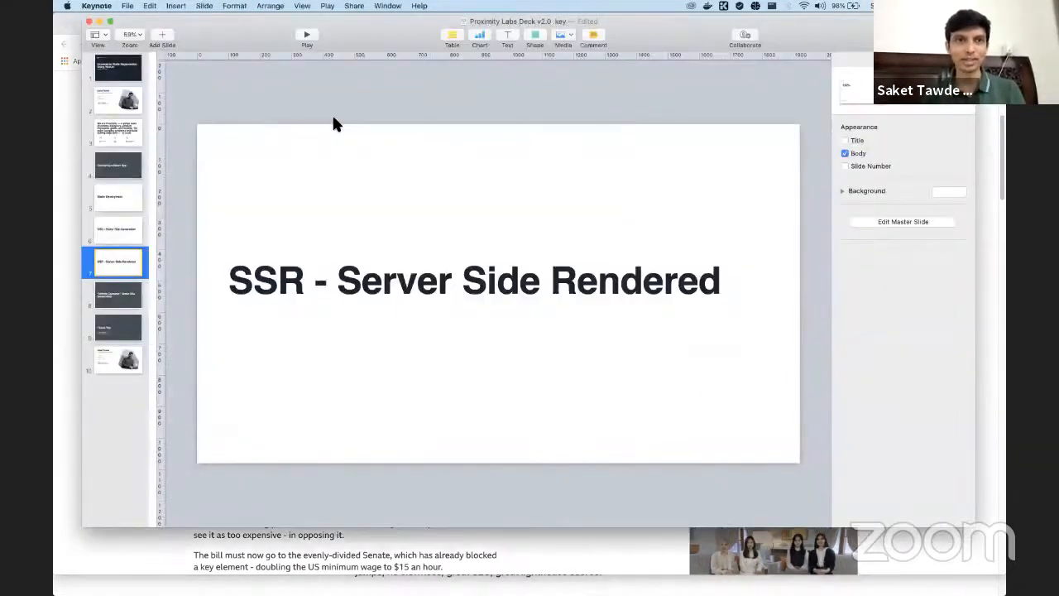
Present the 'SSR - Server Side Rendered' Keynote slide full screen
left_click(306, 35)
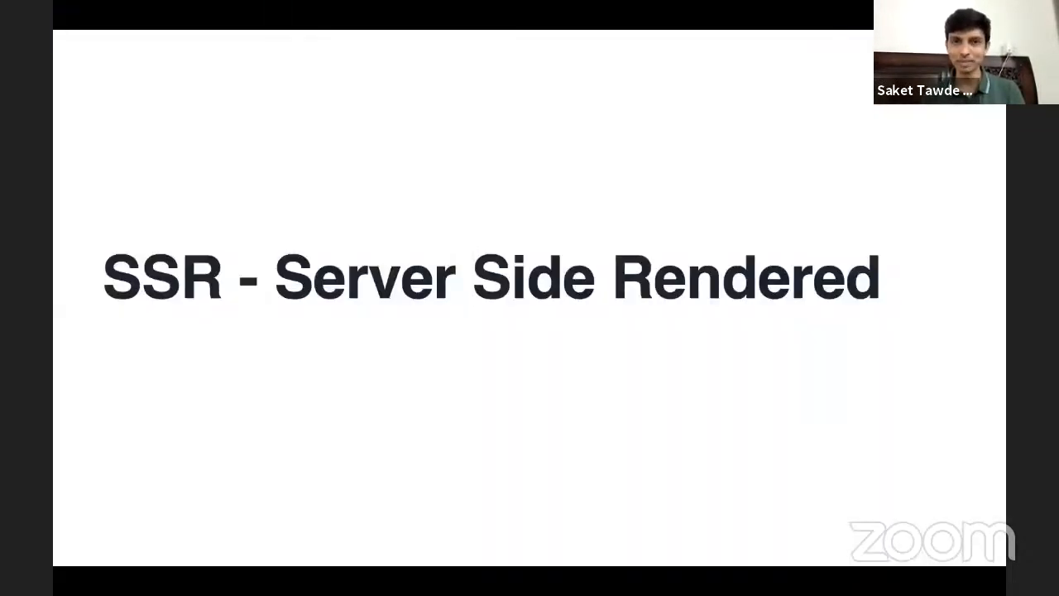